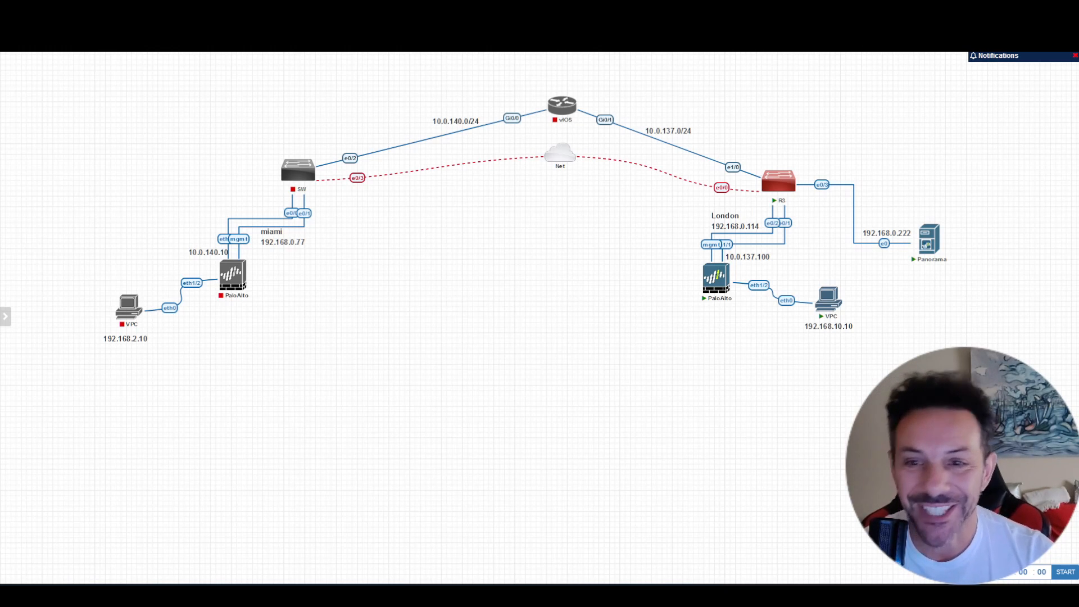
{"action": "mouse_move", "coordinate": [1011, 159]}
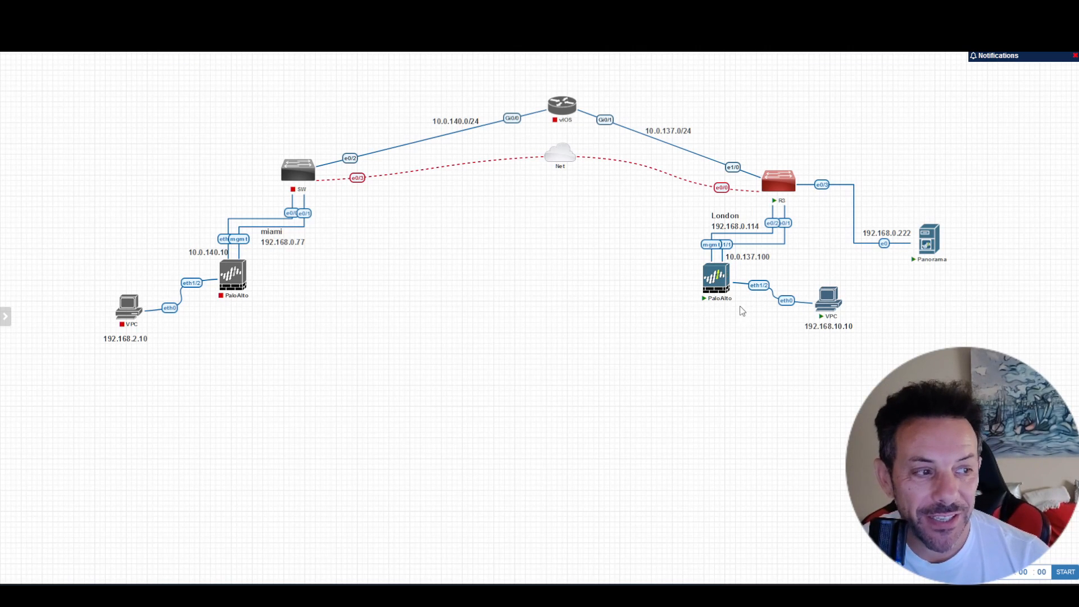
{"action": "mouse_move", "coordinate": [711, 317]}
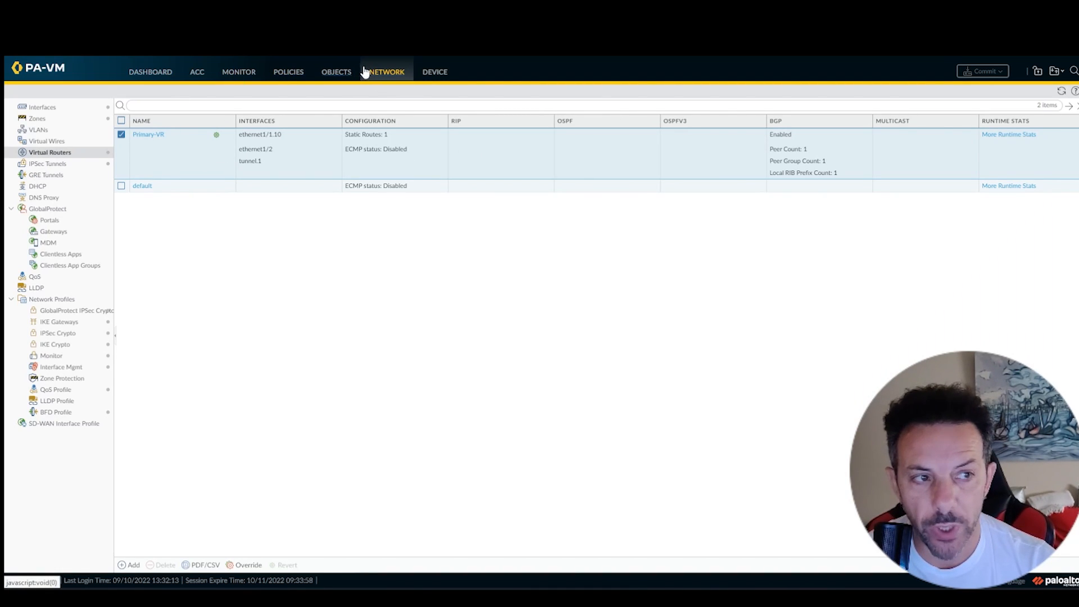
Show the Virtual Routers page listing Primary-VR with BGP enabled and one peer.
{"action": "left_click", "coordinate": [46, 164]}
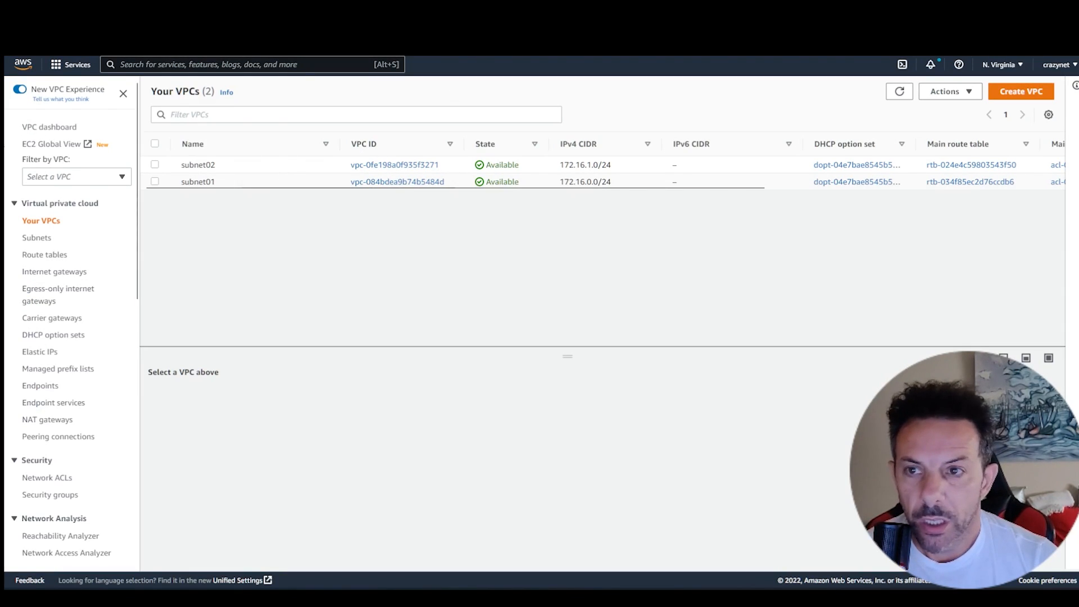
{"action": "mouse_move", "coordinate": [142, 215]}
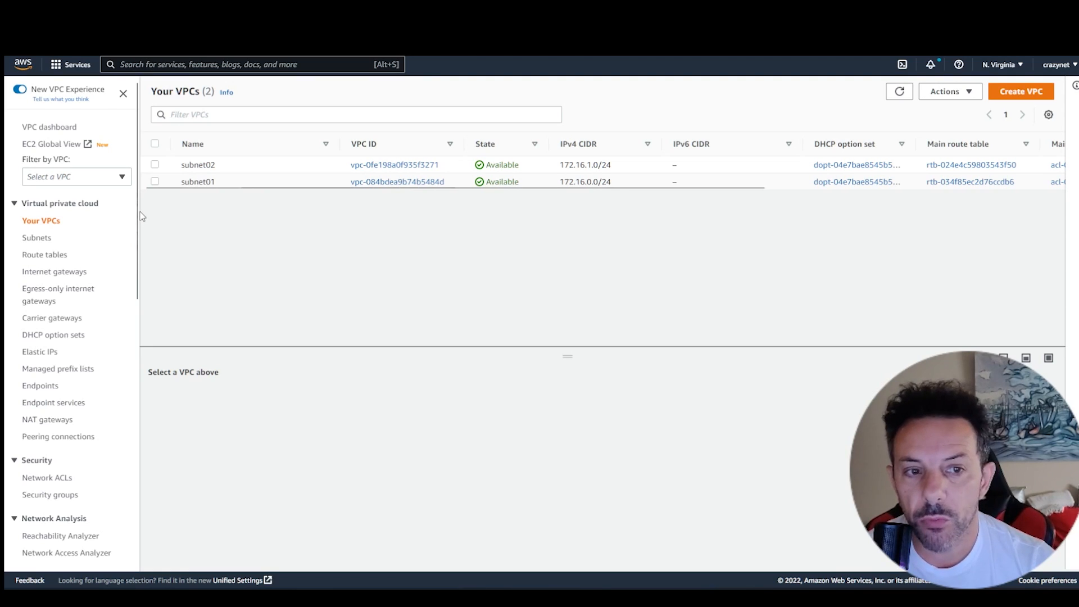
{"action": "mouse_move", "coordinate": [38, 235]}
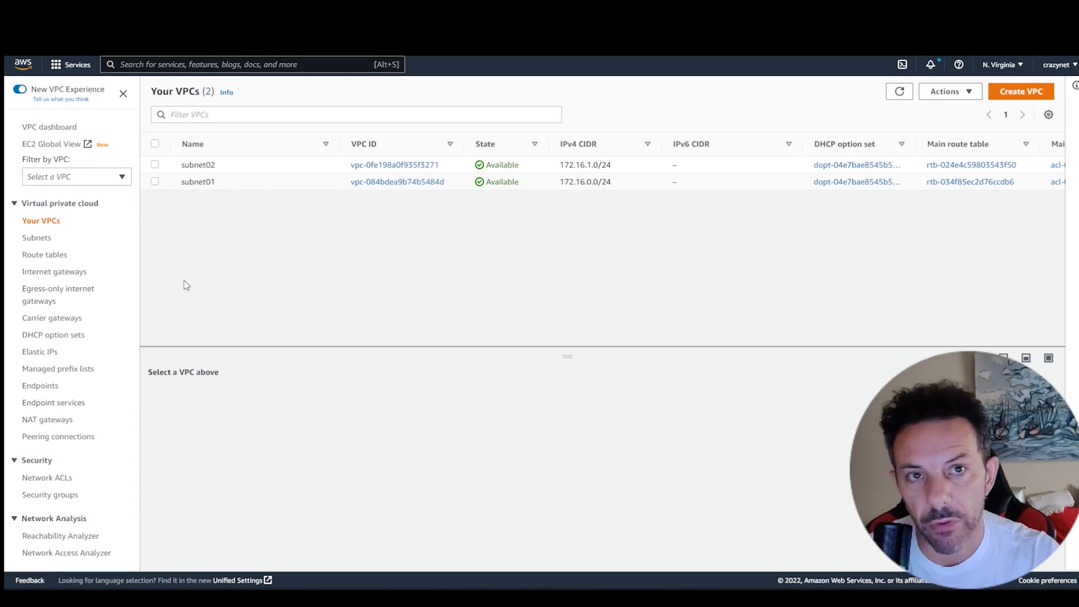
{"action": "mouse_move", "coordinate": [153, 310]}
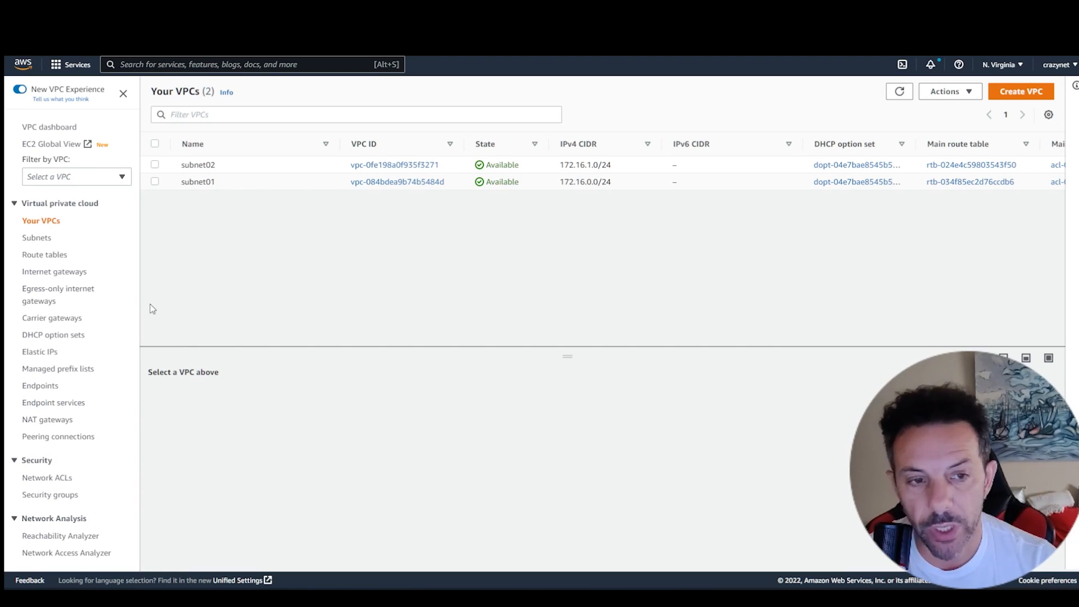
{"action": "mouse_move", "coordinate": [110, 239]}
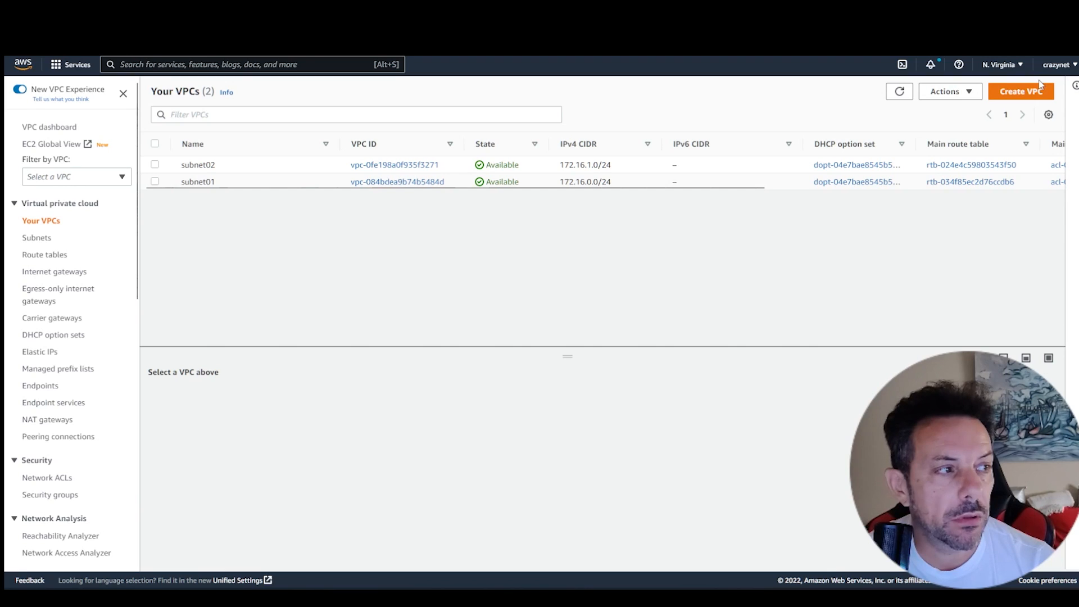
Create VPC subnet03 with IPv4 CIDR 172.16.2.0/24.
{"action": "left_click", "coordinate": [1022, 91]}
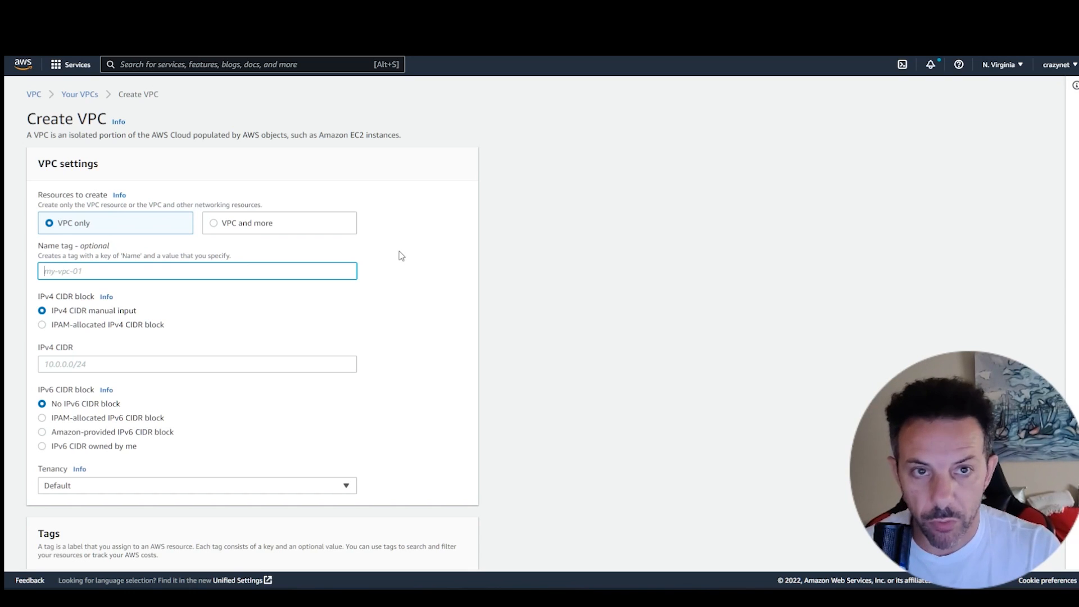
{"action": "type", "text": "su"}
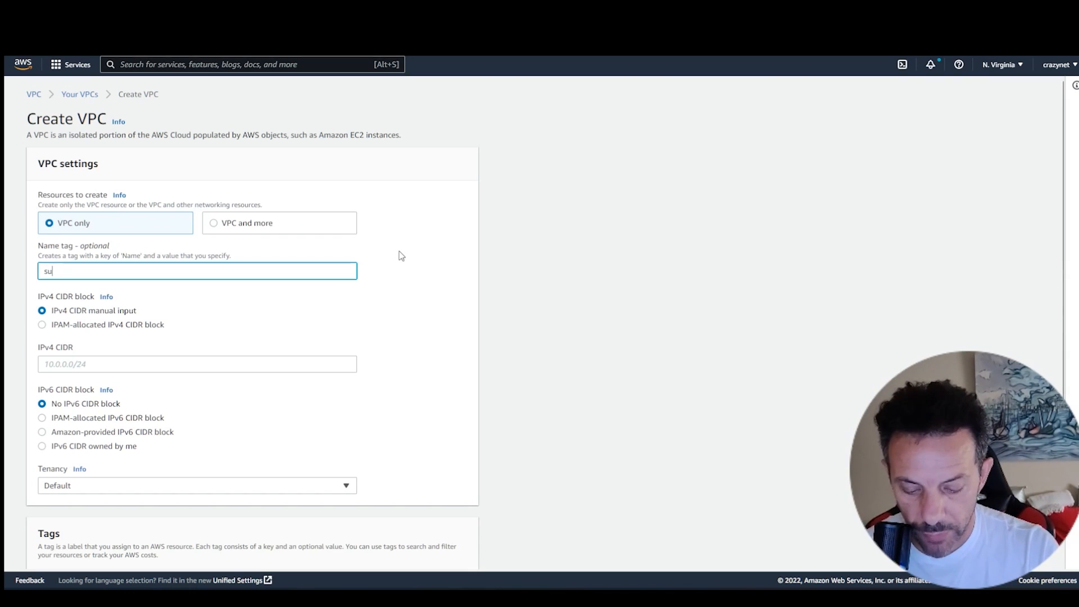
{"action": "type", "text": "bnet03"}
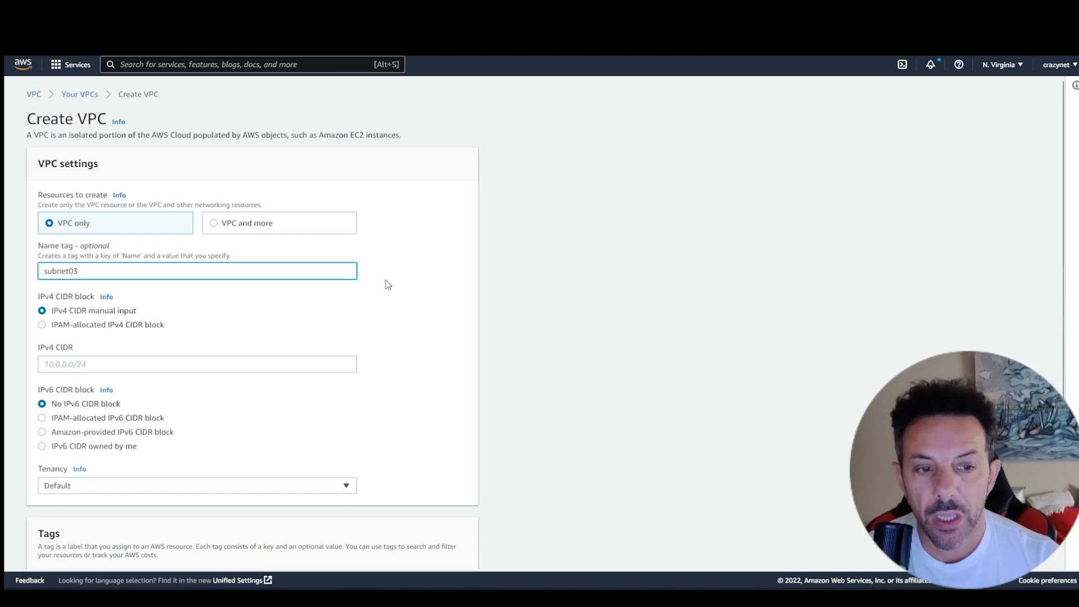
{"action": "type", "text": "172.16.2.0/24"}
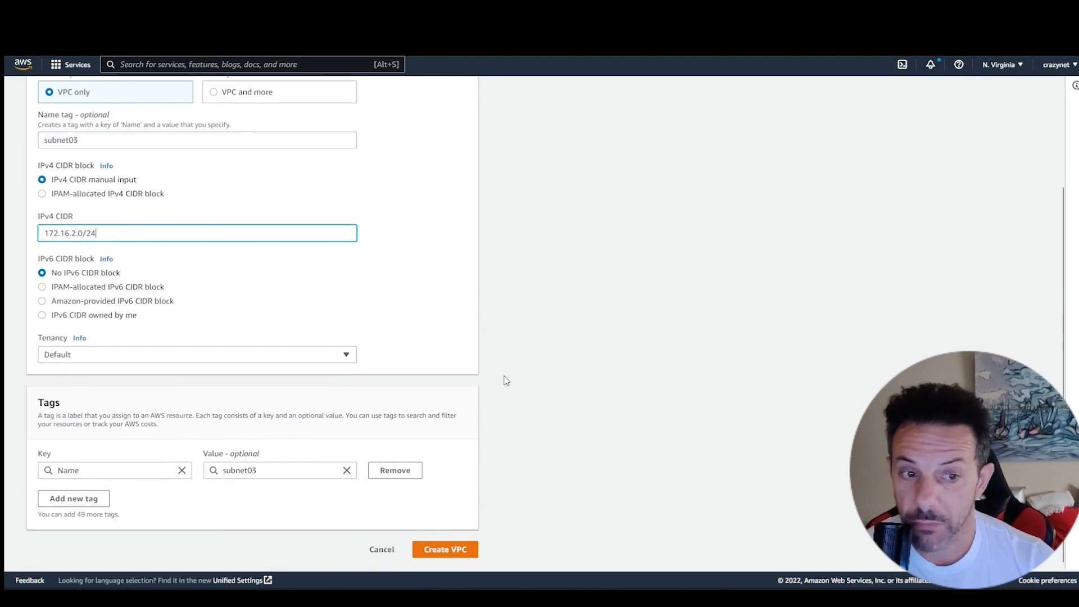
{"action": "left_click", "coordinate": [445, 548]}
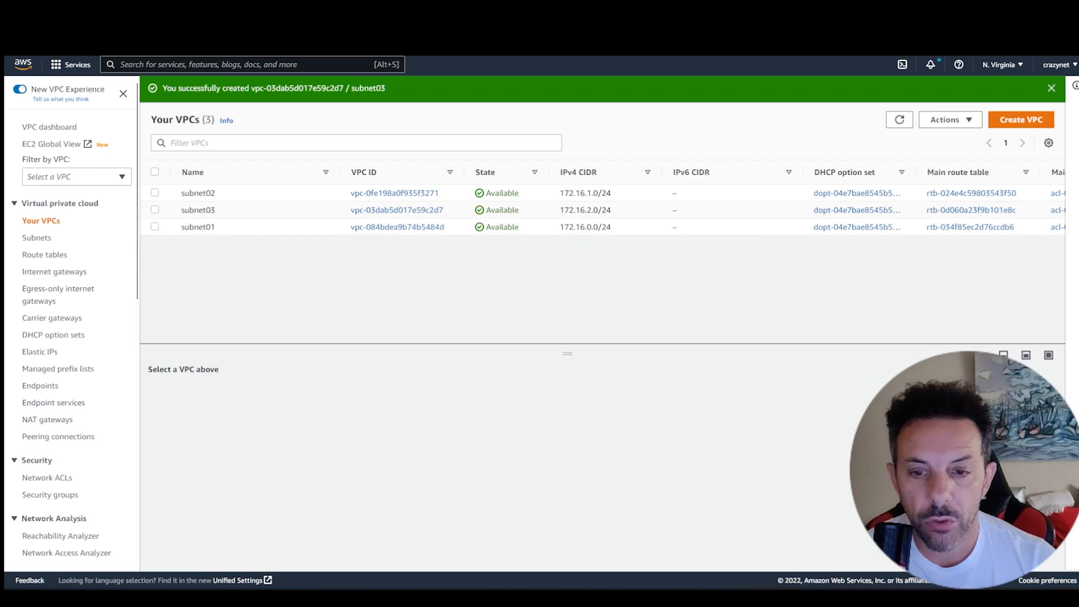
Show the Customer gateways list with vgw01 at 172.16.0.1, ASN 64512, and begin a new gateway.
{"action": "scroll", "scroll_direction": "down", "scroll_amount": 3}
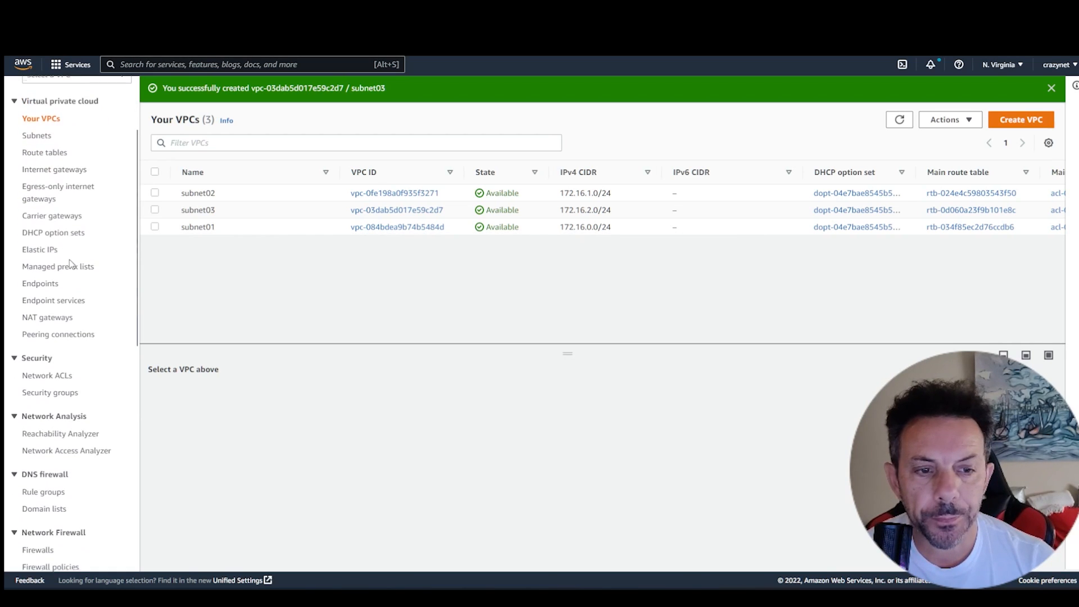
{"action": "scroll", "scroll_direction": "down", "scroll_amount": 3}
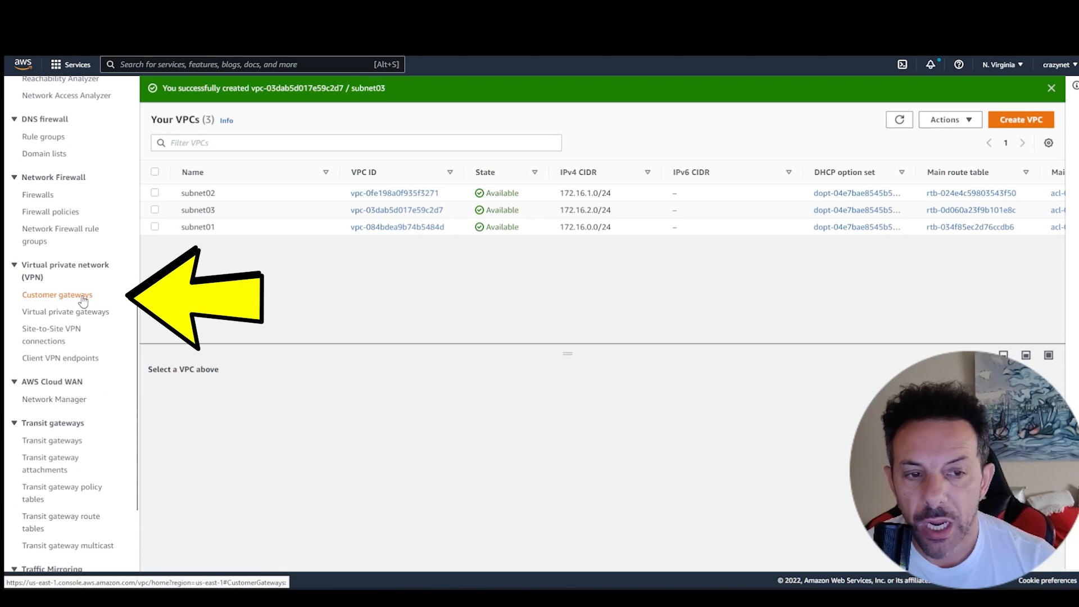
{"action": "left_click", "coordinate": [58, 295]}
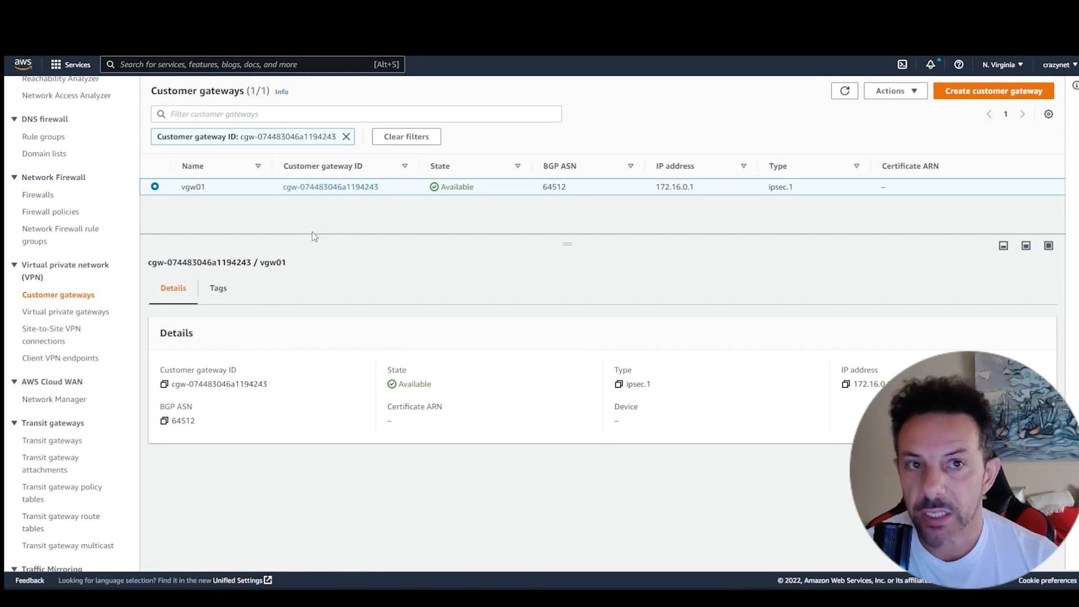
{"action": "mouse_move", "coordinate": [1052, 126]}
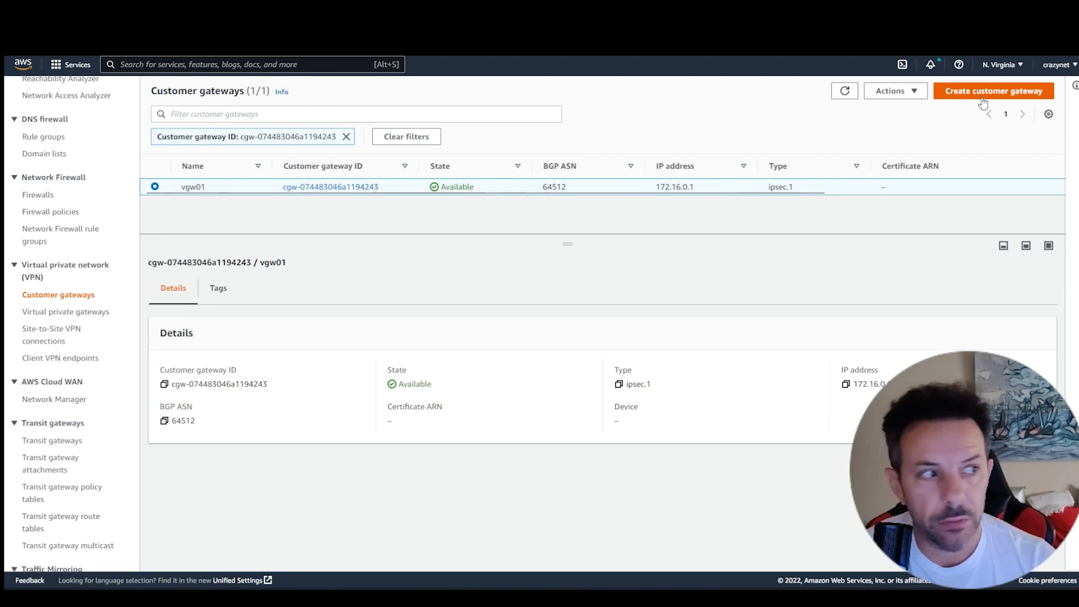
{"action": "left_click", "coordinate": [986, 90]}
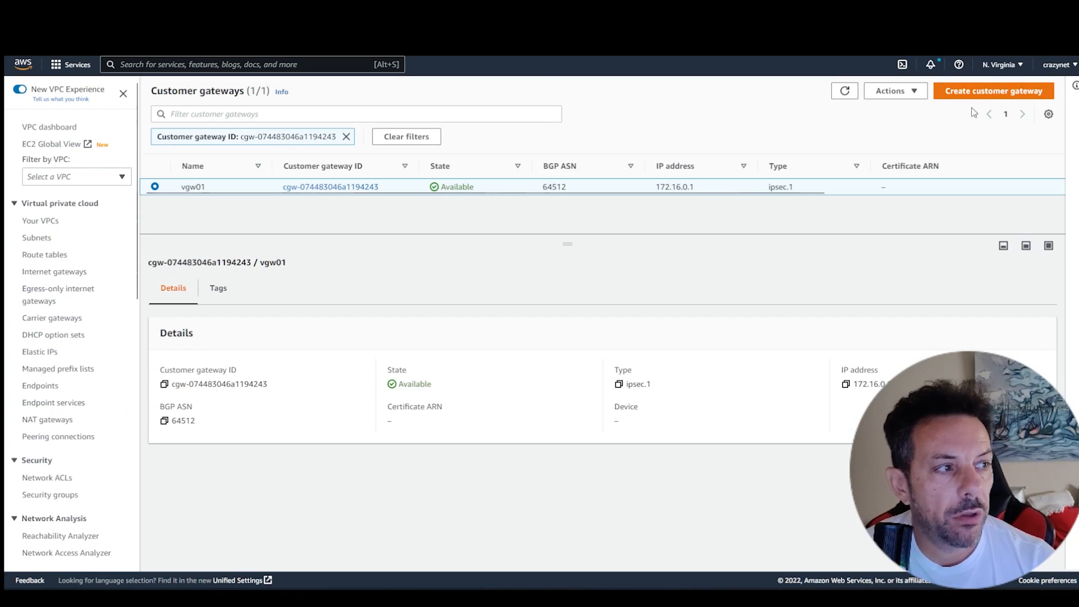
Fill the new customer gateway form with name cgw02 and BGP ASN 64514, IP address pending.
{"action": "left_click", "coordinate": [992, 90]}
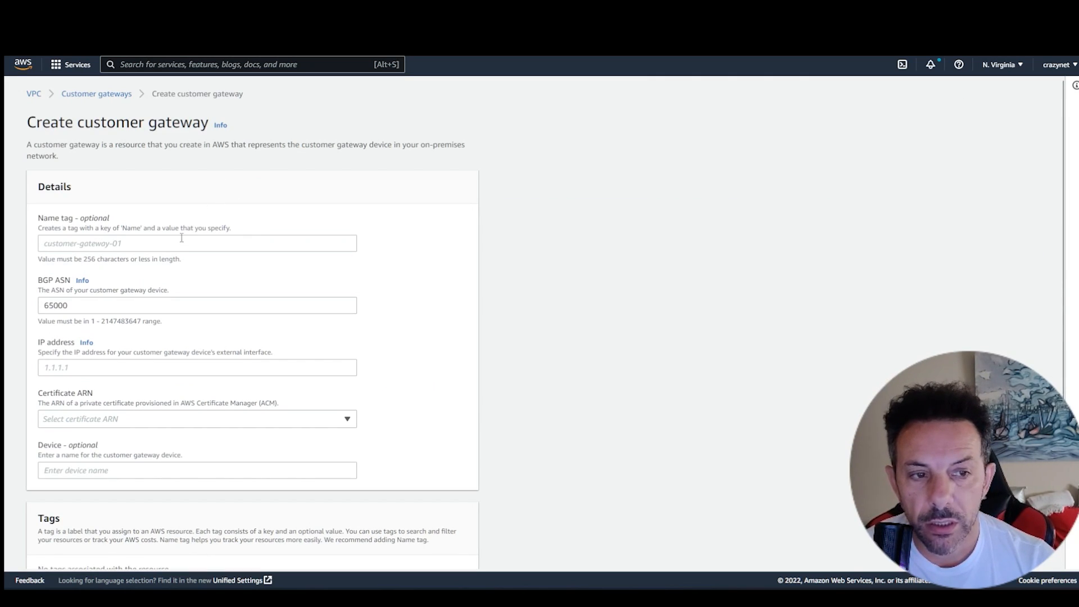
{"action": "left_click", "coordinate": [197, 243]}
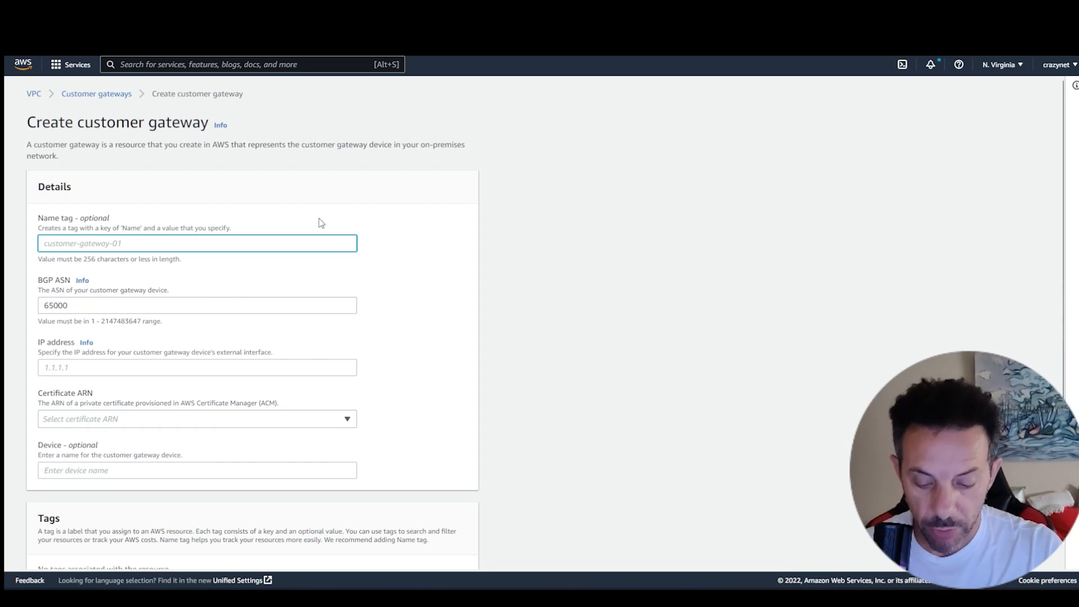
{"action": "type", "text": "cgw02"}
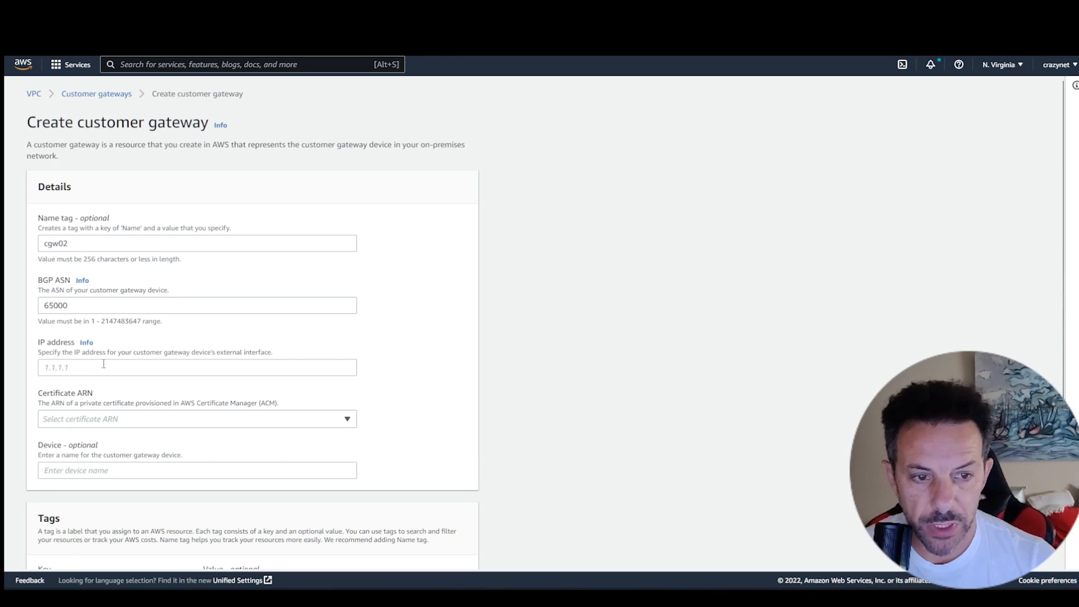
{"action": "type", "text": "64512"}
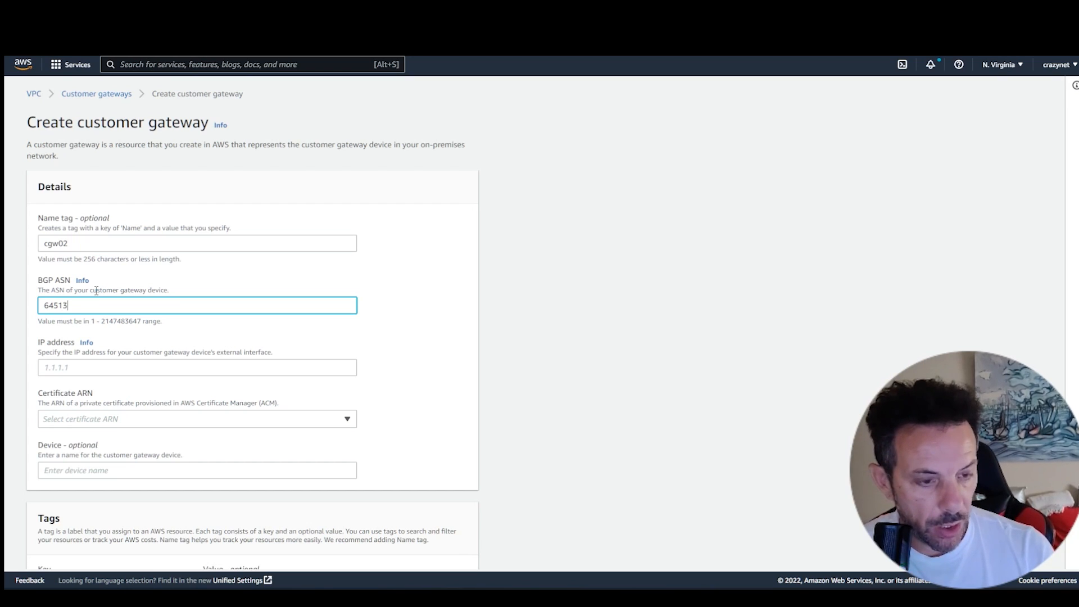
{"action": "key", "text": "Backspace"}
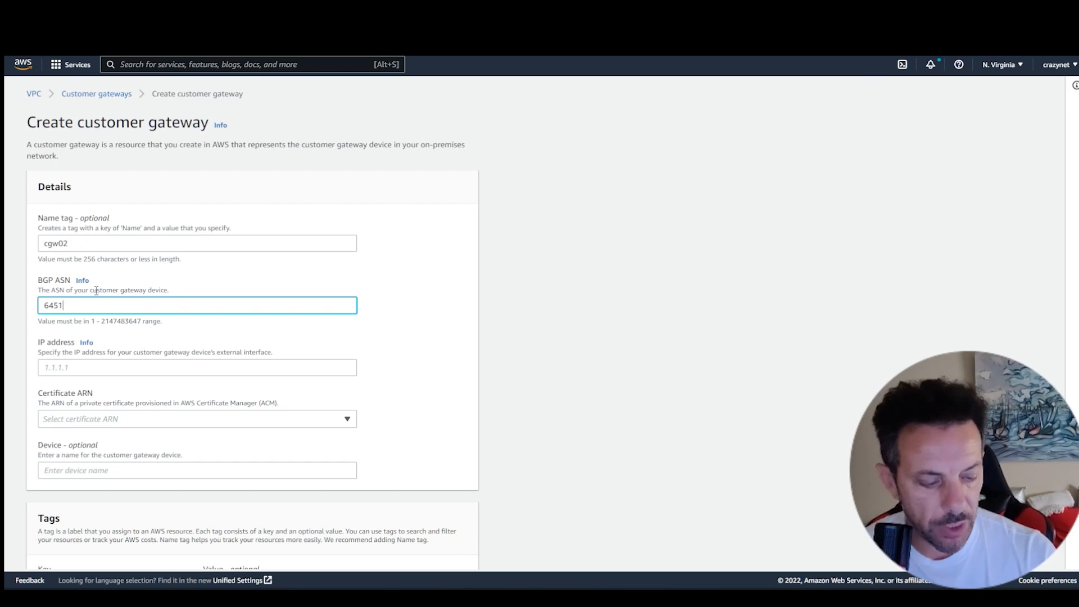
{"action": "left_click", "coordinate": [196, 368]}
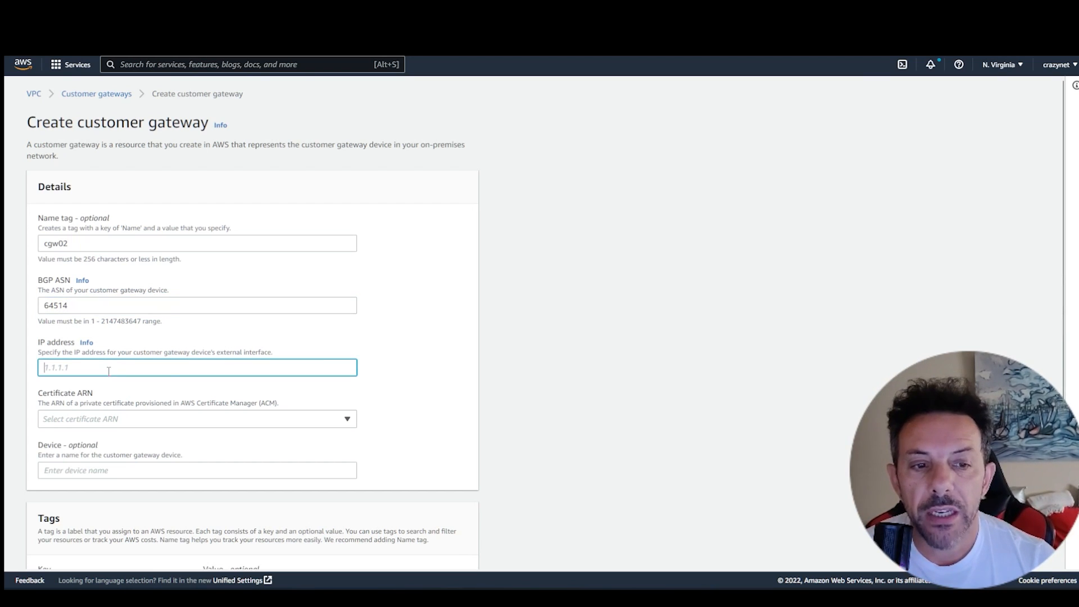
{"action": "scroll", "scroll_direction": "down", "scroll_amount": 3}
{"action": "type", "text": "my"}
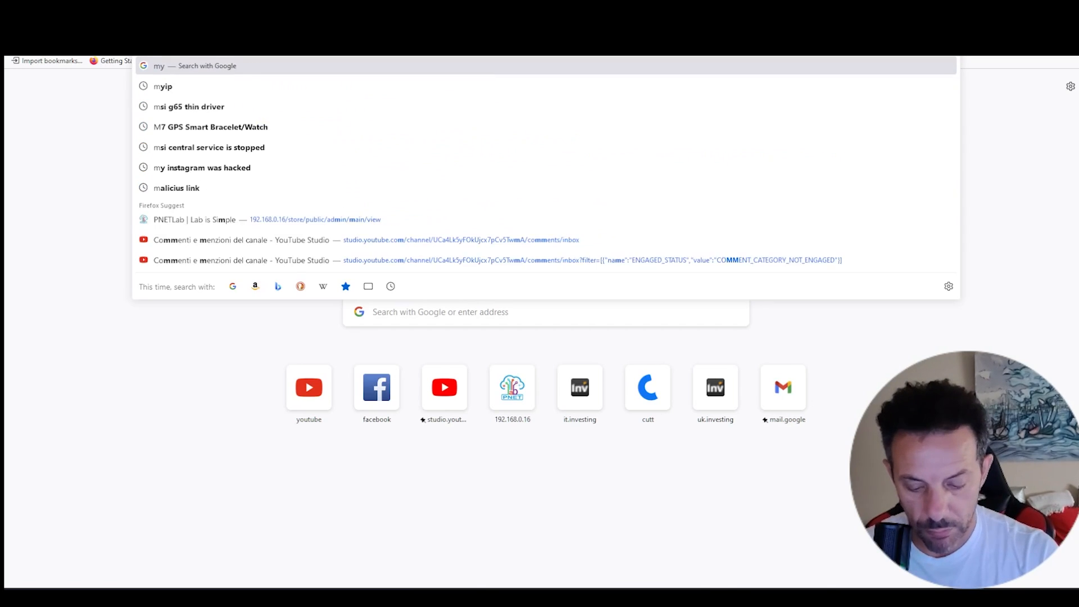
Start a new Firefox tab to look up the public IP for the gateway.
{"action": "left_click", "coordinate": [162, 85]}
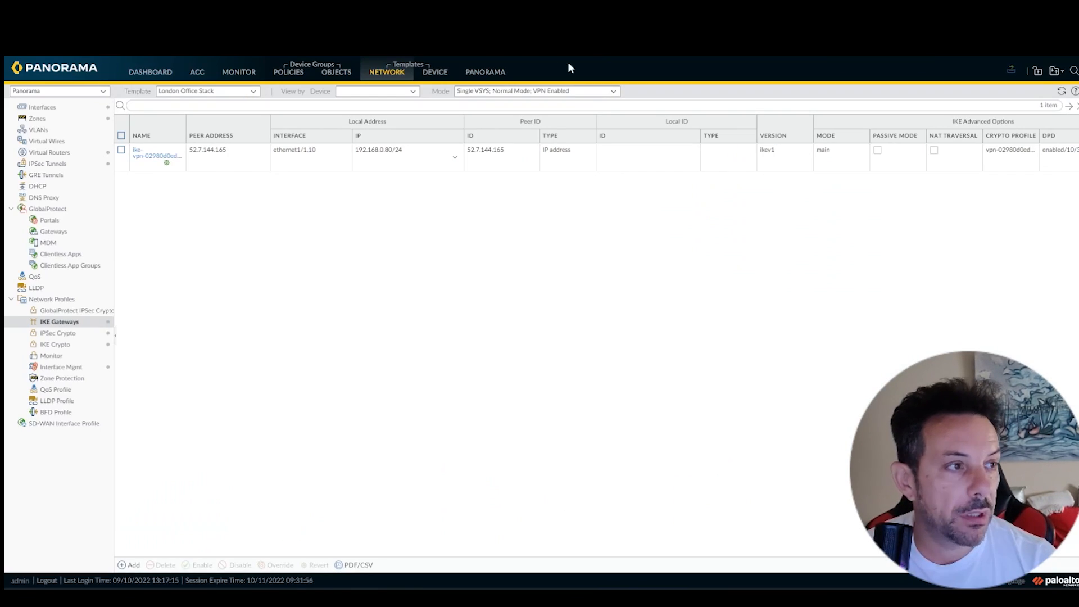
{"action": "mouse_move", "coordinate": [428, 214]}
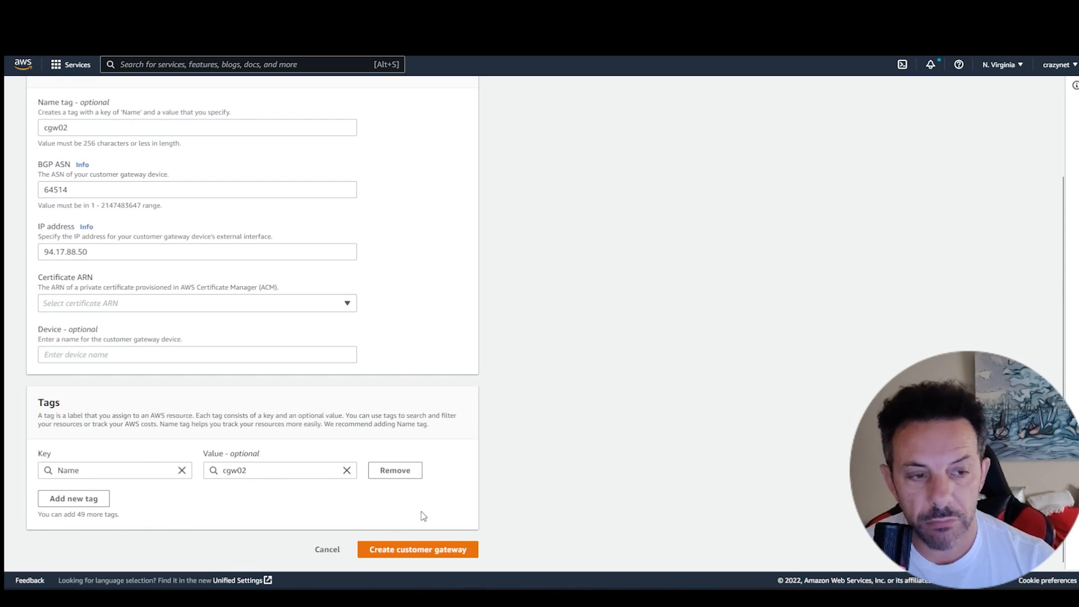
{"action": "mouse_move", "coordinate": [445, 584]}
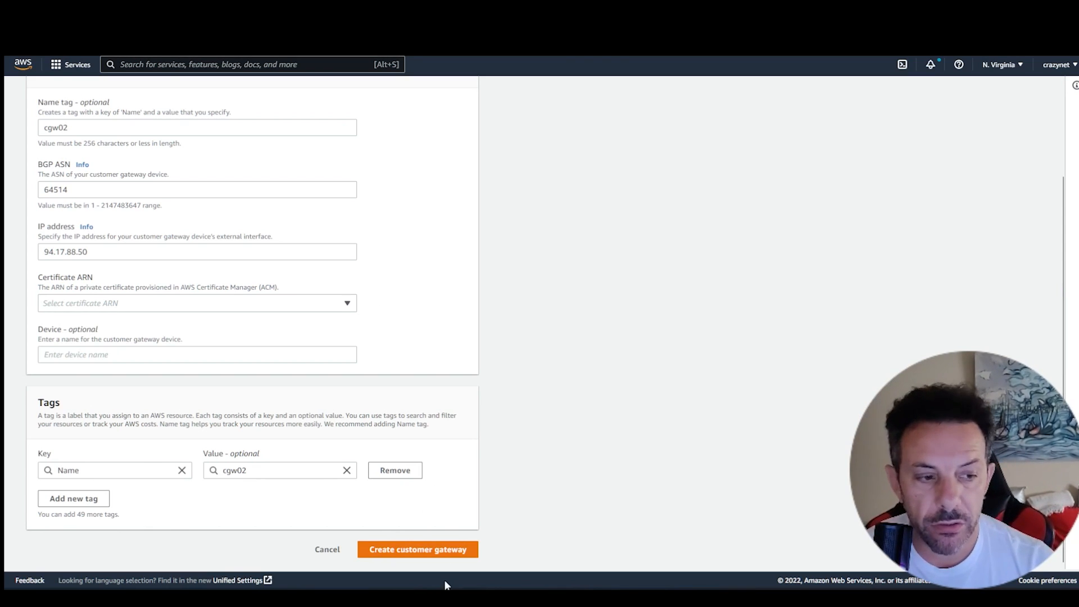
Create customer gateway cgw02 and go to the Virtual private gateways list showing vgw01.
{"action": "left_click", "coordinate": [418, 549]}
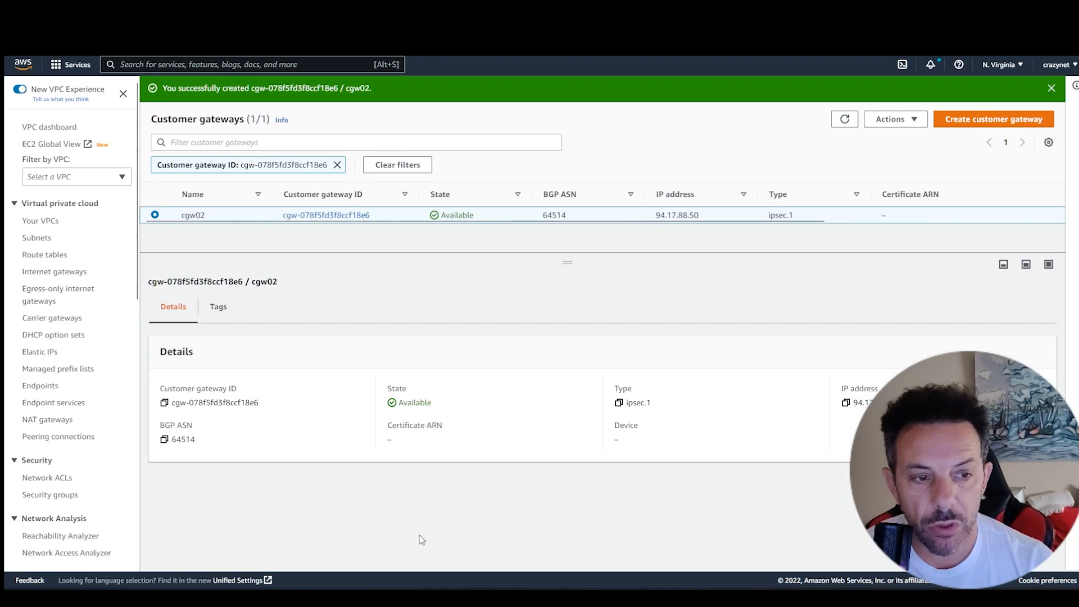
{"action": "mouse_move", "coordinate": [305, 258]}
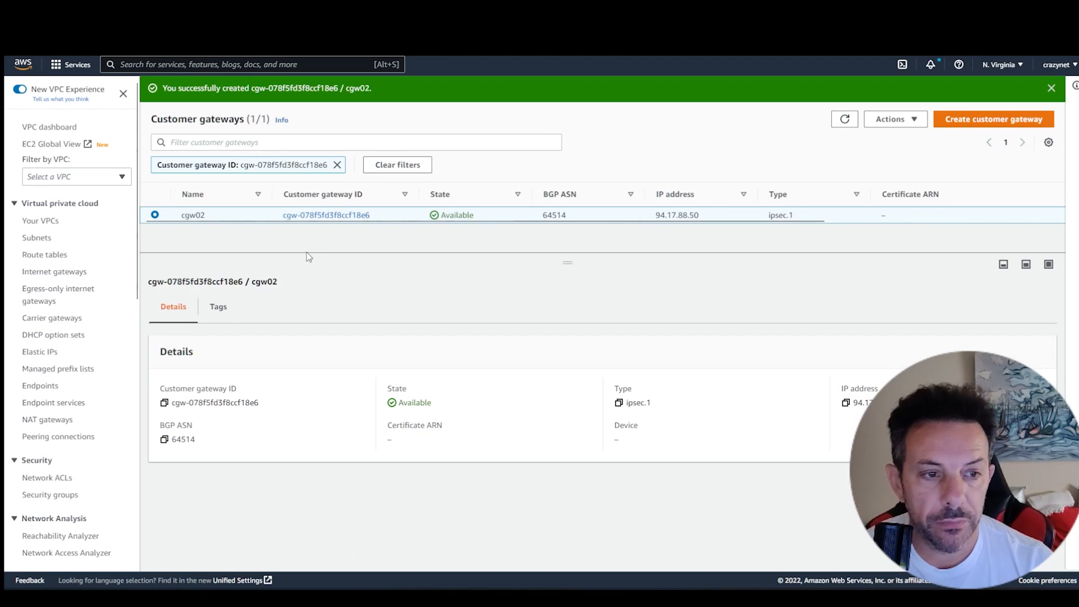
{"action": "mouse_move", "coordinate": [439, 240]}
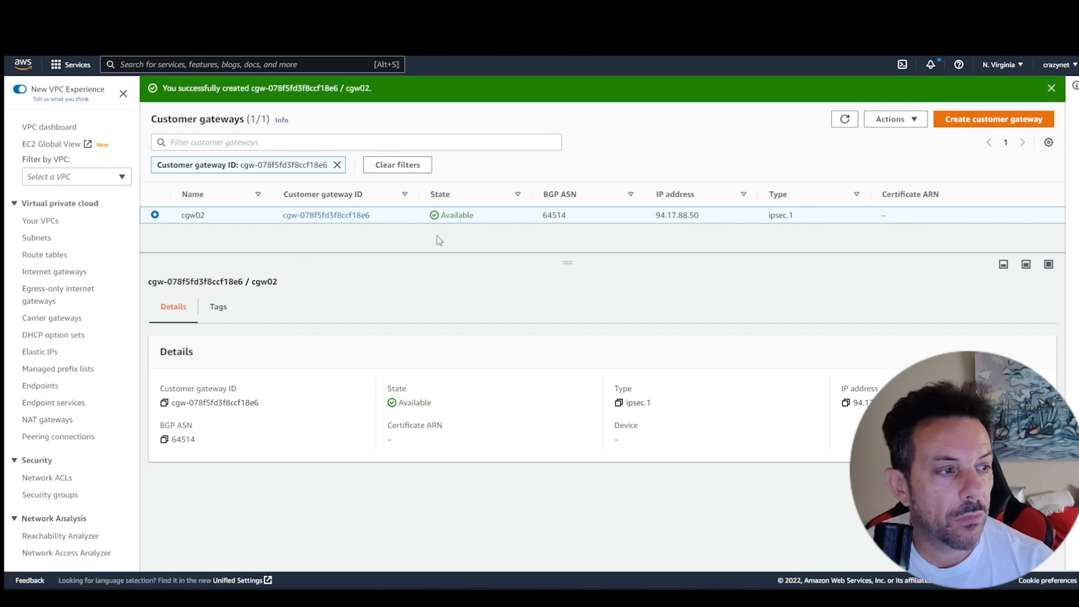
{"action": "mouse_move", "coordinate": [365, 240]}
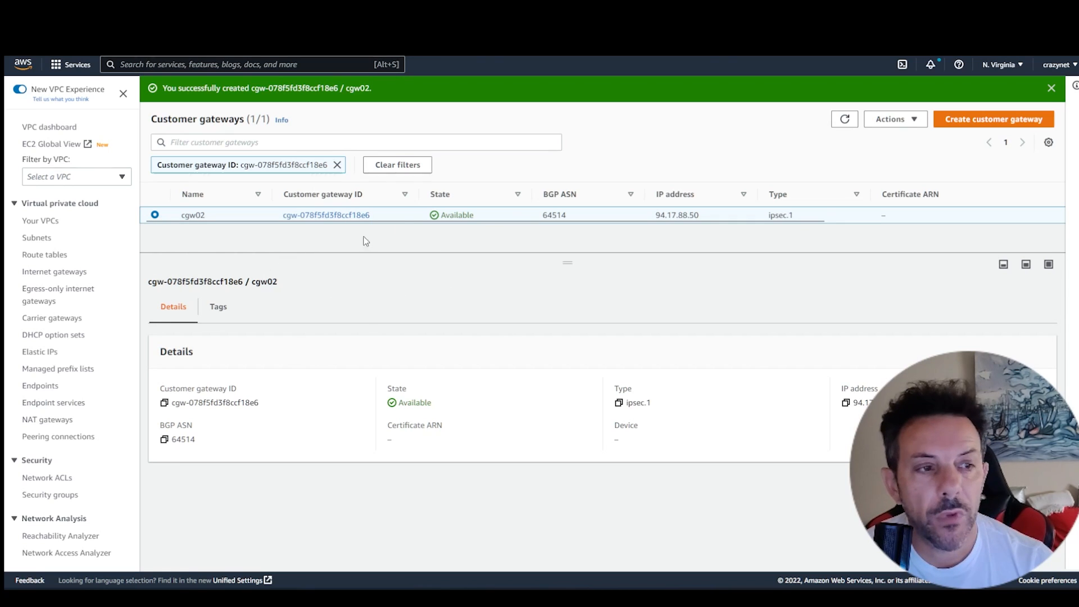
{"action": "left_click", "coordinate": [895, 119]}
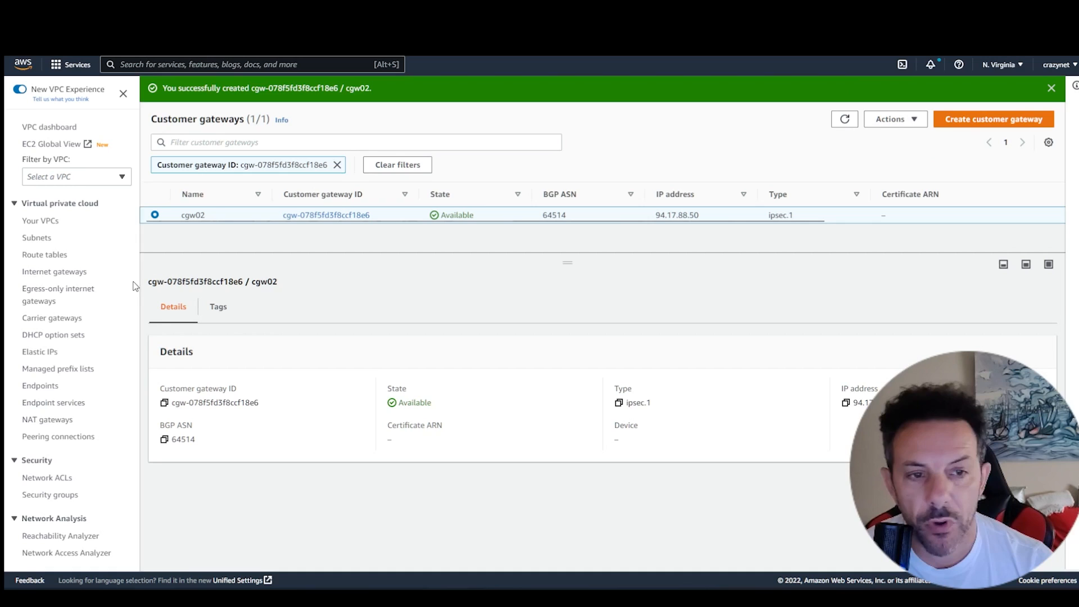
{"action": "scroll", "scroll_direction": "down", "scroll_amount": 3}
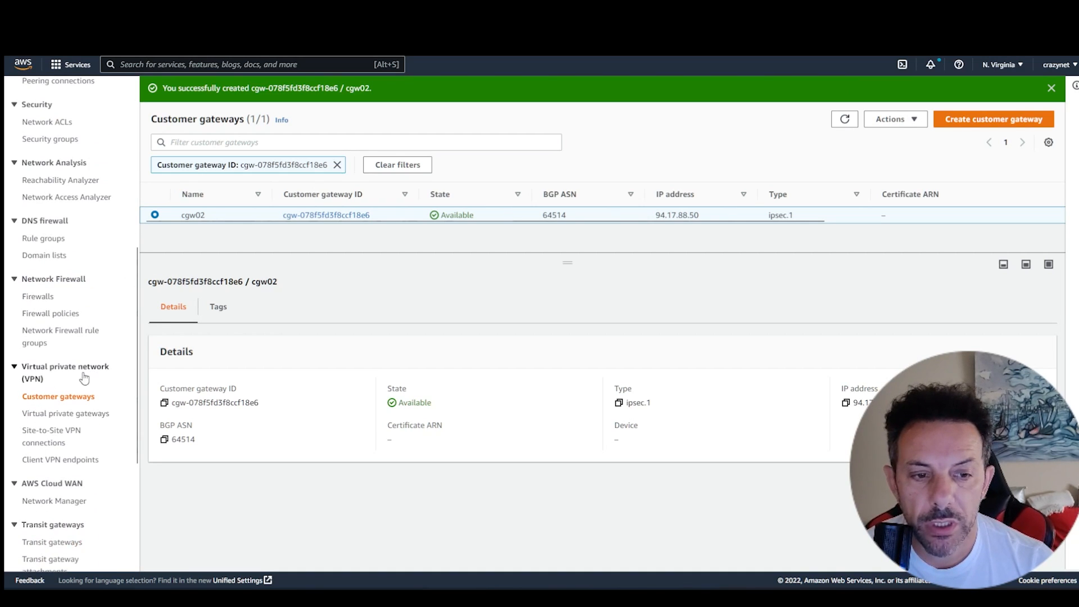
{"action": "mouse_move", "coordinate": [77, 420]}
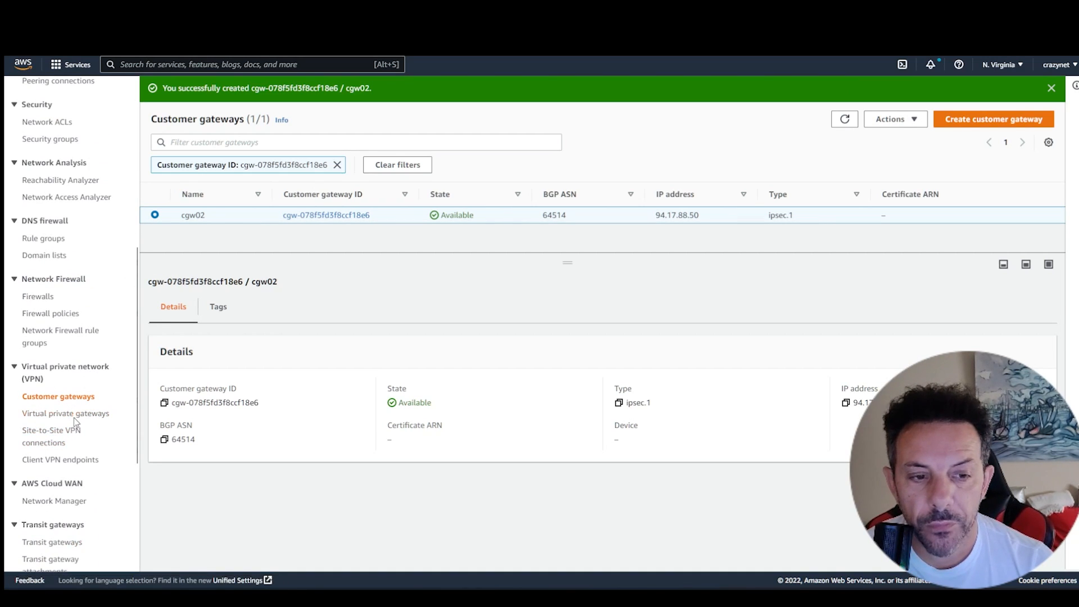
{"action": "left_click", "coordinate": [65, 414]}
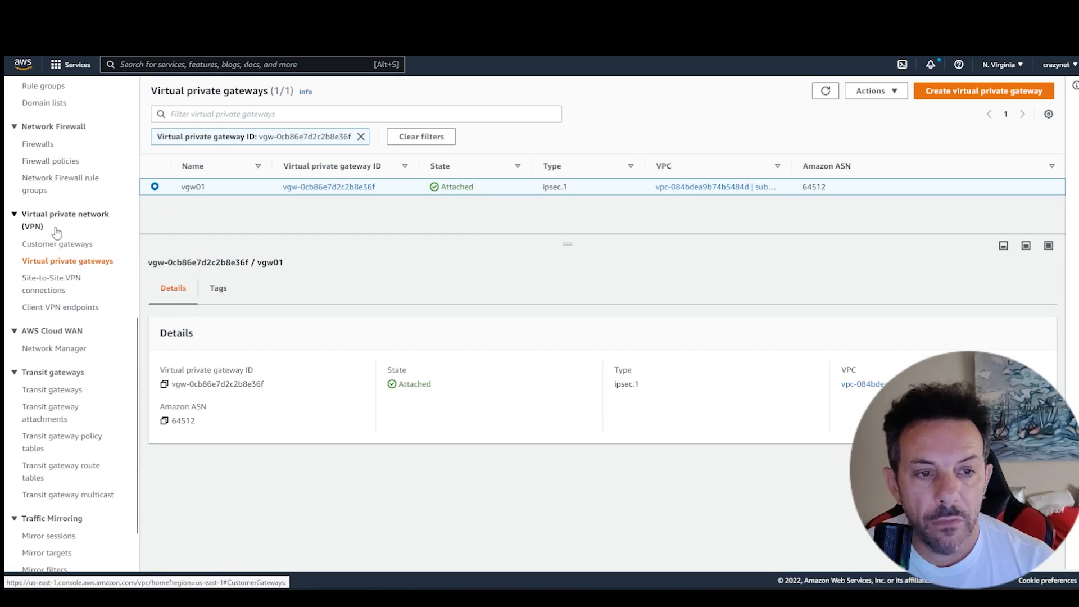
{"action": "mouse_move", "coordinate": [211, 186]}
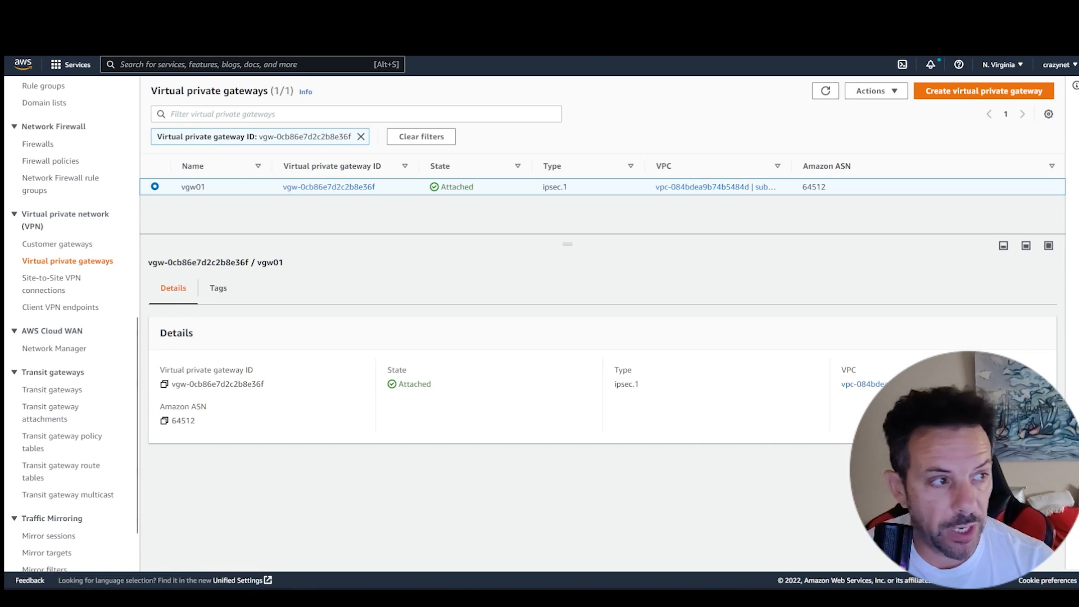
Create virtual private gateway vgw03 with custom Amazon ASN 64515.
{"action": "left_click", "coordinate": [987, 90]}
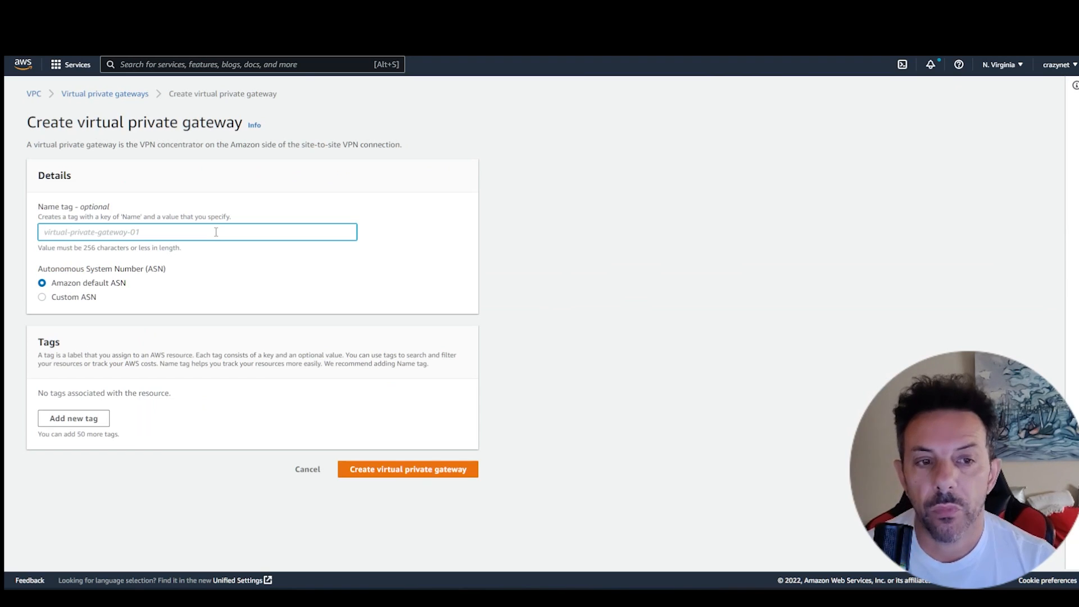
{"action": "type", "text": "v"}
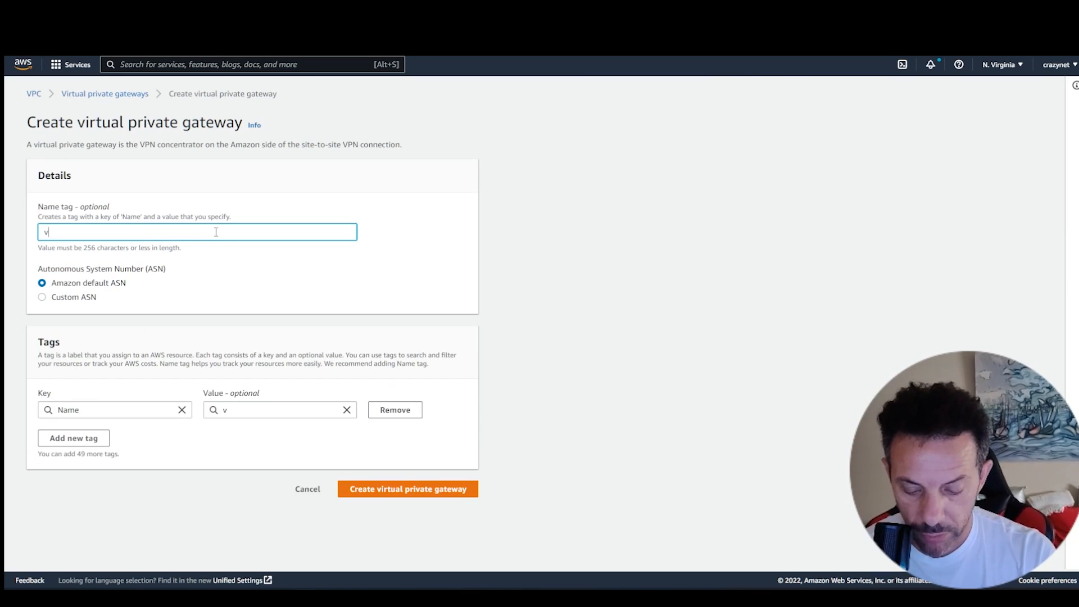
{"action": "type", "text": "gw"}
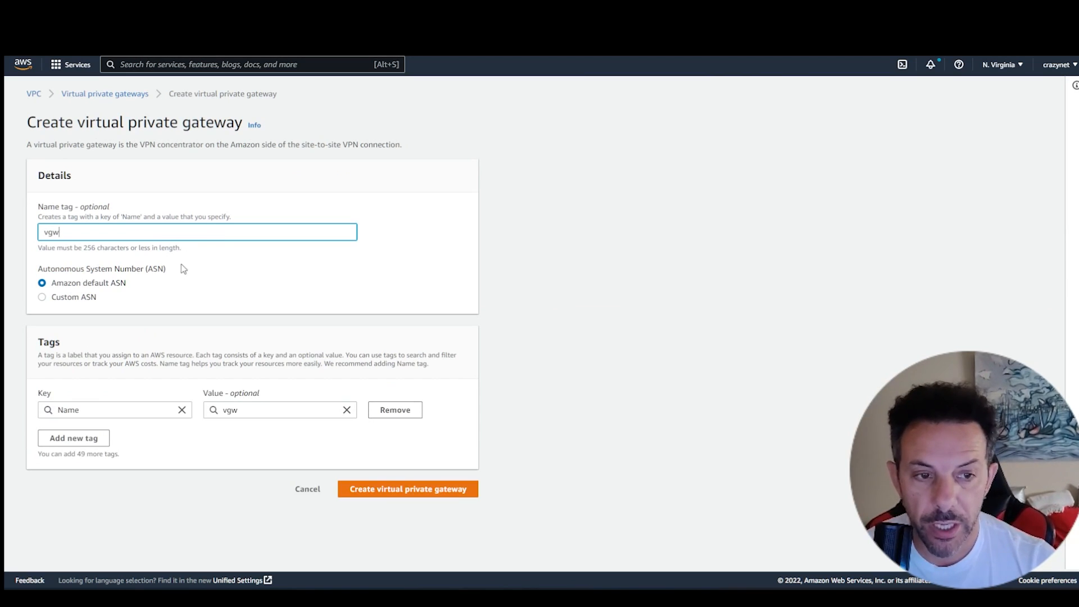
{"action": "left_click", "coordinate": [41, 297]}
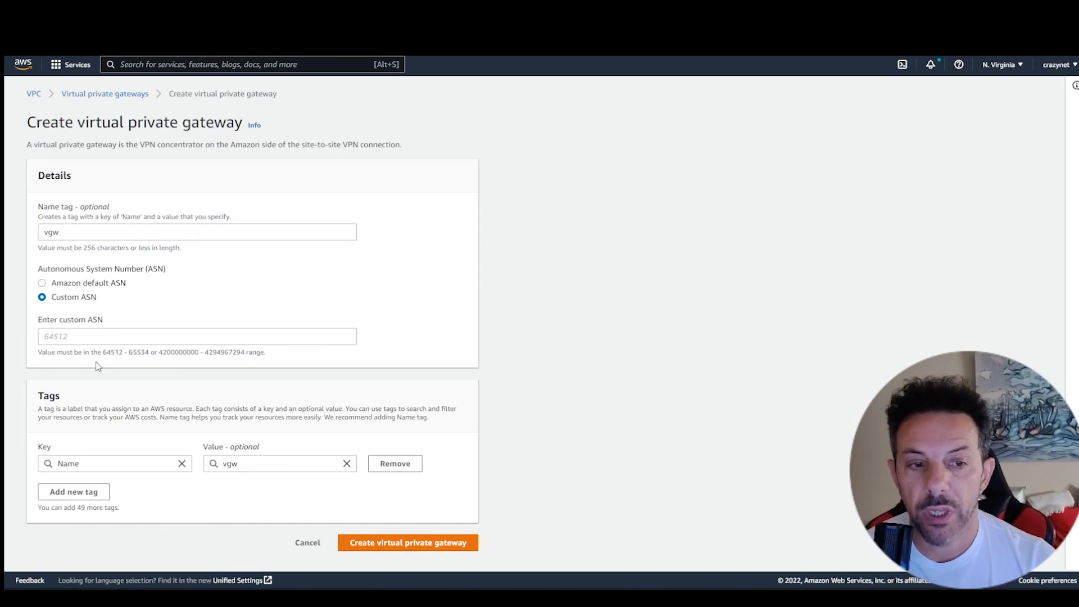
{"action": "type", "text": "94.17.88.50"}
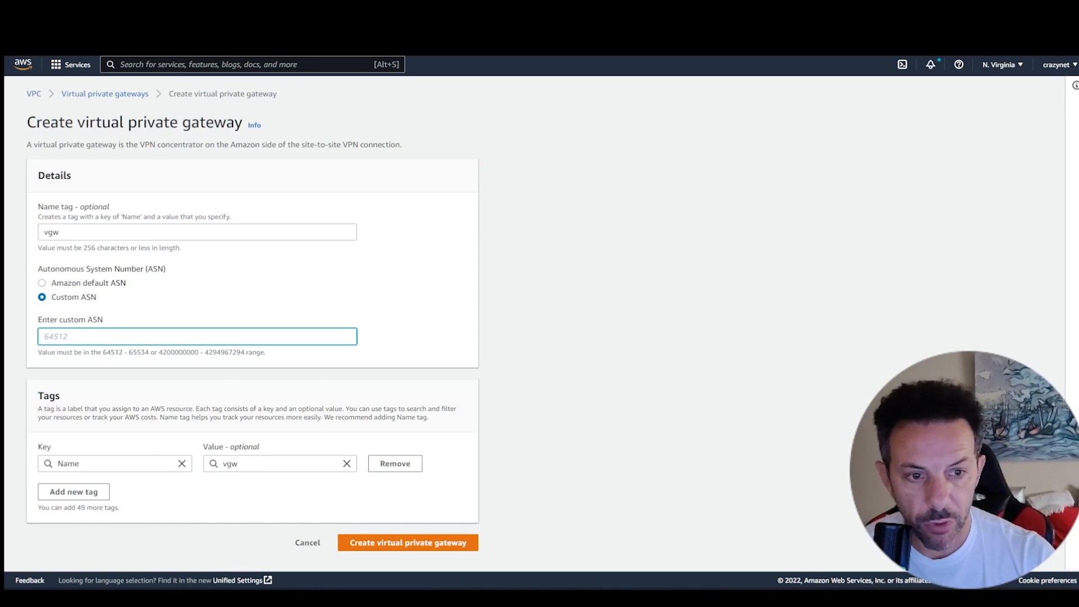
{"action": "type", "text": "645"}
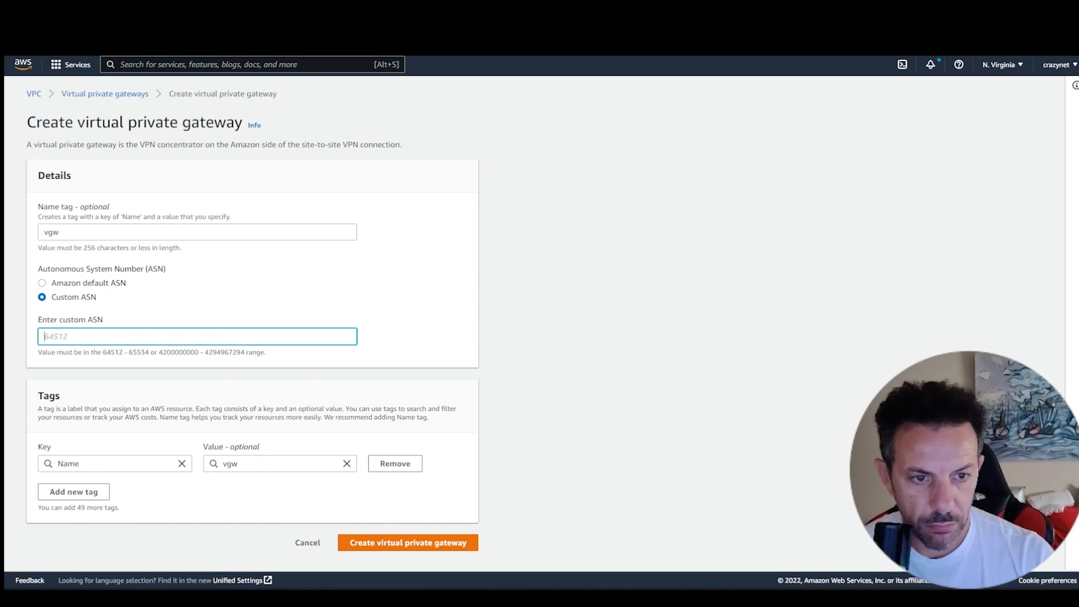
{"action": "type", "text": "645"}
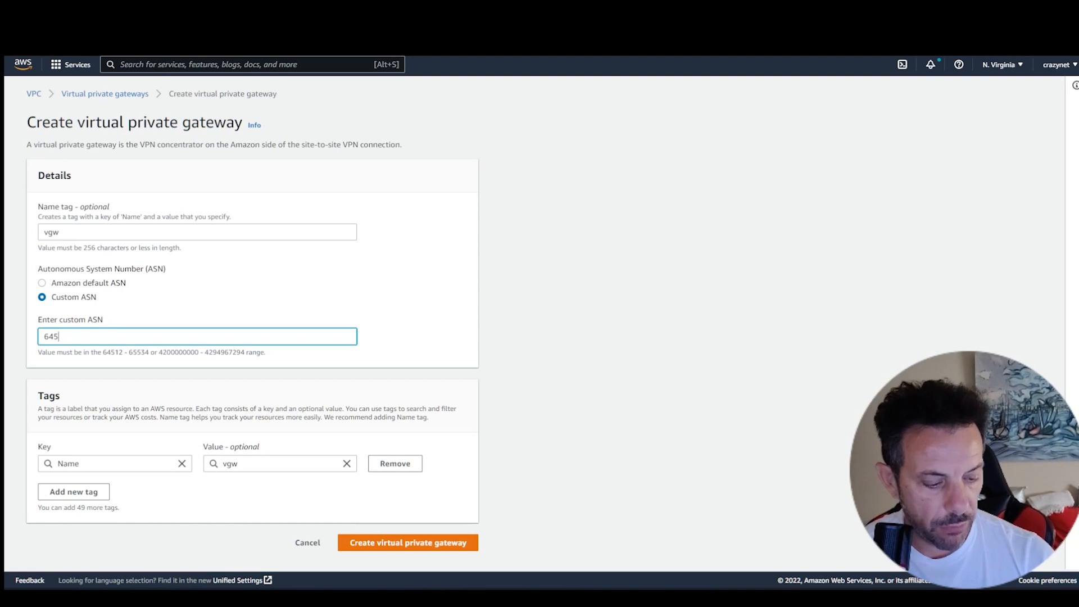
{"action": "type", "text": "14"}
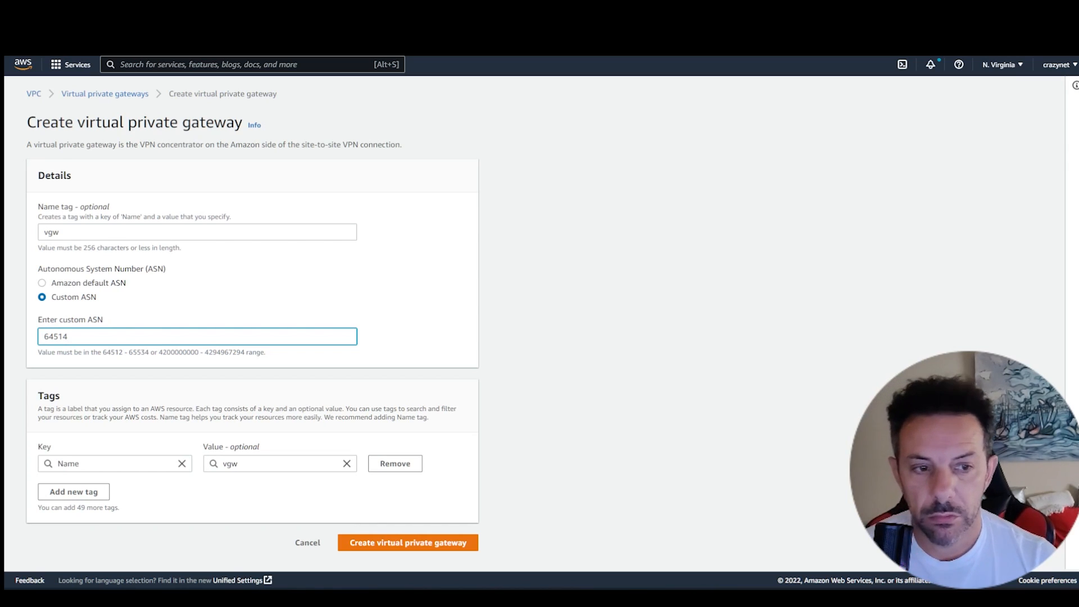
{"action": "type", "text": "64515"}
{"action": "left_click", "coordinate": [196, 233]}
{"action": "type", "text": "03"}
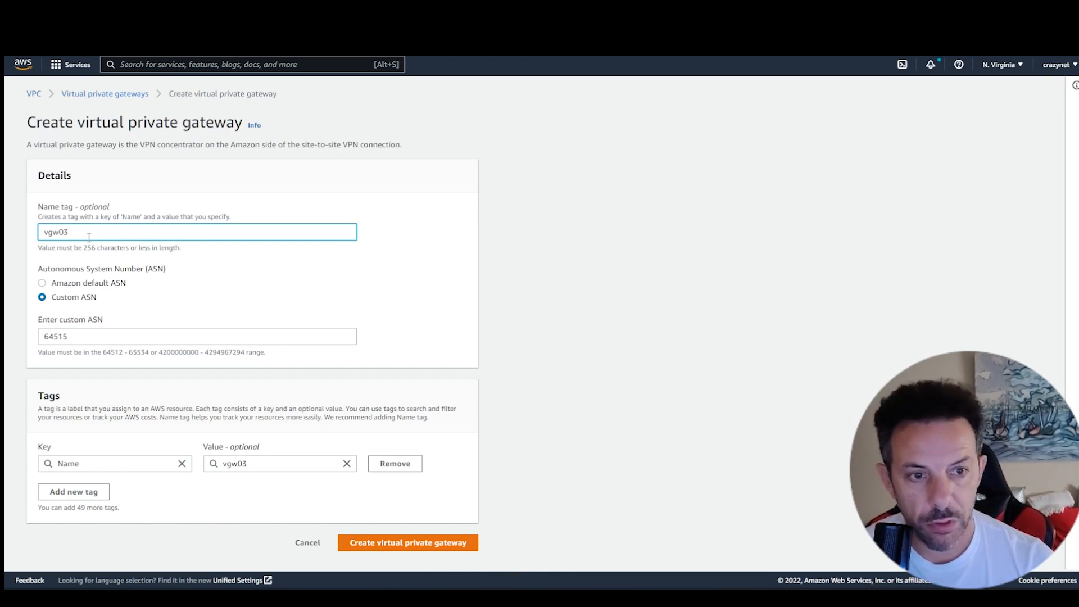
{"action": "left_click", "coordinate": [406, 543]}
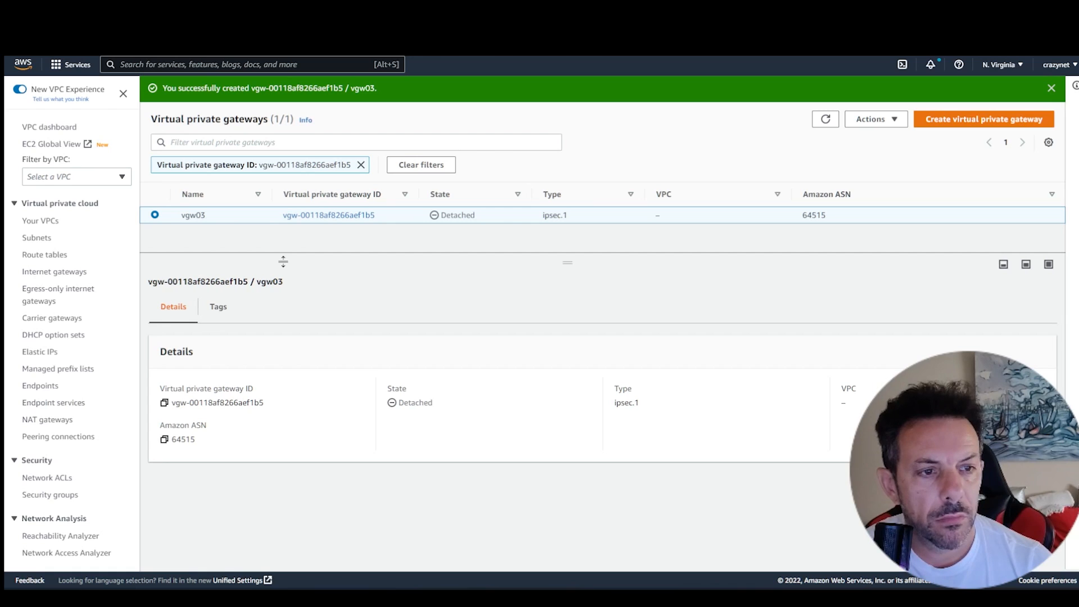
Attach vgw03 to the subnet03 VPC after a failed attempt with the already-attached subnet01 VPC.
{"action": "left_click", "coordinate": [825, 119]}
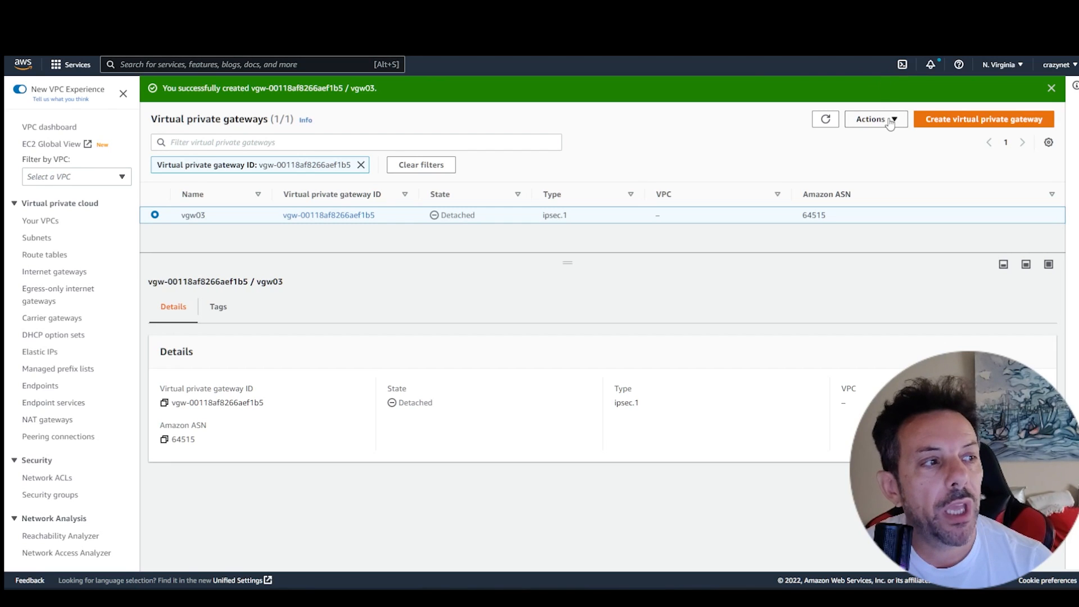
{"action": "left_click", "coordinate": [876, 119]}
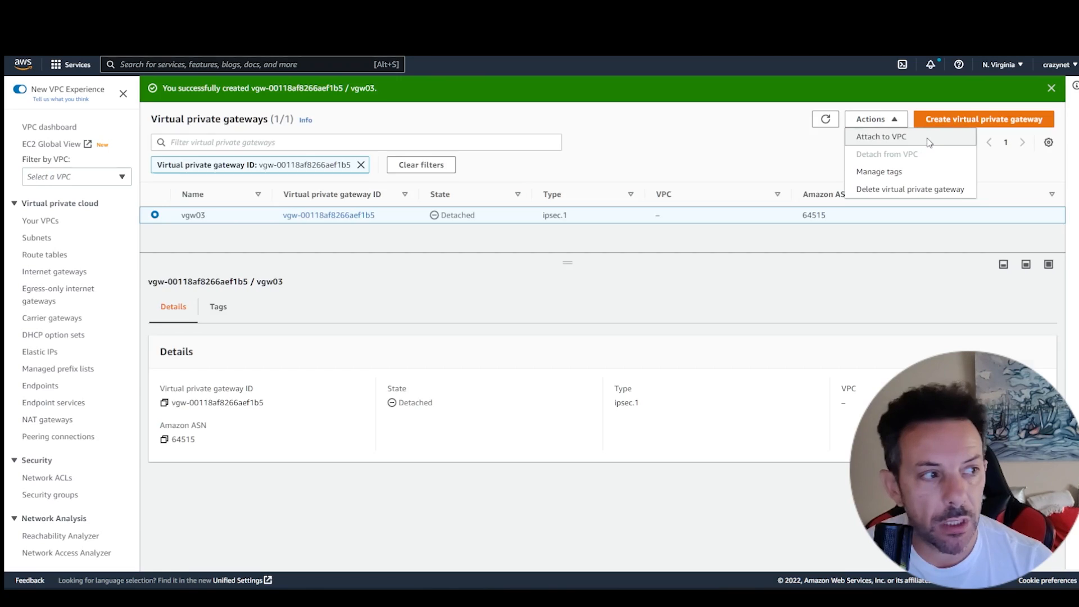
{"action": "left_click", "coordinate": [882, 136]}
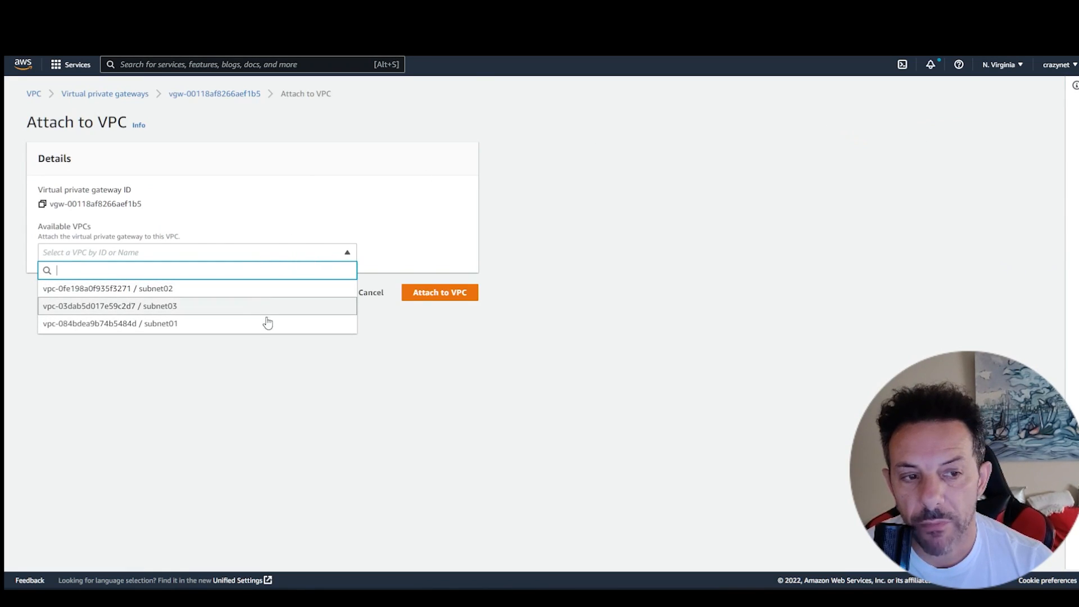
{"action": "left_click", "coordinate": [90, 324]}
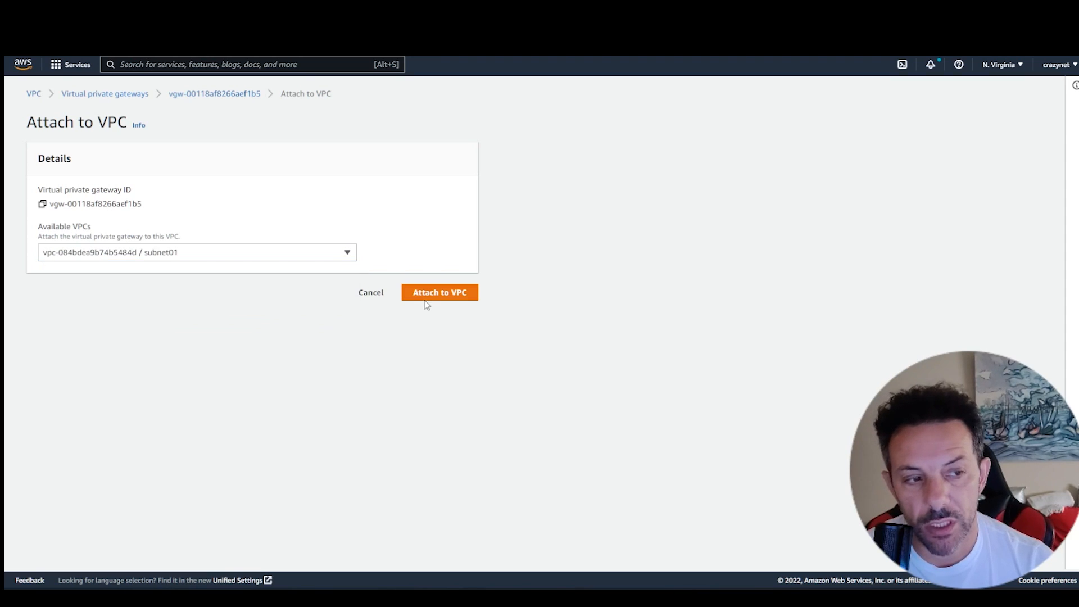
{"action": "left_click", "coordinate": [440, 292]}
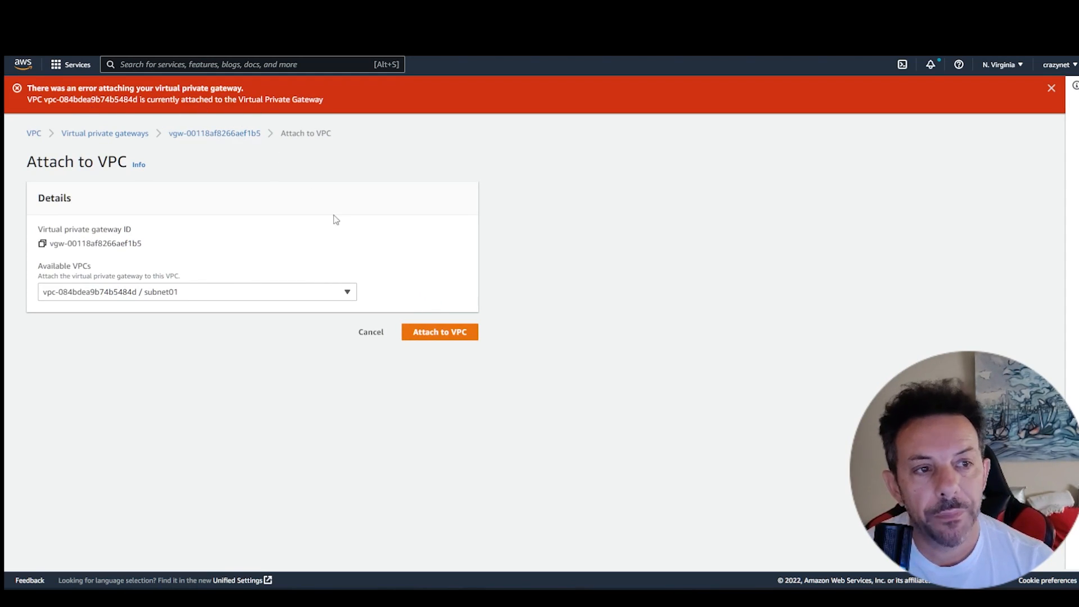
{"action": "left_click", "coordinate": [196, 292]}
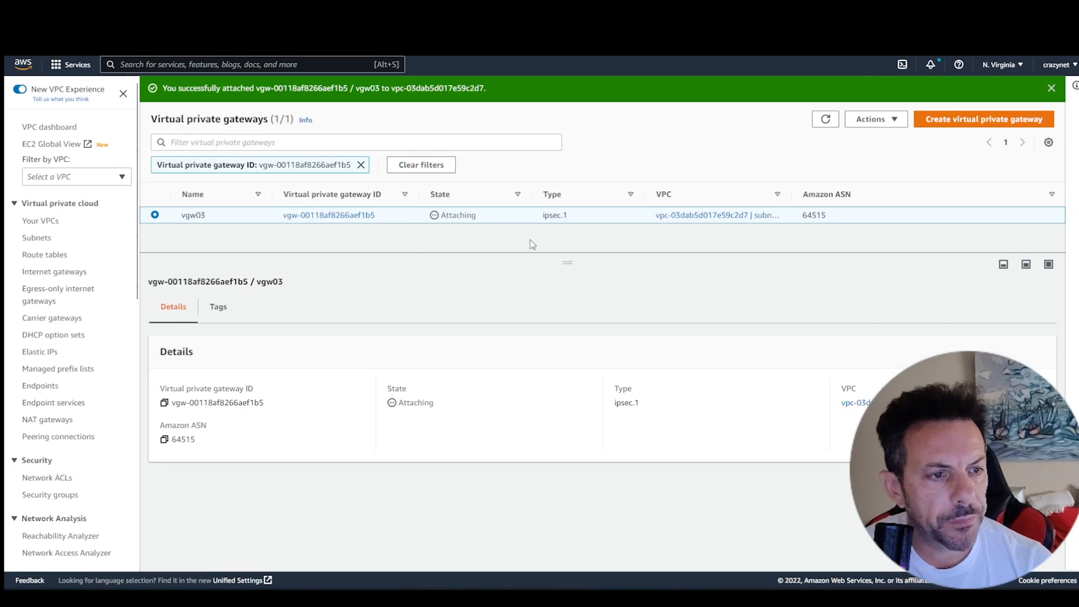
{"action": "mouse_move", "coordinate": [686, 234]}
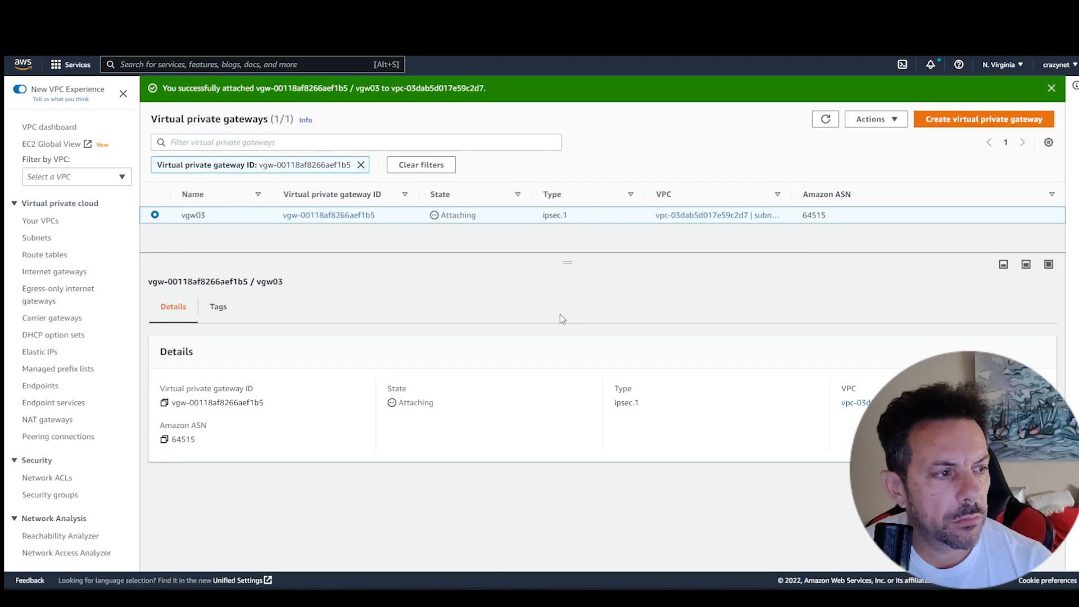
{"action": "mouse_move", "coordinate": [374, 251]}
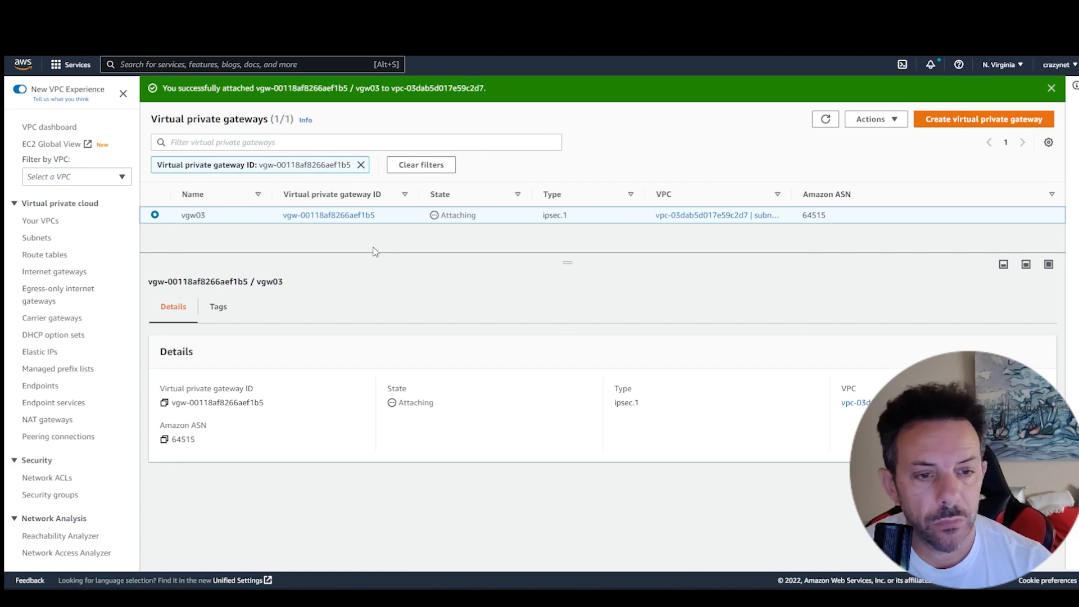
{"action": "mouse_move", "coordinate": [474, 204]}
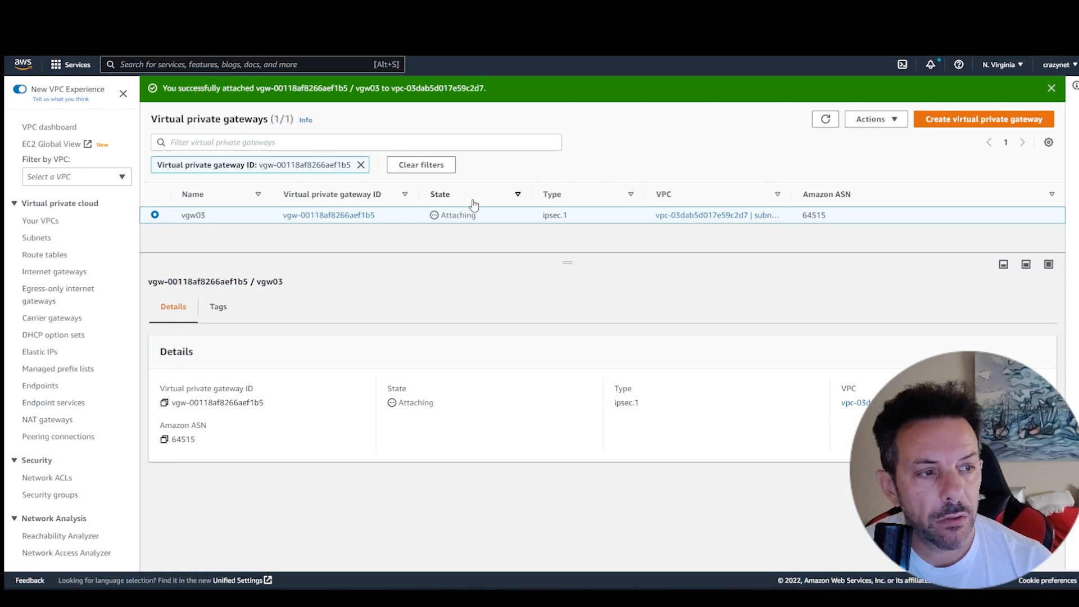
{"action": "mouse_move", "coordinate": [486, 230]}
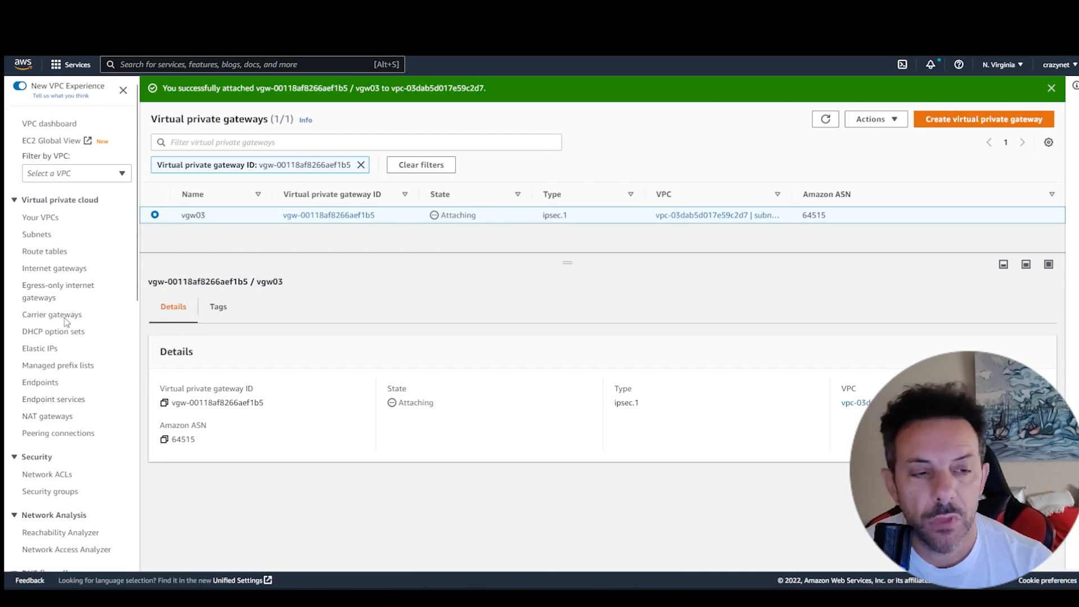
Scroll the left navigation down to the VPN section while vgw03 is Attaching.
{"action": "scroll", "scroll_direction": "down", "scroll_amount": 3}
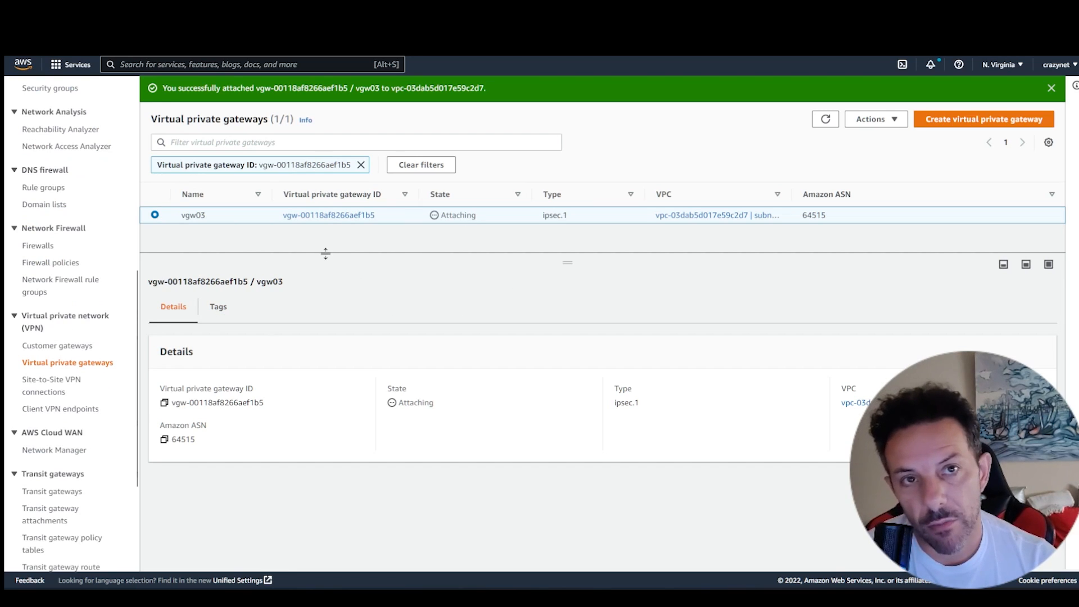
{"action": "mouse_move", "coordinate": [58, 391]}
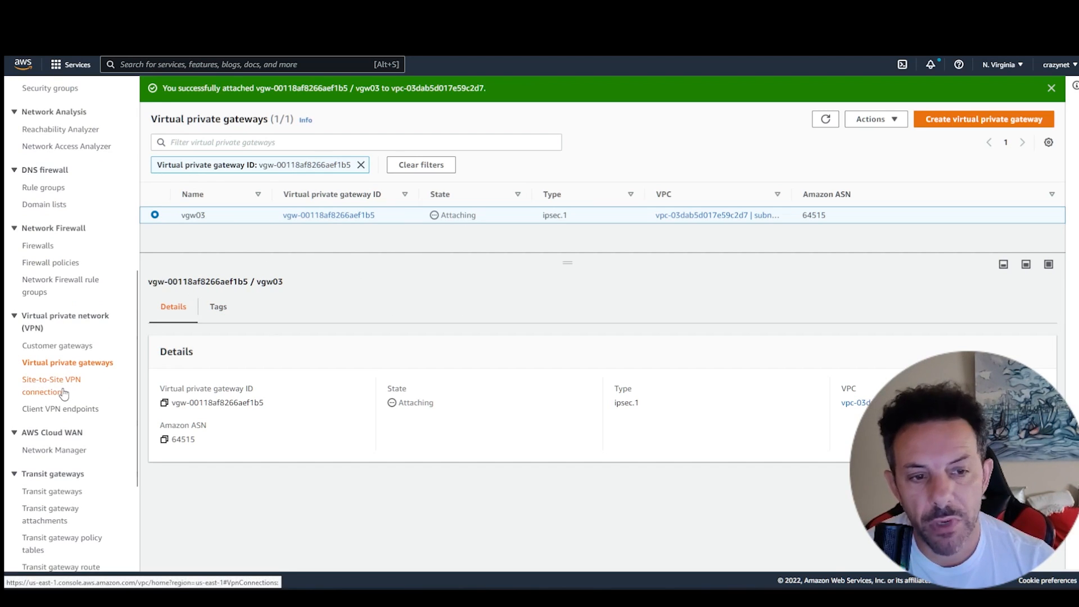
{"action": "scroll", "scroll_direction": "down", "scroll_amount": 3}
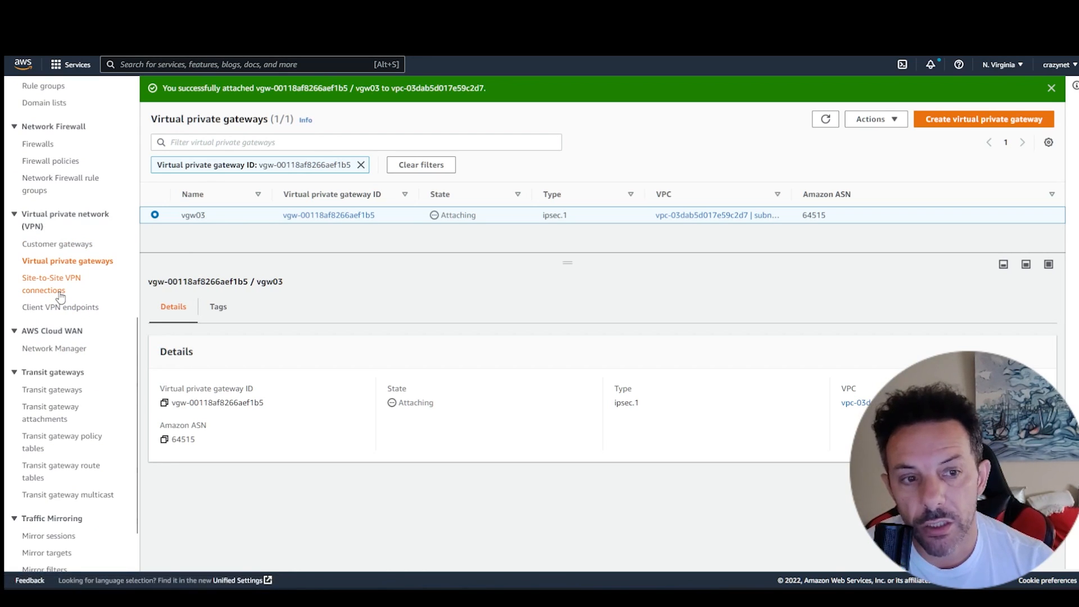
View the s2s-tunnel connection's tunnel details: Tunnel 1 Up, Tunnel 2 Down.
{"action": "left_click", "coordinate": [51, 284]}
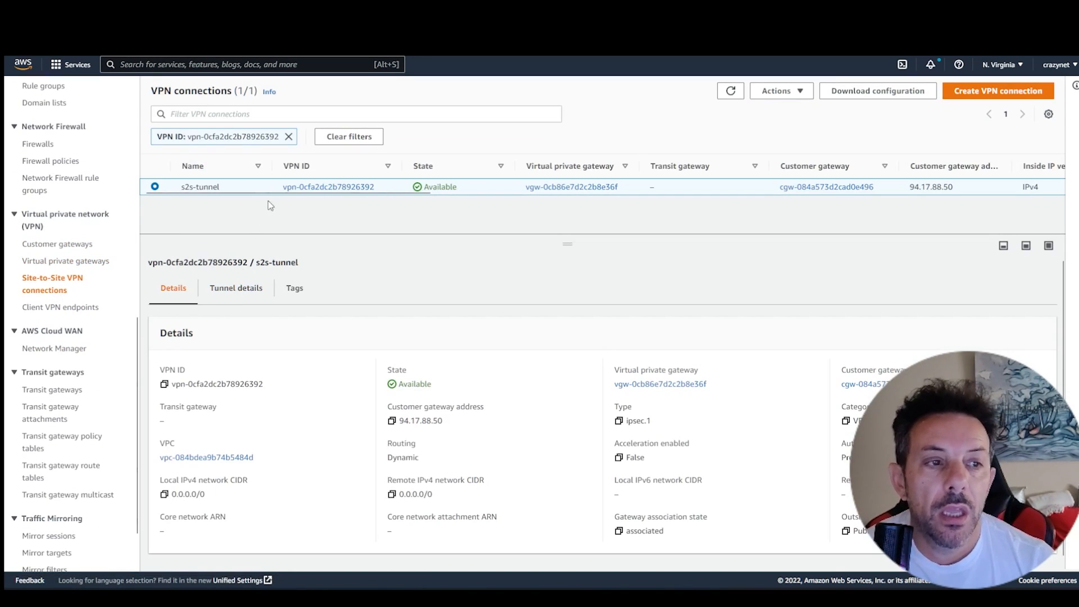
{"action": "mouse_move", "coordinate": [239, 184]}
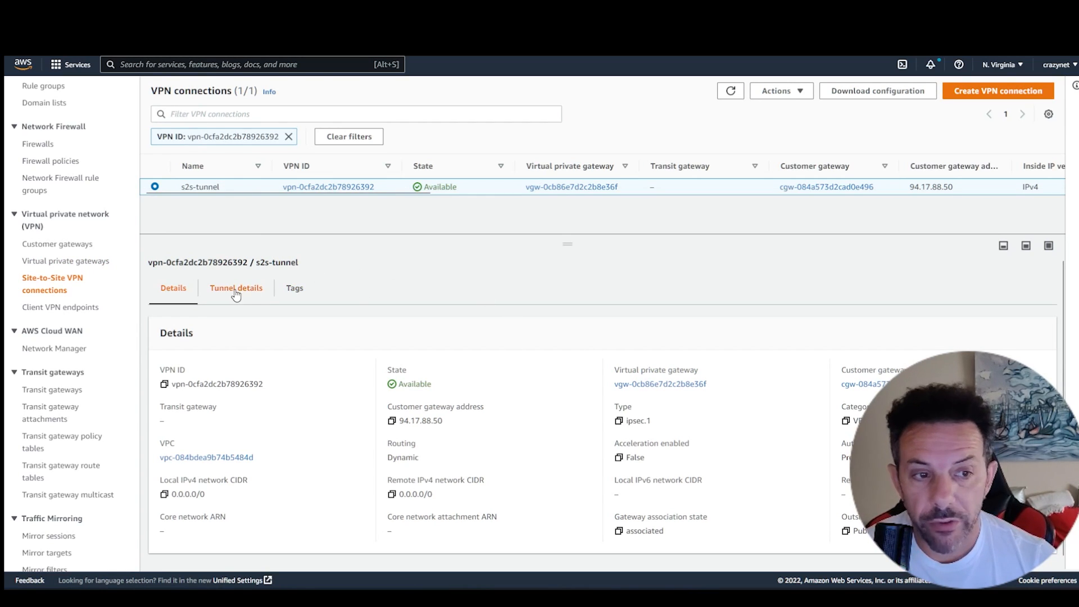
{"action": "left_click", "coordinate": [236, 288]}
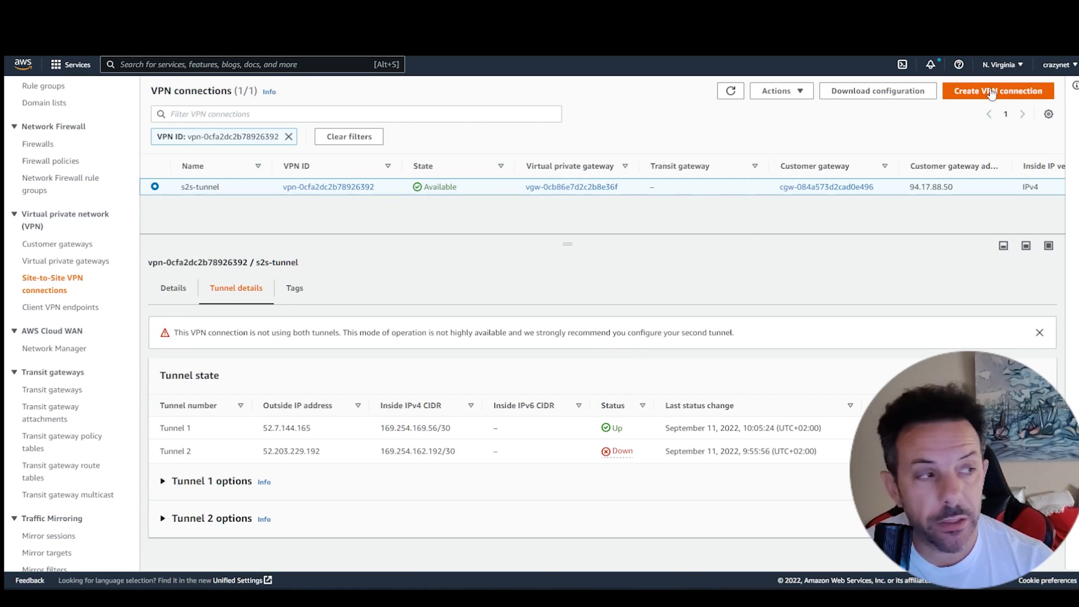
{"action": "mouse_move", "coordinate": [989, 95]}
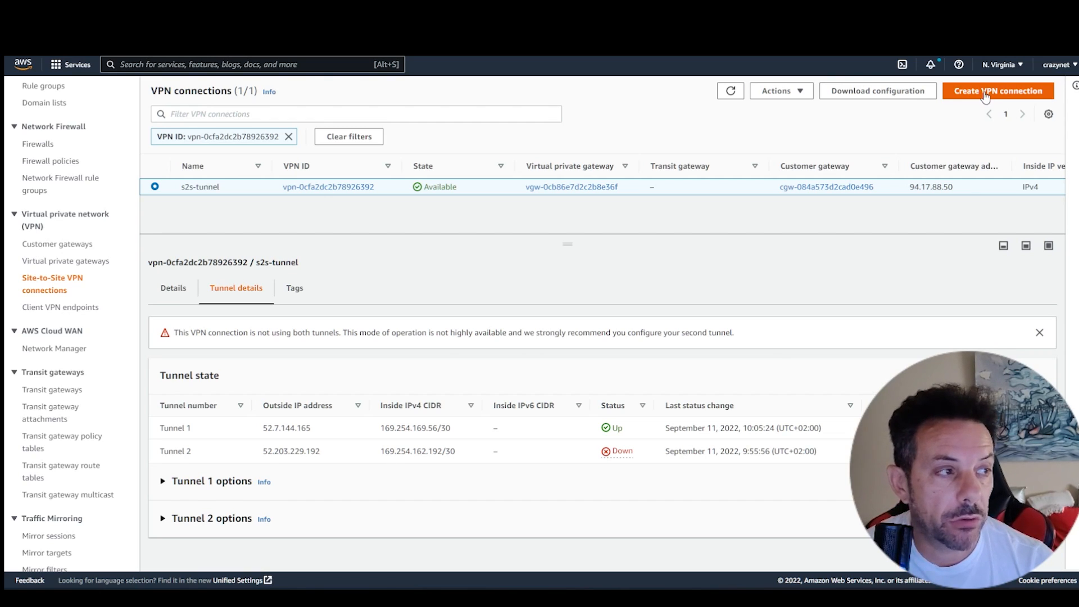
Start a new VPN connection named vpn007 attached to virtual private gateway vgw03.
{"action": "left_click", "coordinate": [998, 91]}
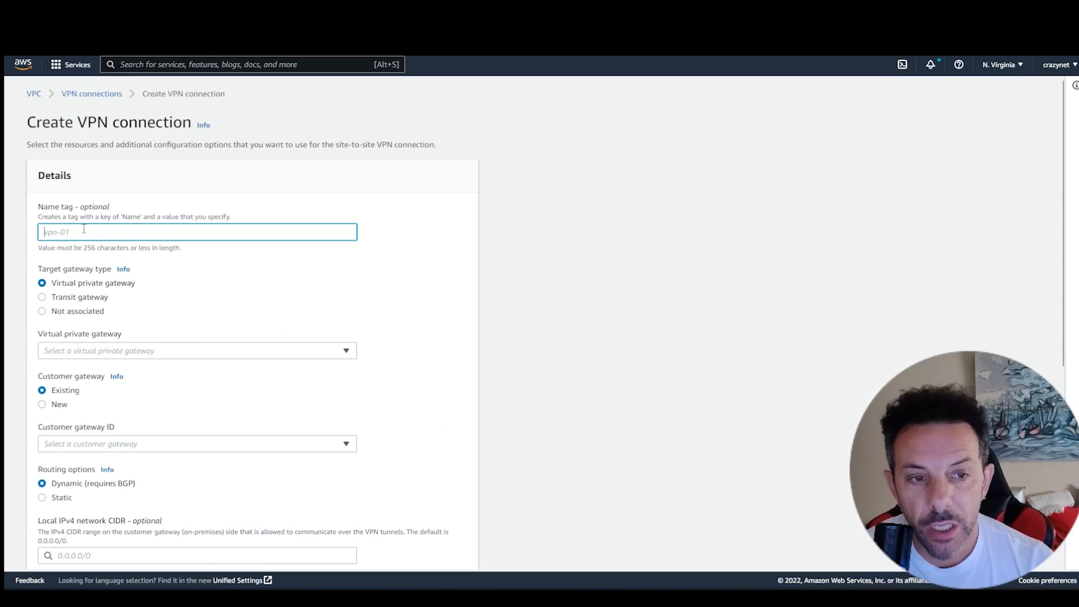
{"action": "scroll", "scroll_direction": "down", "scroll_amount": 3}
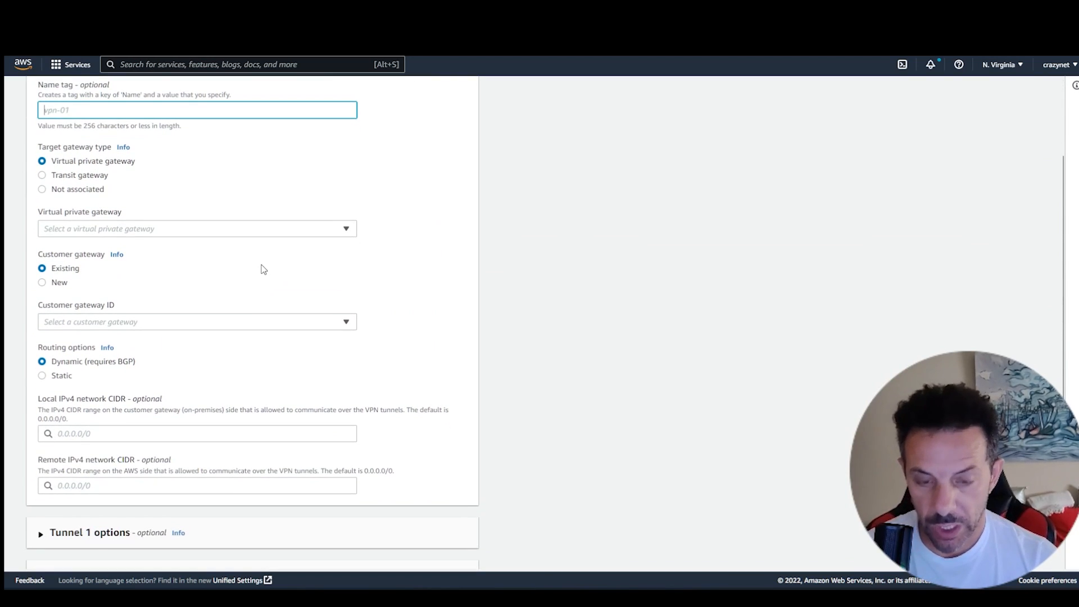
{"action": "type", "text": "vpn007"}
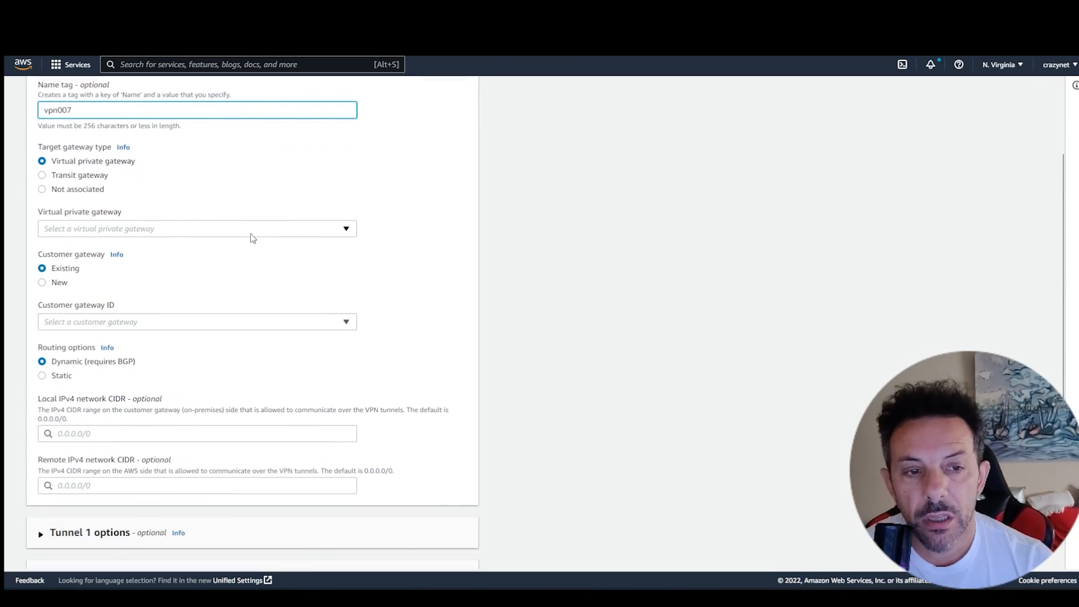
{"action": "mouse_move", "coordinate": [114, 178]}
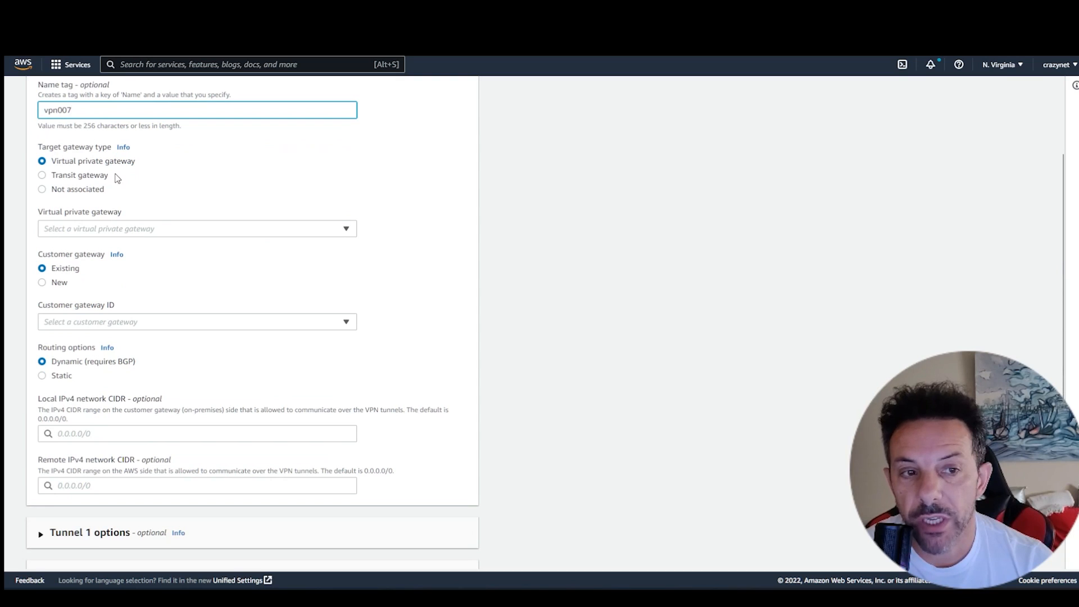
{"action": "mouse_move", "coordinate": [82, 201]}
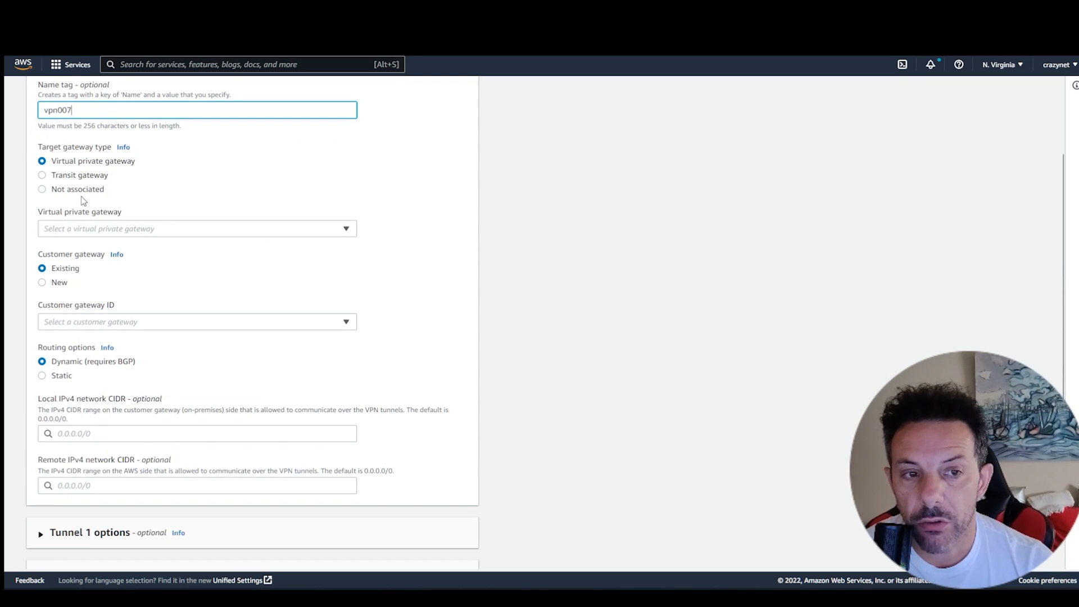
{"action": "mouse_move", "coordinate": [84, 177]}
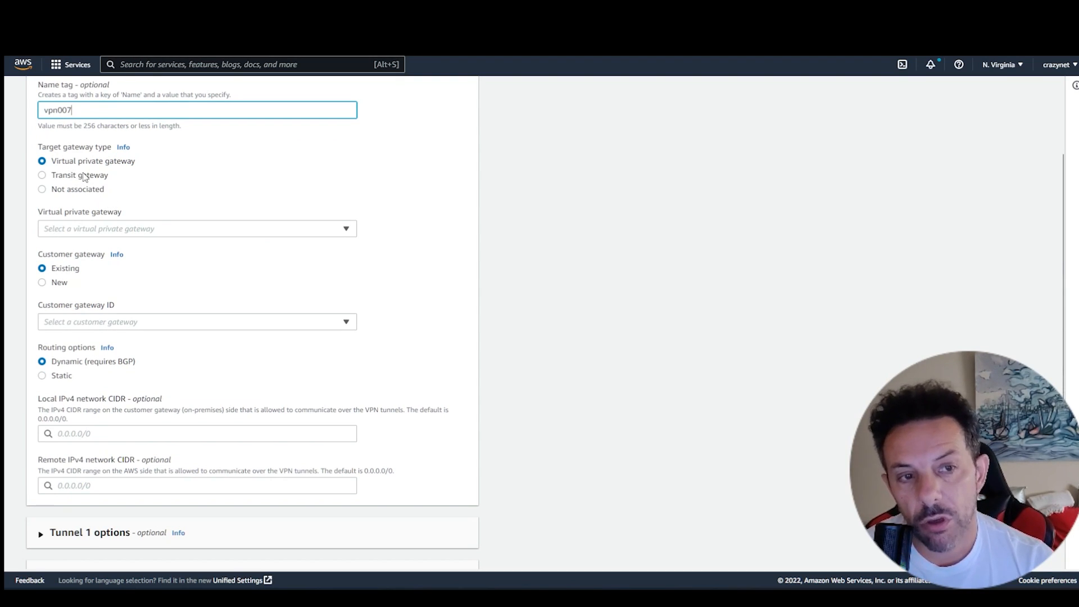
{"action": "left_click", "coordinate": [197, 229]}
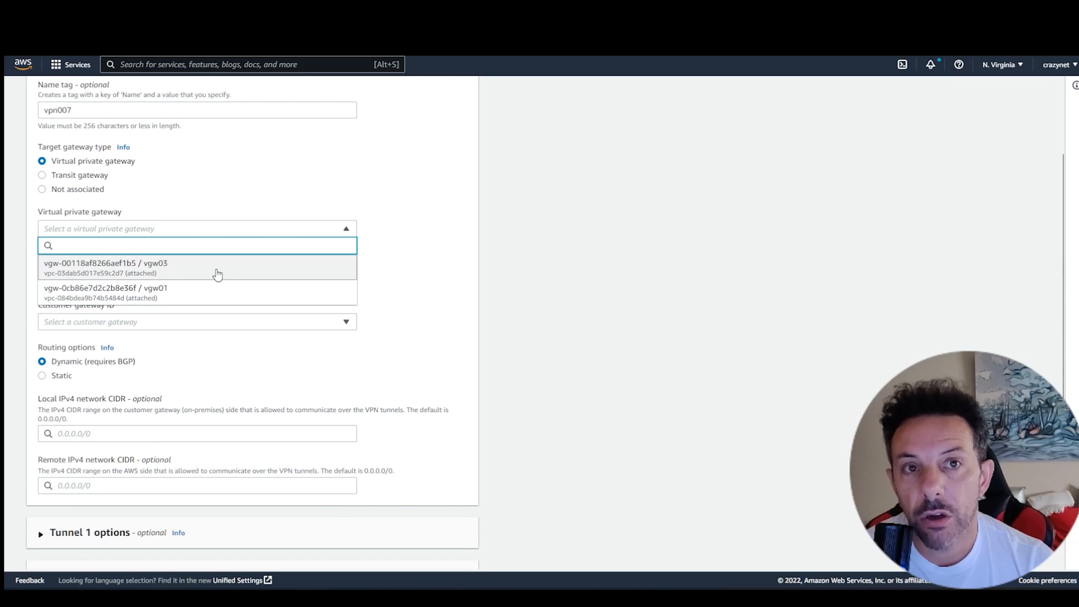
{"action": "mouse_move", "coordinate": [203, 293]}
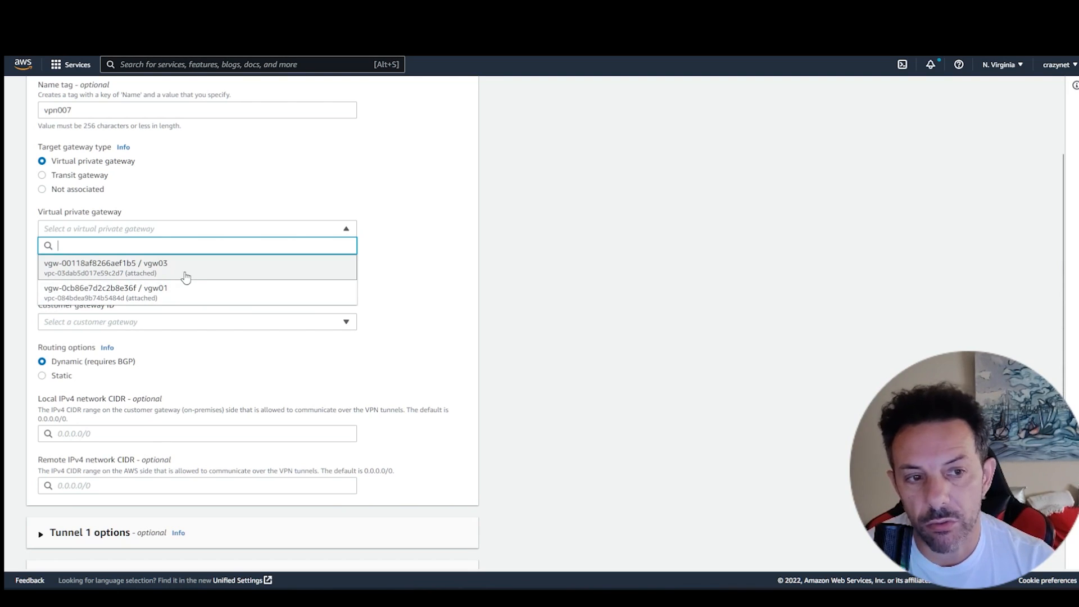
{"action": "left_click", "coordinate": [104, 263]}
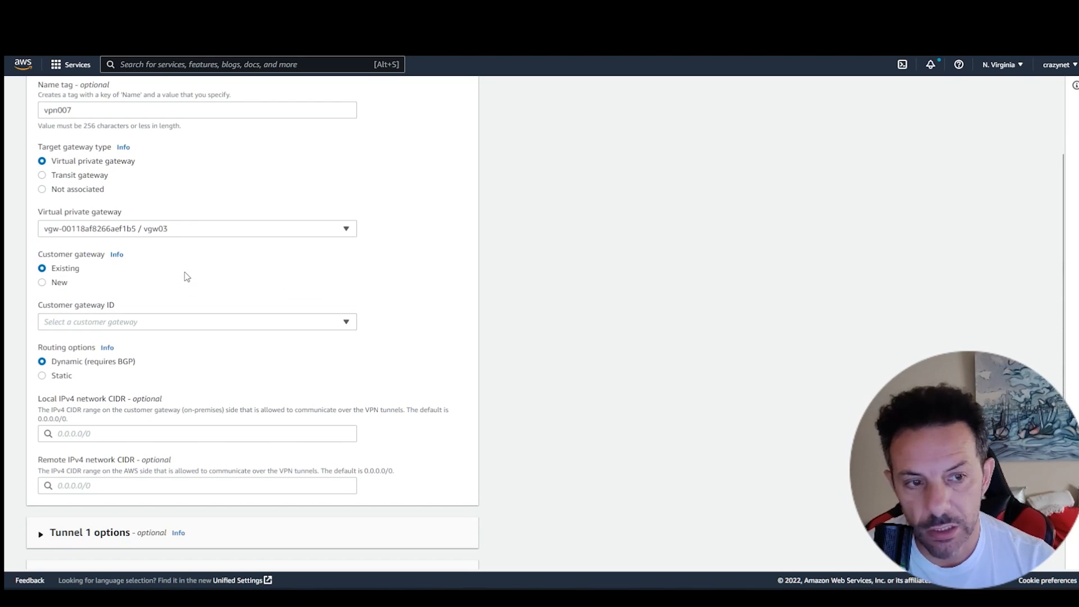
{"action": "mouse_move", "coordinate": [250, 290]}
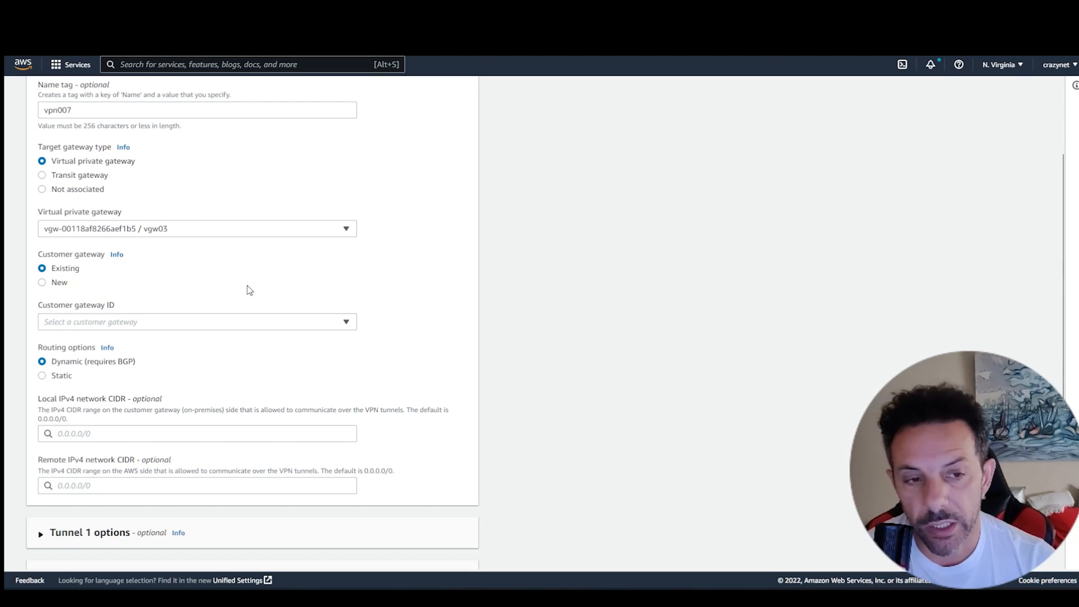
Define a new customer gateway at IP 94.17.88.50 and begin replacing the default BGP ASN.
{"action": "scroll", "scroll_direction": "down", "scroll_amount": 3}
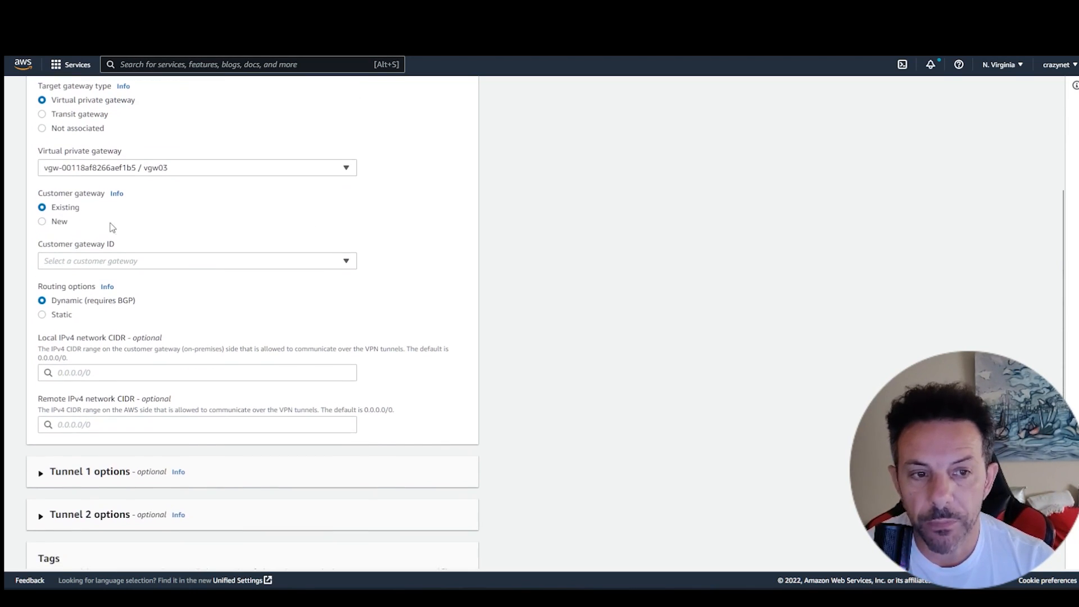
{"action": "left_click", "coordinate": [42, 221]}
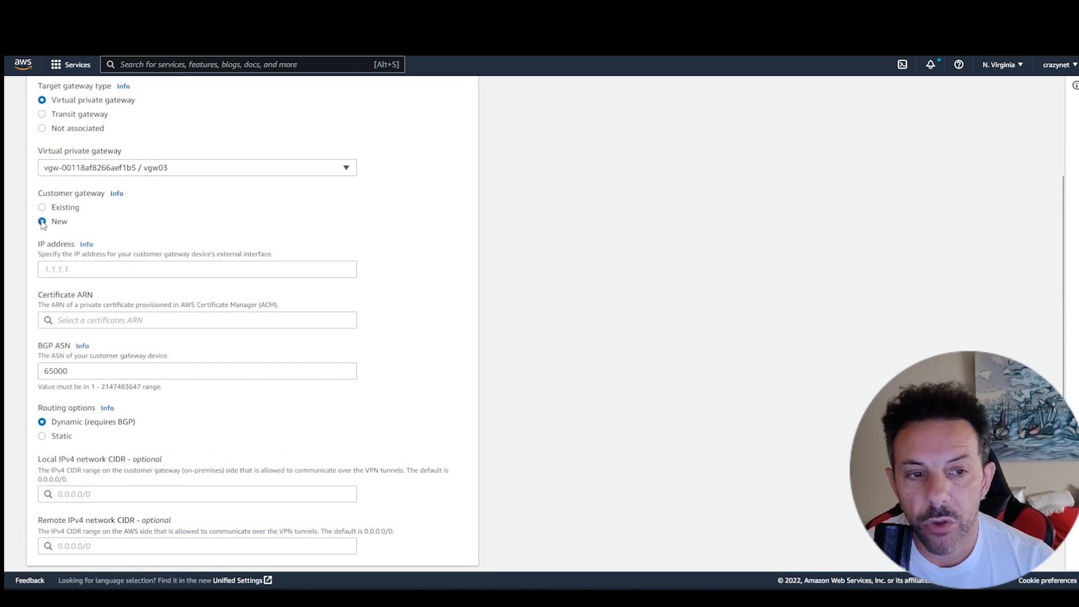
{"action": "left_click", "coordinate": [194, 270]}
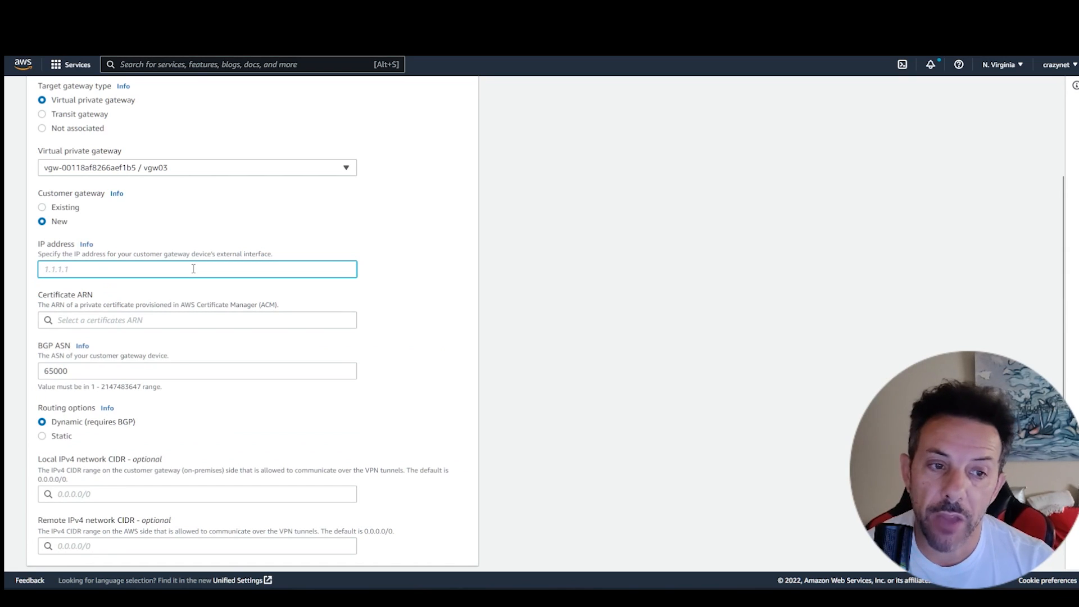
{"action": "mouse_move", "coordinate": [873, 59]}
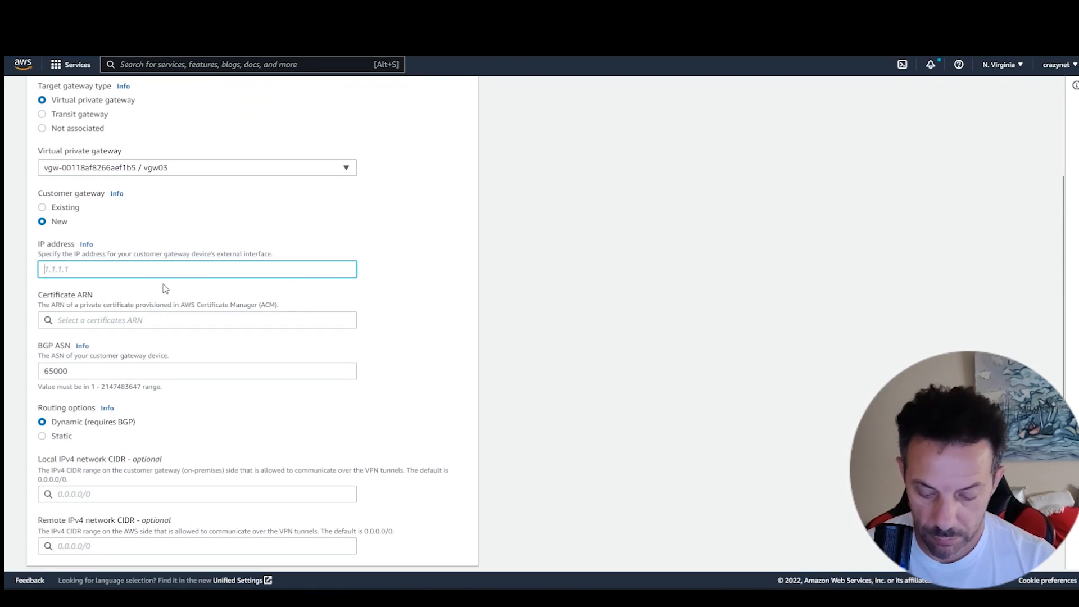
{"action": "left_click", "coordinate": [197, 319]}
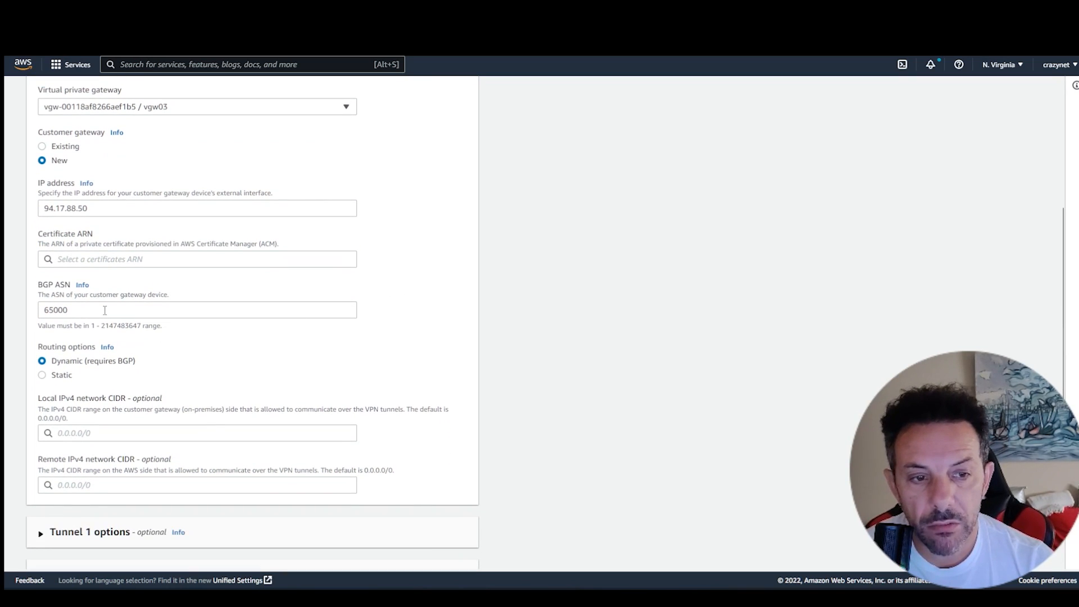
{"action": "double_click", "coordinate": [56, 310]}
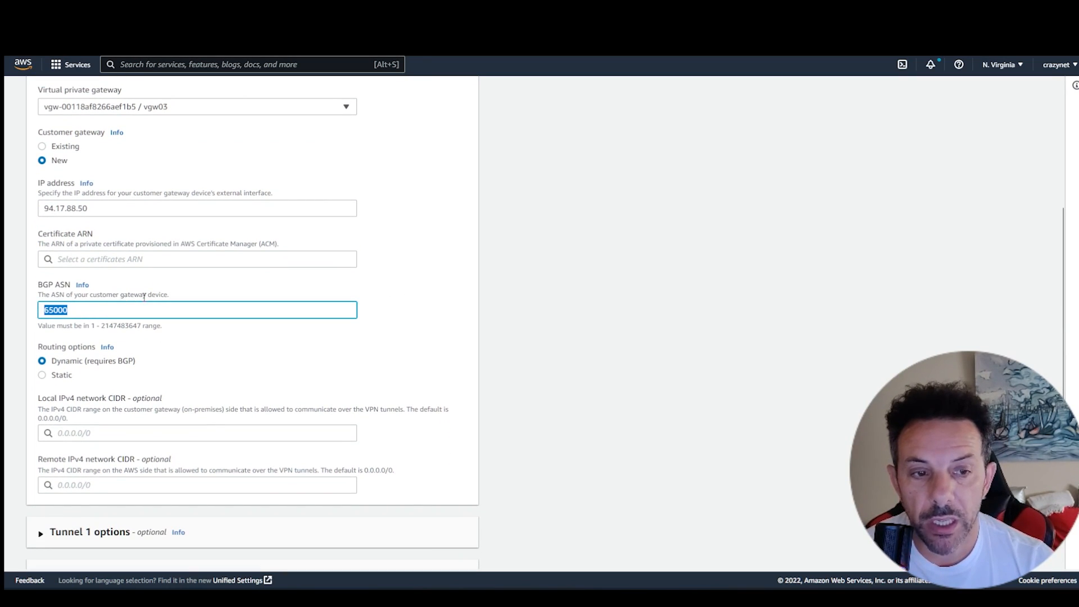
{"action": "type", "text": "65"}
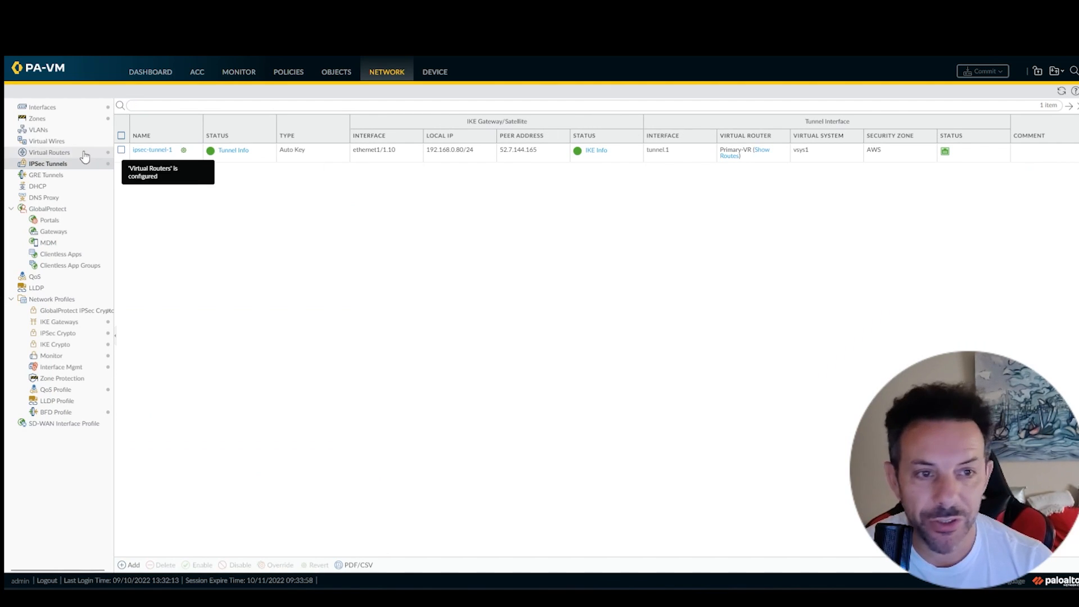
{"action": "mouse_move", "coordinate": [72, 162]}
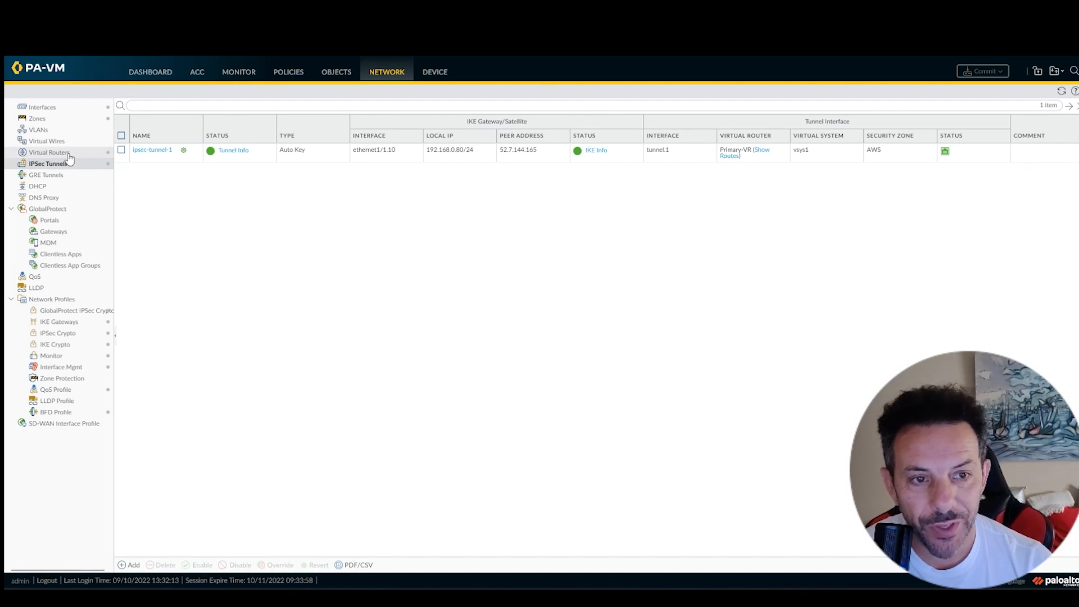
Look up the Primary-VR router's BGP AS number 65513 on the PA-VM firewall for copying.
{"action": "left_click", "coordinate": [51, 152]}
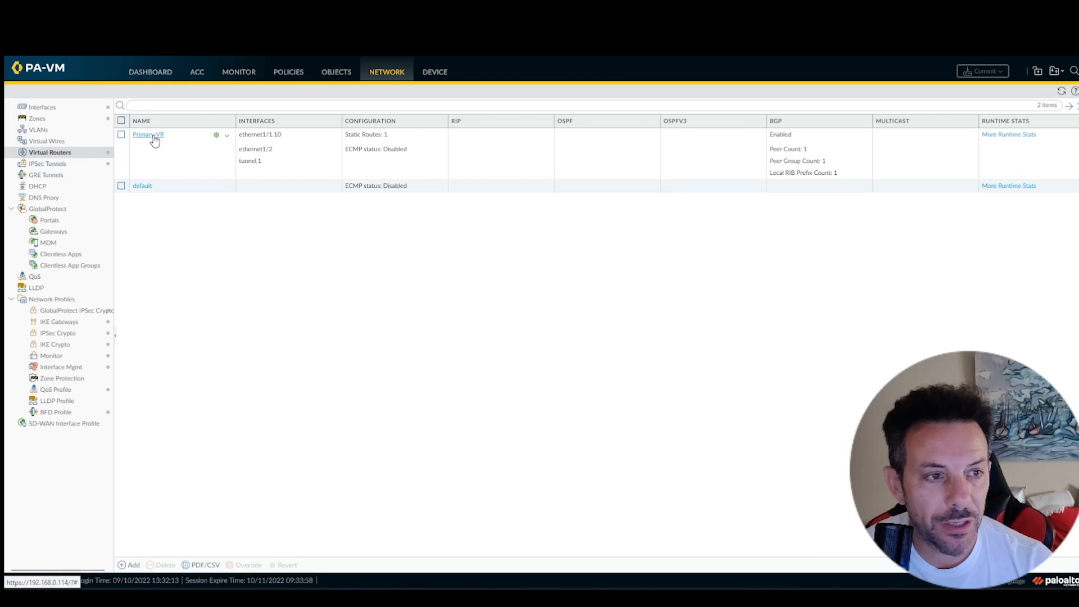
{"action": "left_click", "coordinate": [147, 135]}
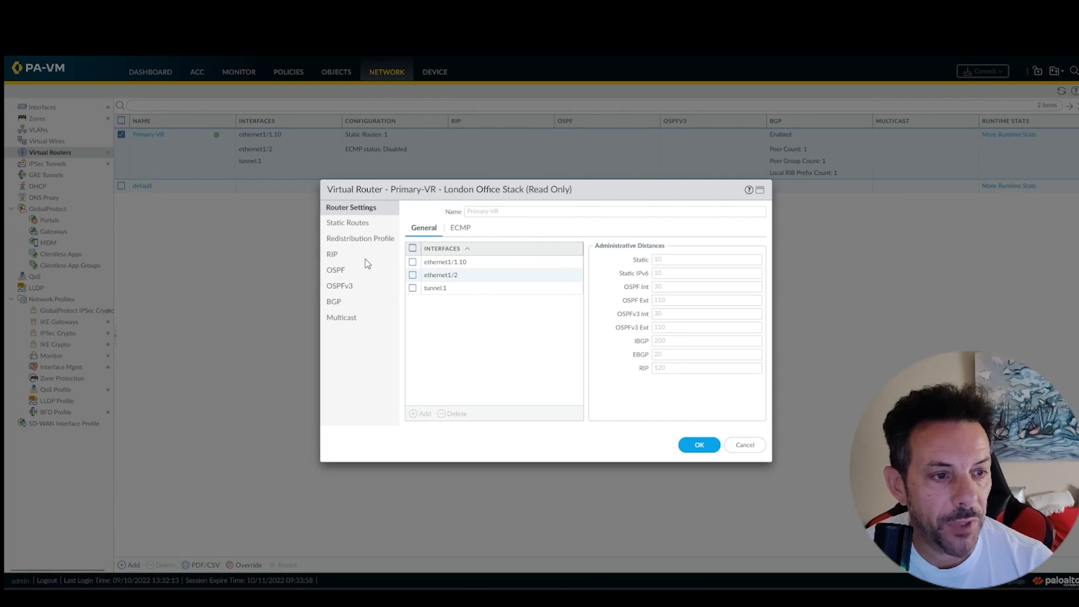
{"action": "left_click", "coordinate": [333, 301]}
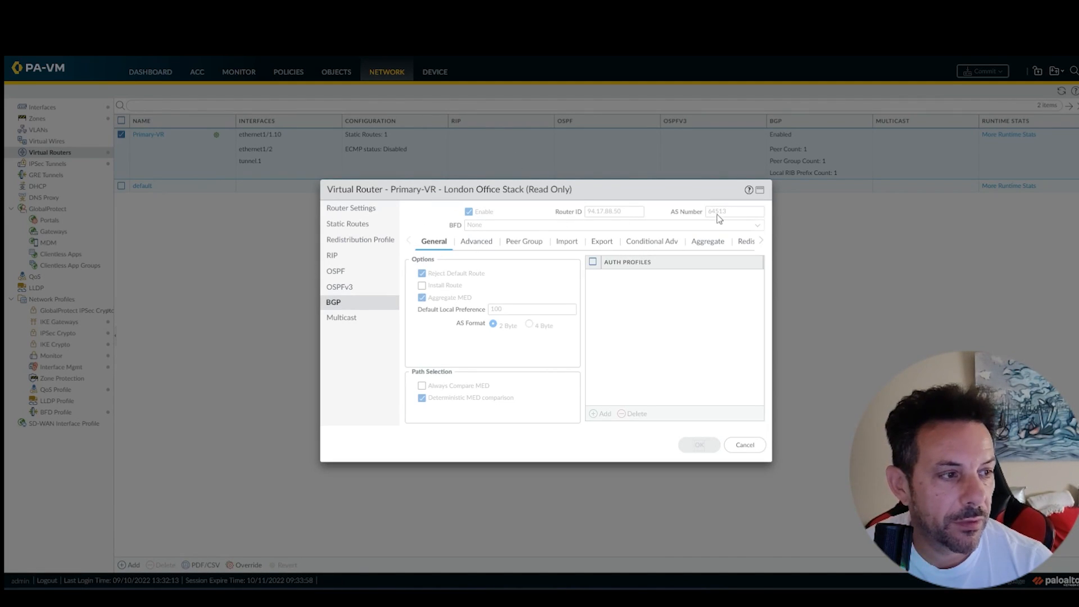
{"action": "left_click", "coordinate": [744, 445]}
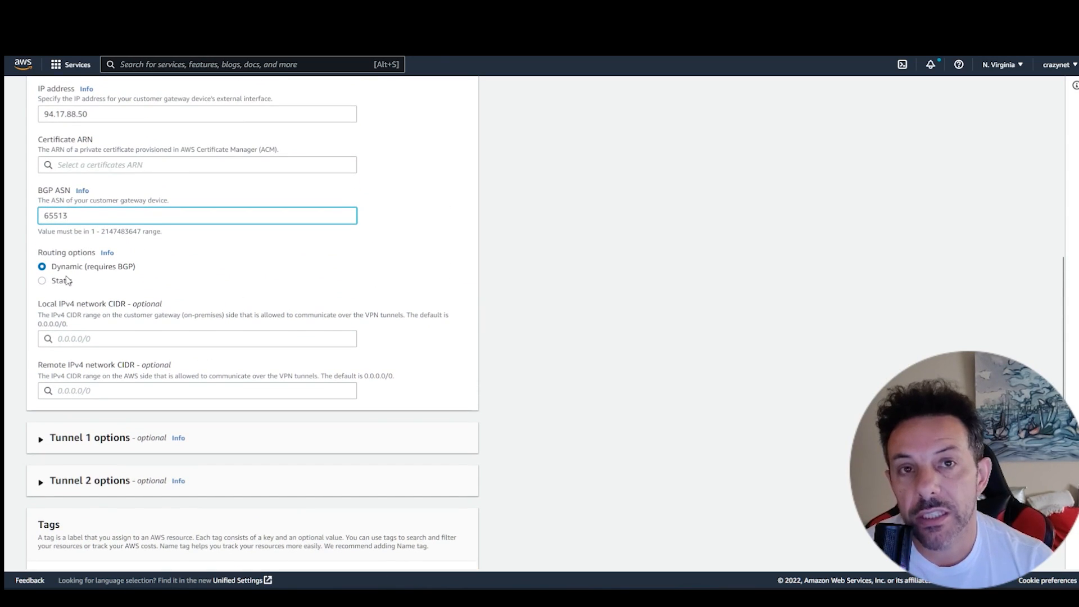
{"action": "mouse_move", "coordinate": [115, 270]}
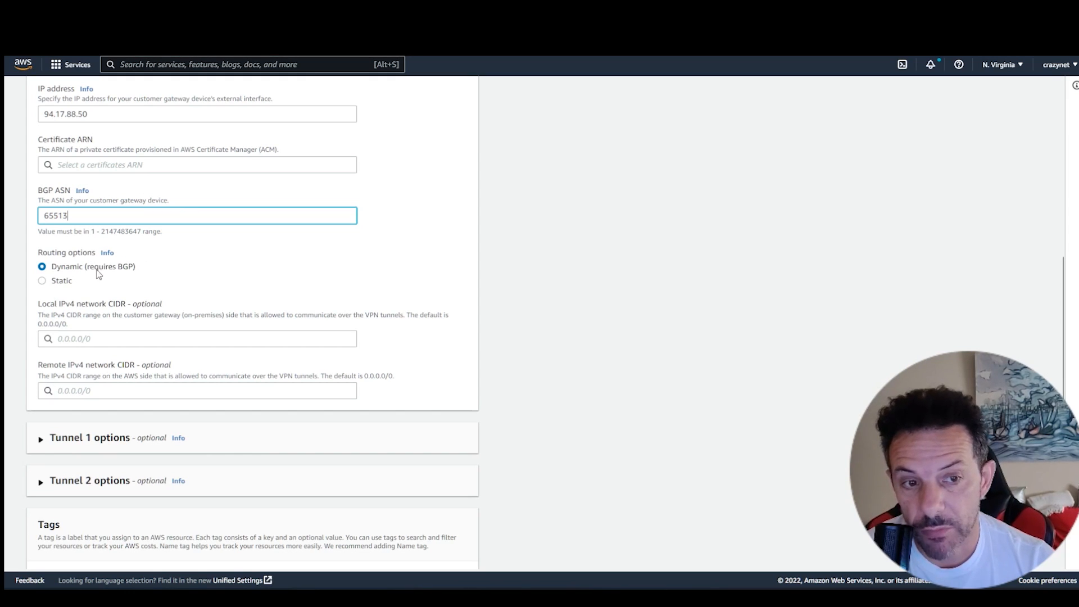
Switch the vpn007 connection's routing option to Static.
{"action": "left_click", "coordinate": [40, 281]}
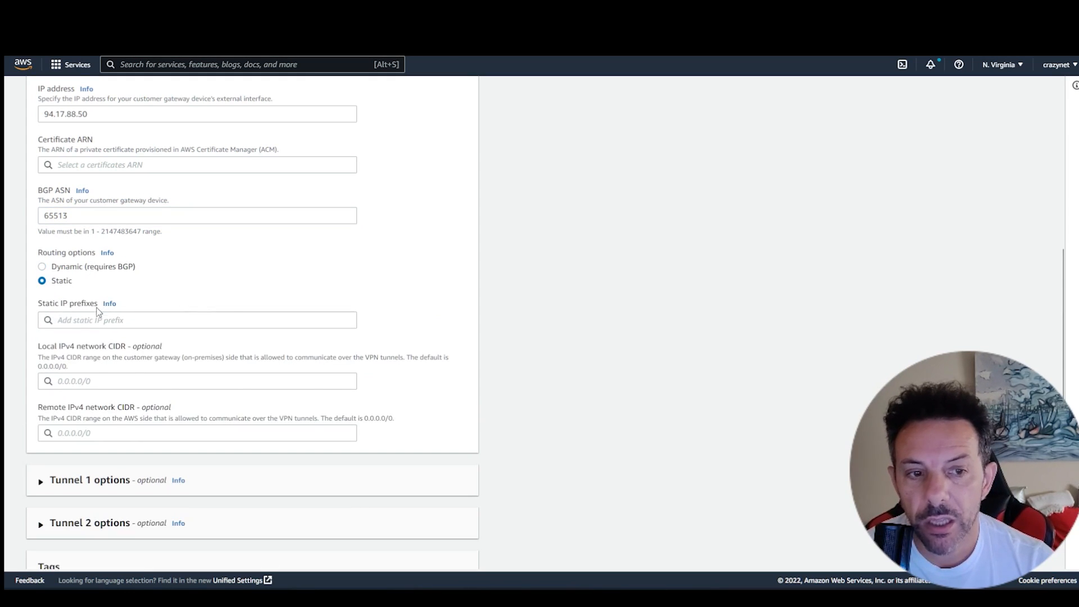
{"action": "mouse_move", "coordinate": [74, 334]}
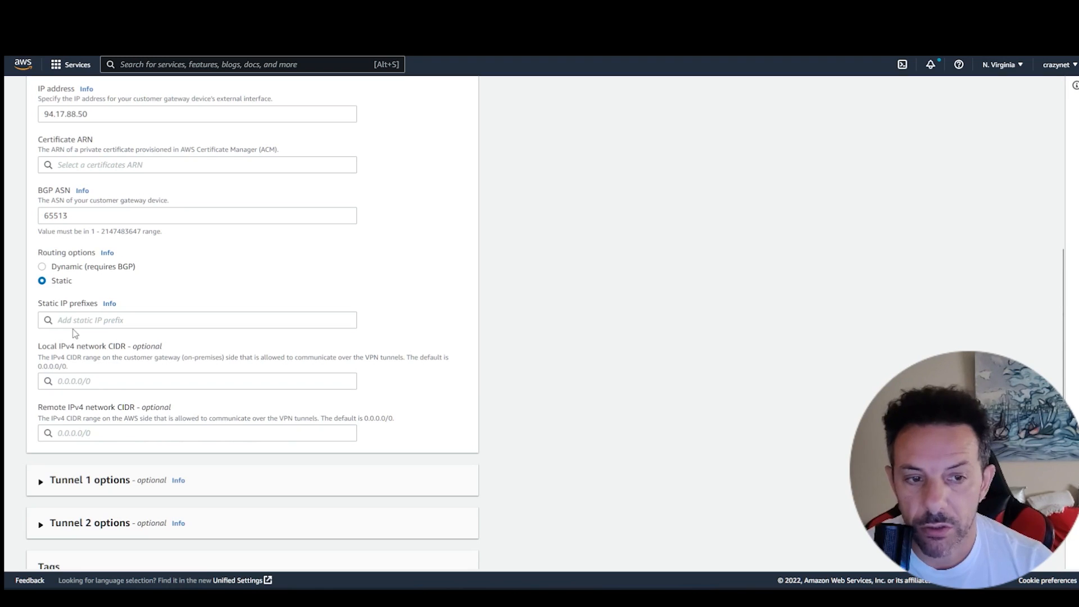
{"action": "mouse_move", "coordinate": [51, 295]}
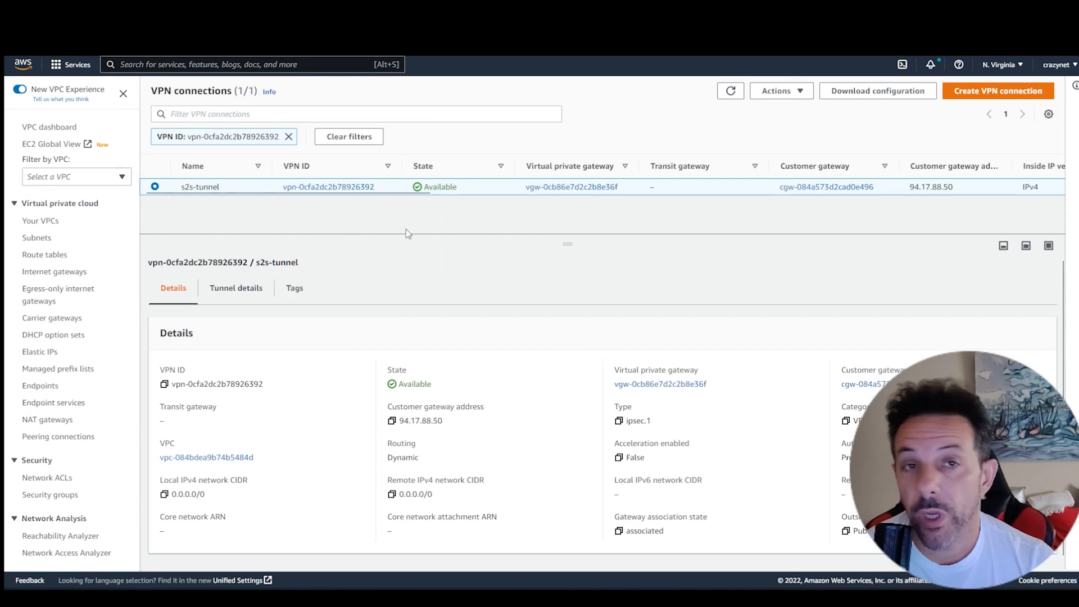
{"action": "mouse_move", "coordinate": [442, 222]}
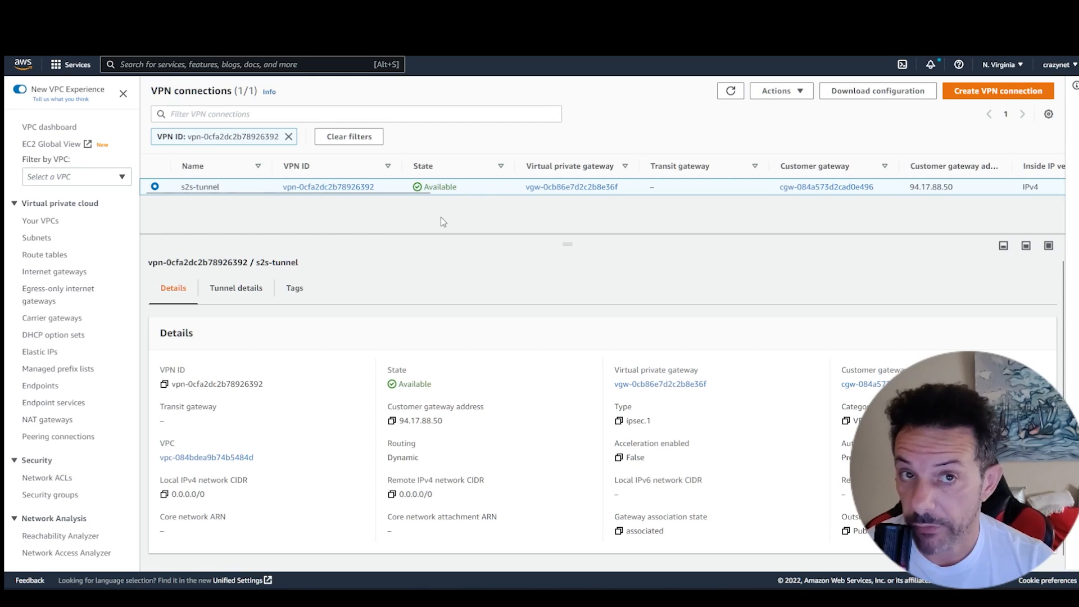
{"action": "mouse_move", "coordinate": [893, 91]}
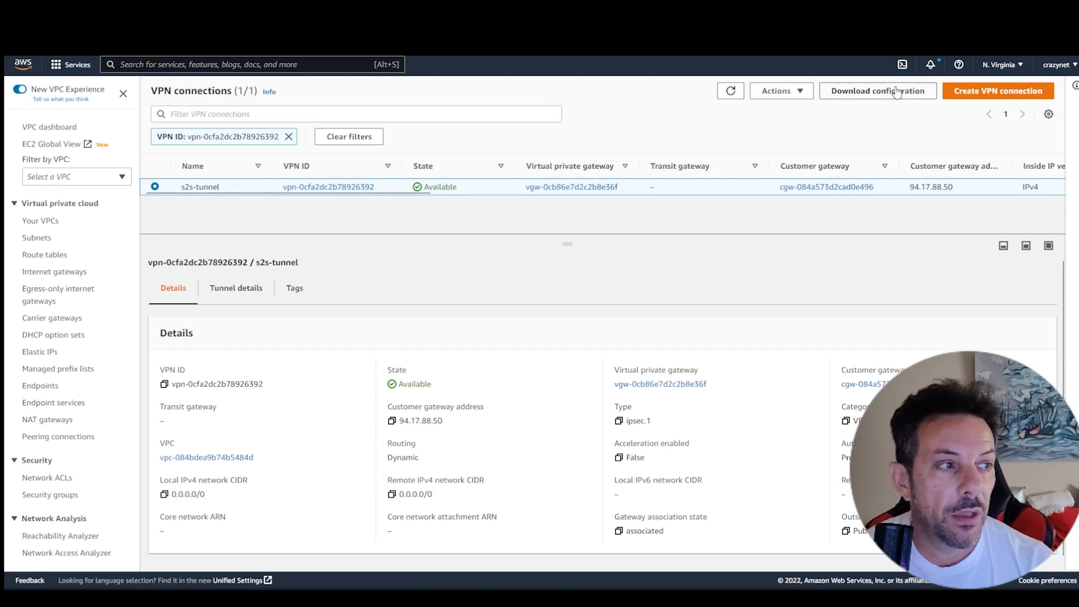
{"action": "mouse_move", "coordinate": [890, 103]}
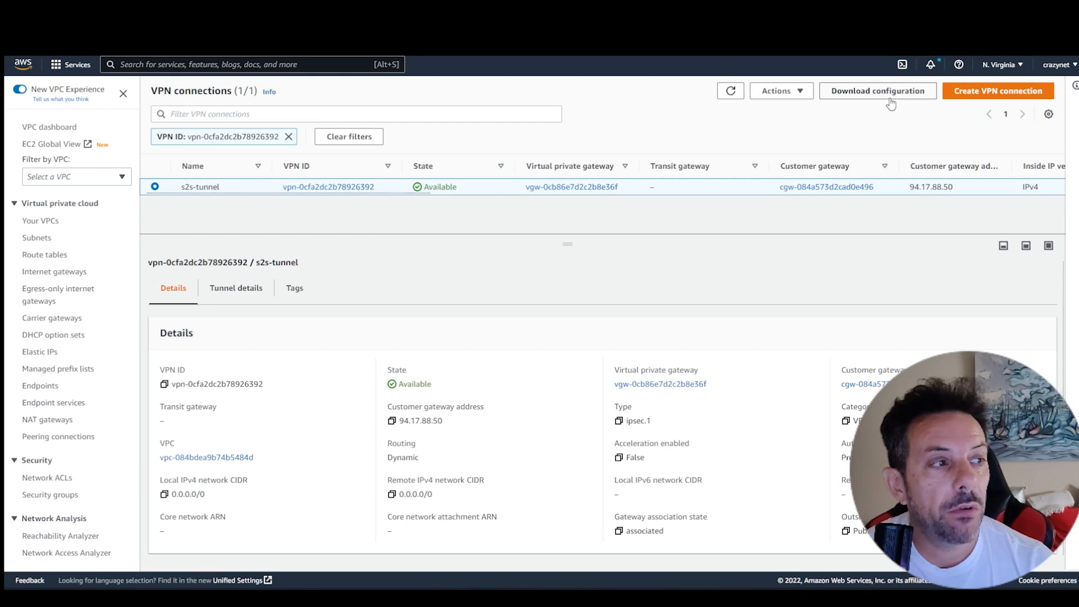
Choose Palo Alto Networks as the vendor in the configuration download options.
{"action": "left_click", "coordinate": [878, 90]}
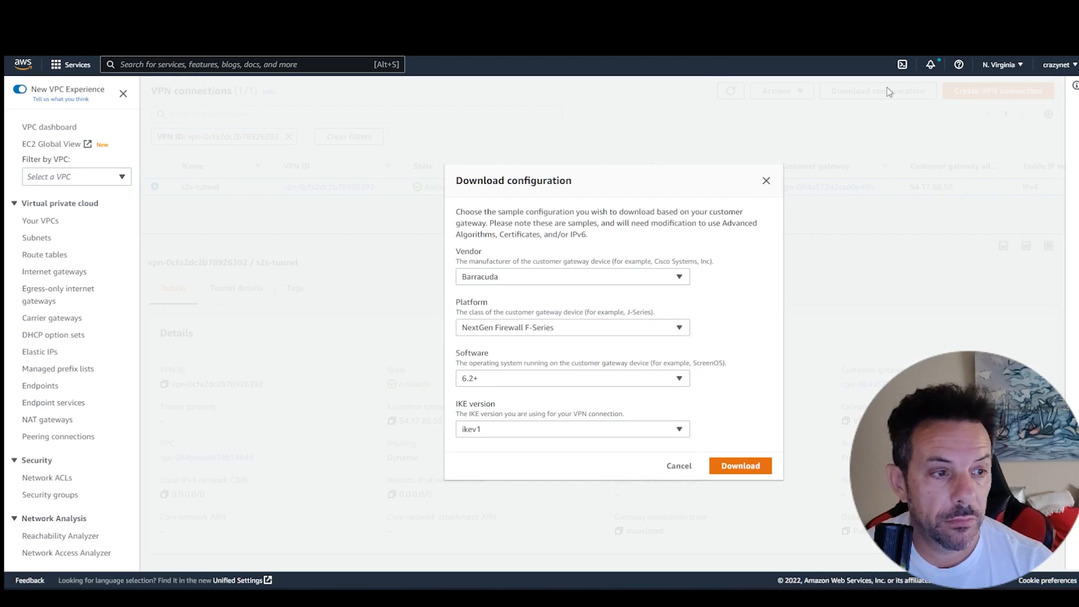
{"action": "double_click", "coordinate": [558, 180]}
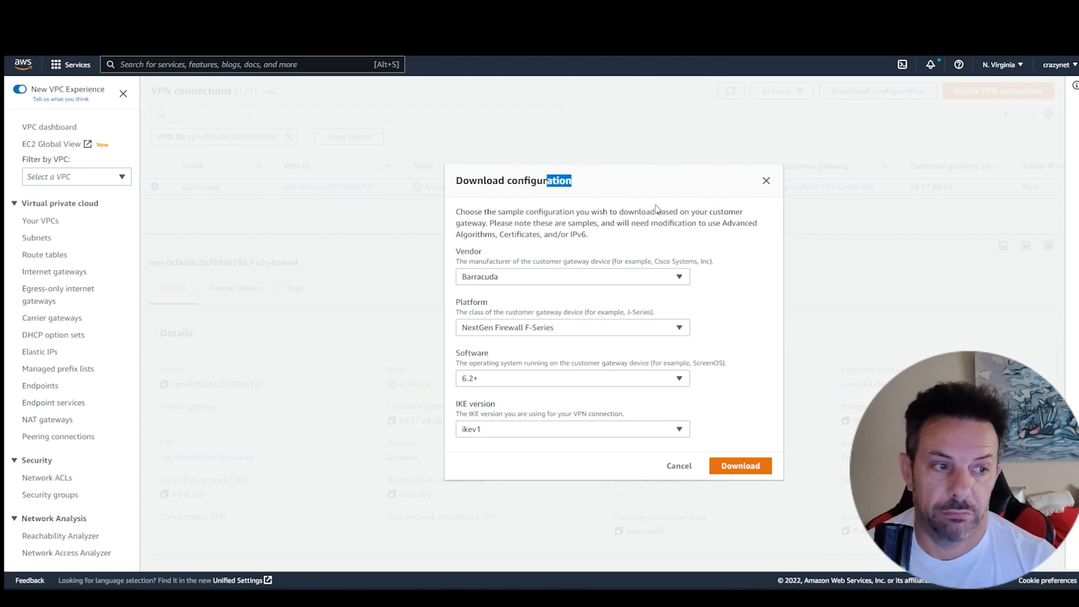
{"action": "left_click", "coordinate": [573, 276]}
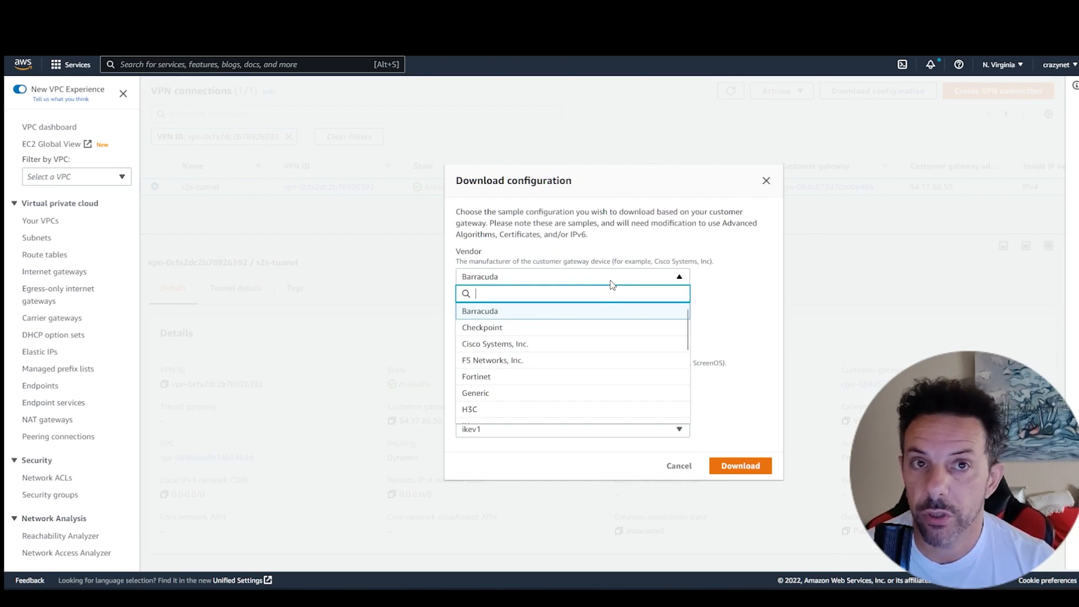
{"action": "type", "text": "cisco"}
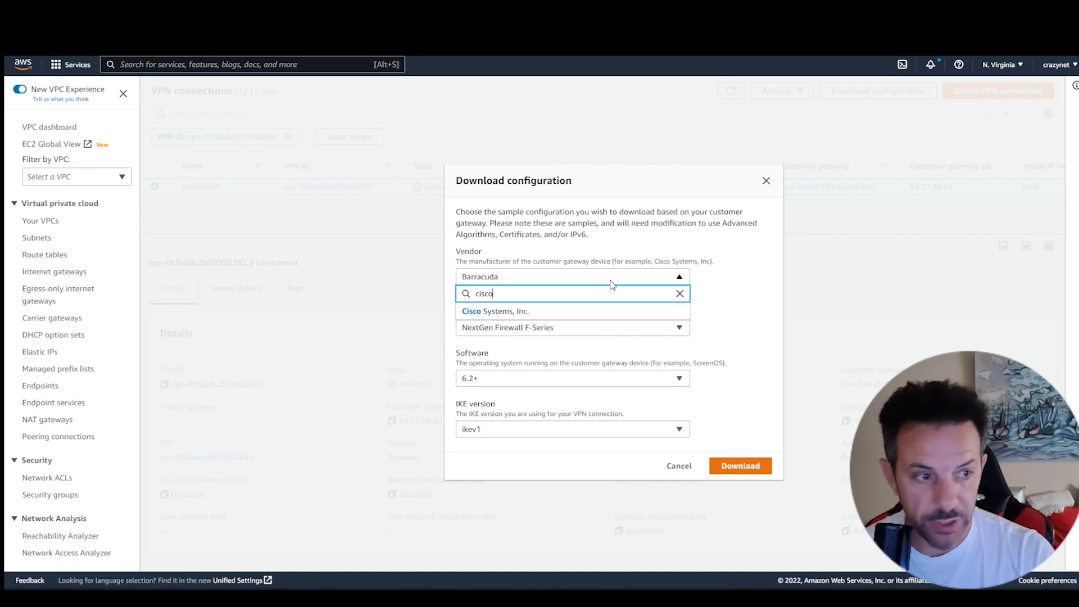
{"action": "mouse_move", "coordinate": [551, 314]}
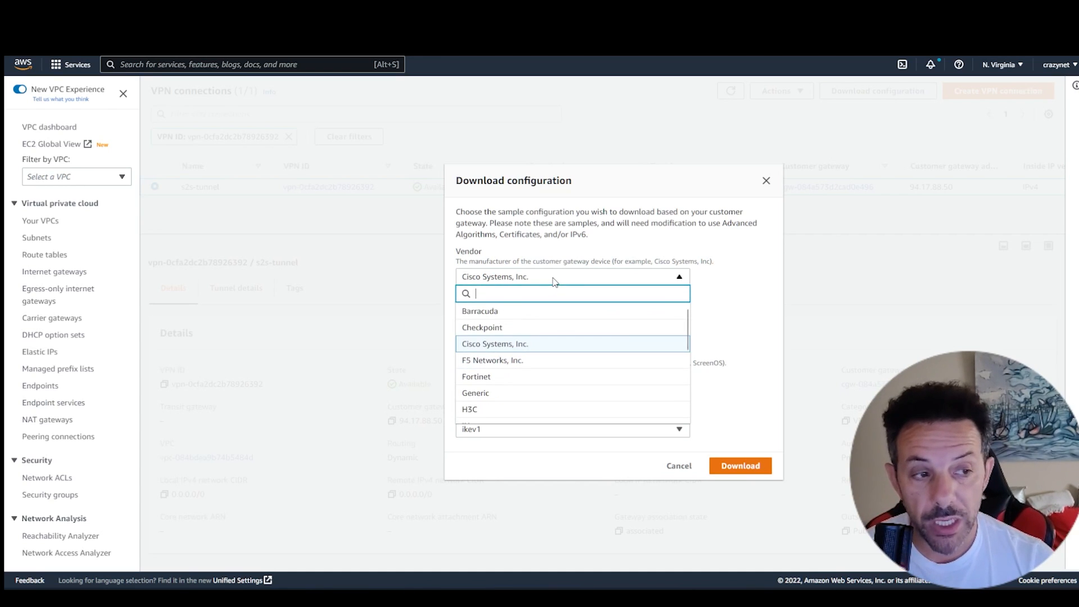
{"action": "type", "text": "palo"}
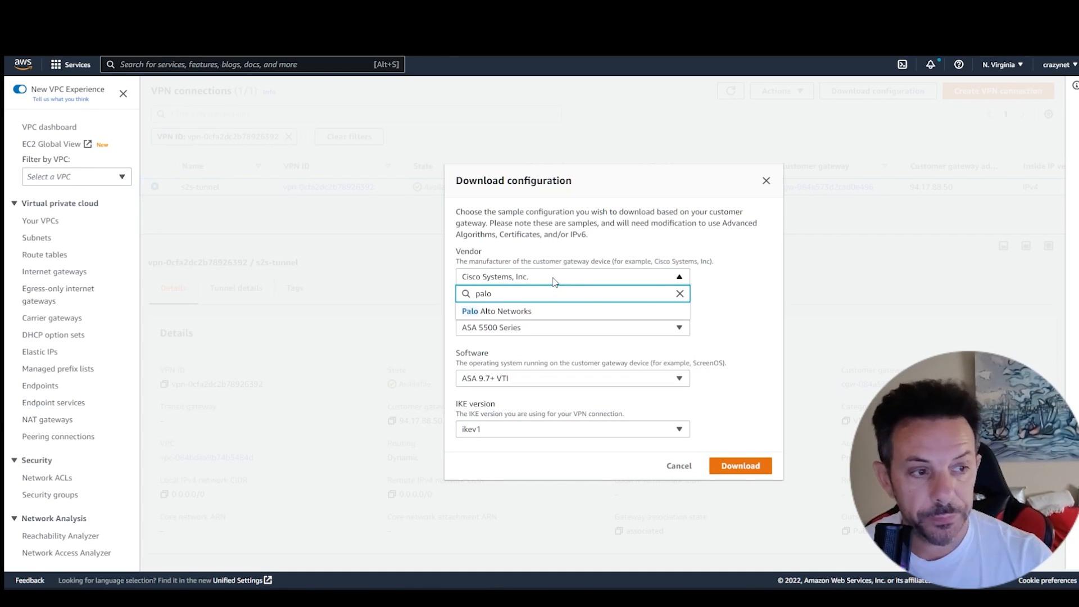
{"action": "left_click", "coordinate": [497, 311]}
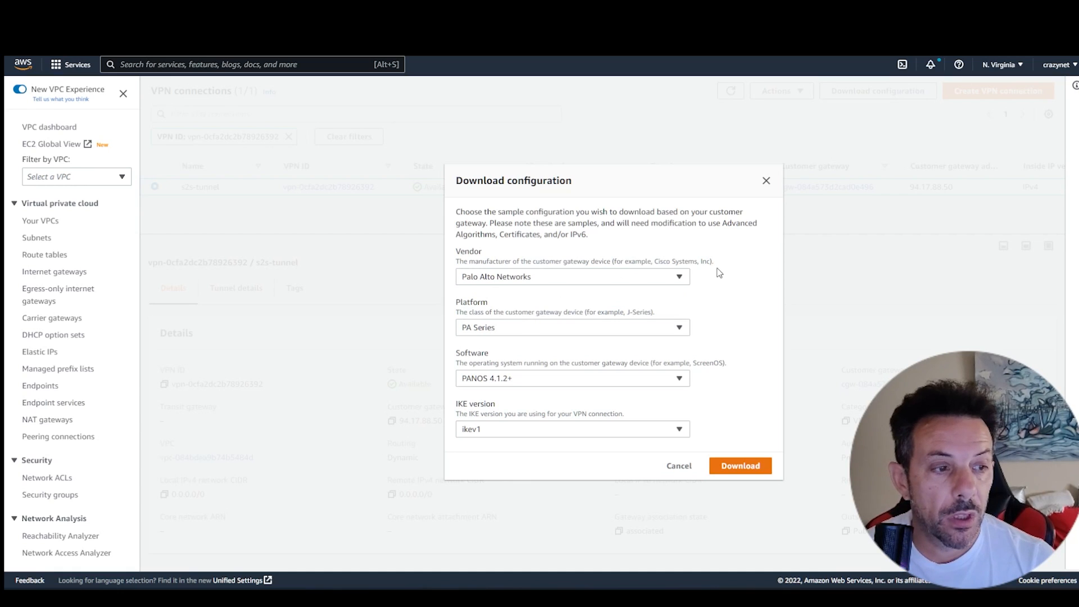
Select PANOS 4.1.2+ (GUI) as the software and download the configuration file.
{"action": "left_click", "coordinate": [572, 327]}
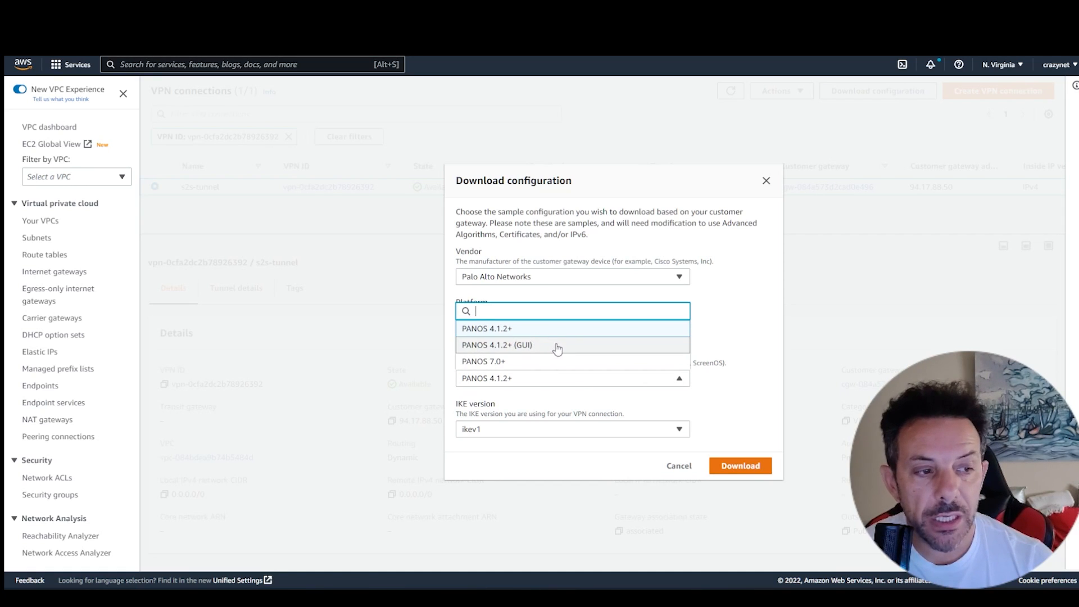
{"action": "mouse_move", "coordinate": [551, 331]}
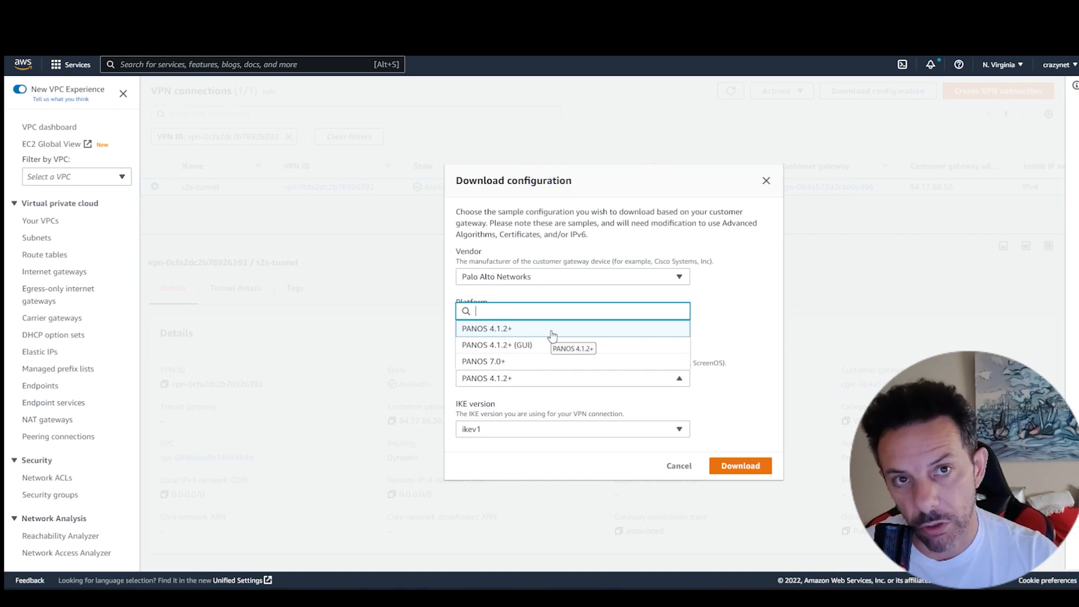
{"action": "mouse_move", "coordinate": [547, 351]}
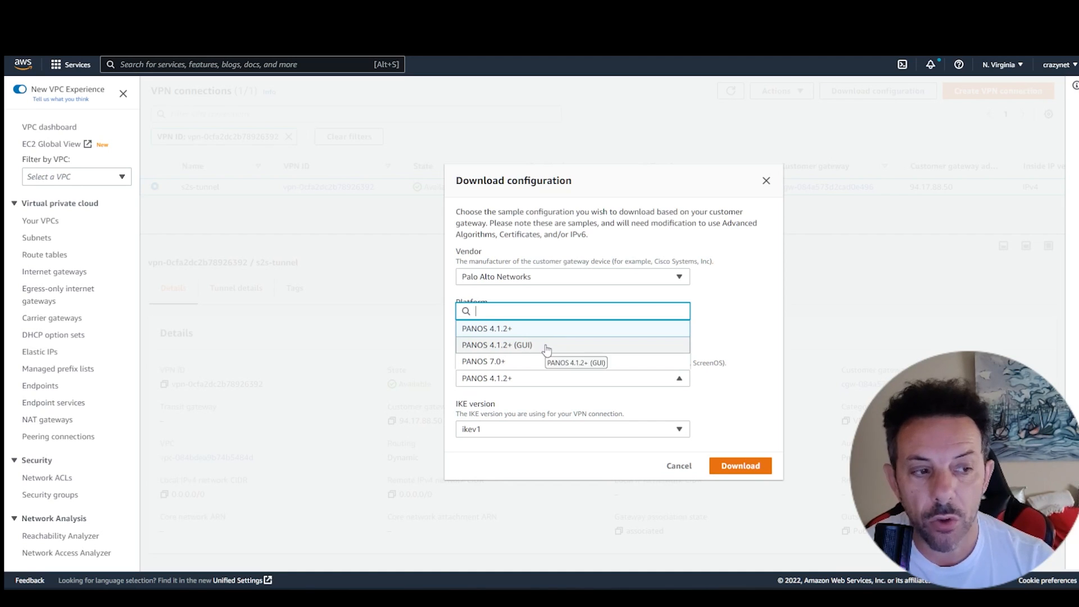
{"action": "left_click", "coordinate": [496, 345]}
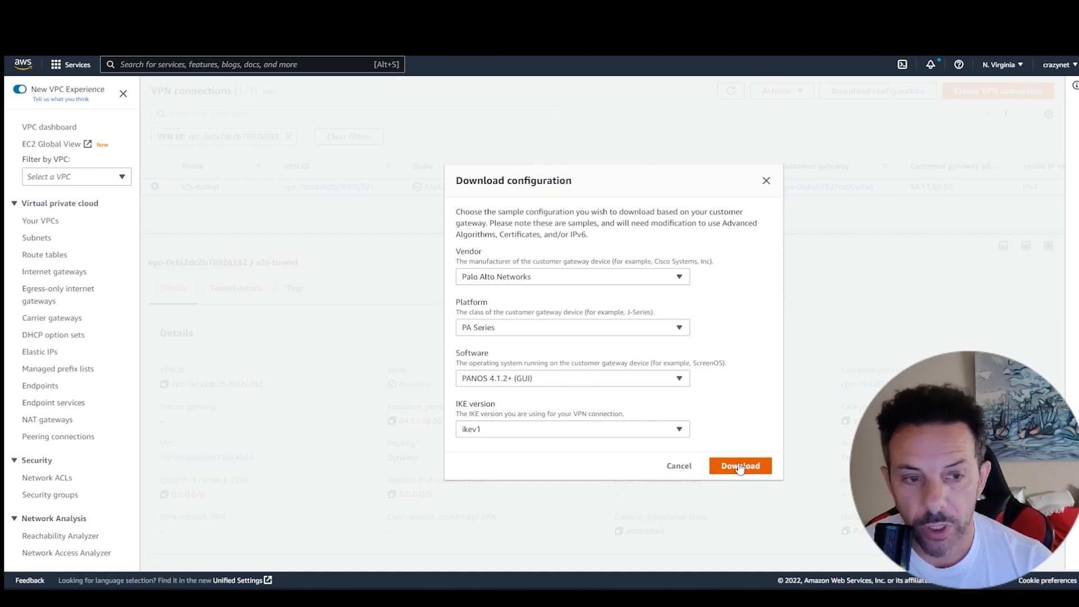
{"action": "left_click", "coordinate": [740, 466]}
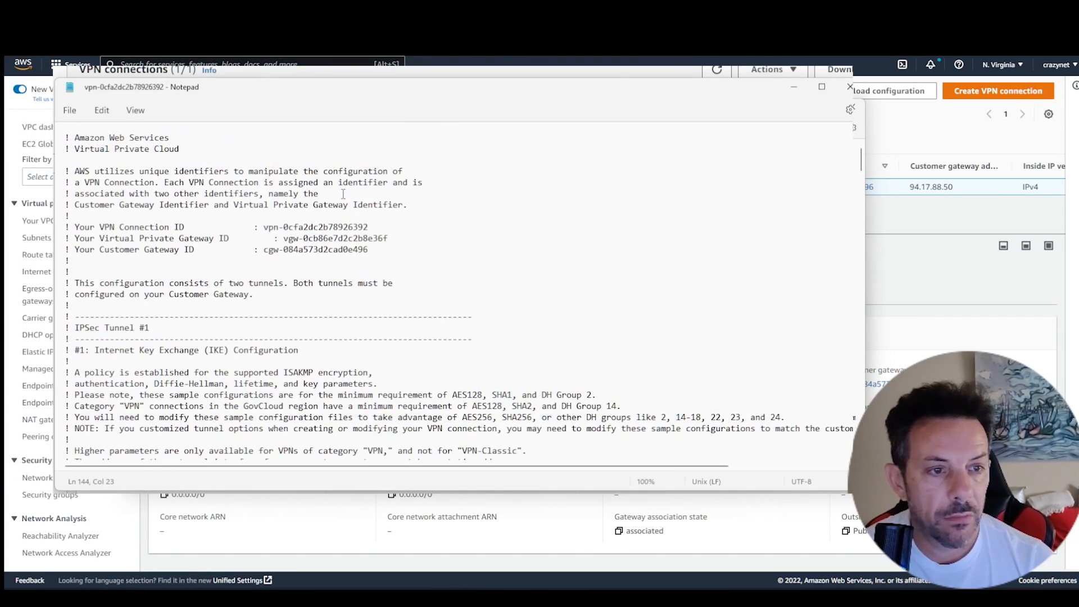
Scroll through the IKE, IPSec tunnel and BGP sections of the downloaded file in Notepad.
{"action": "scroll", "scroll_direction": "down", "scroll_amount": 3}
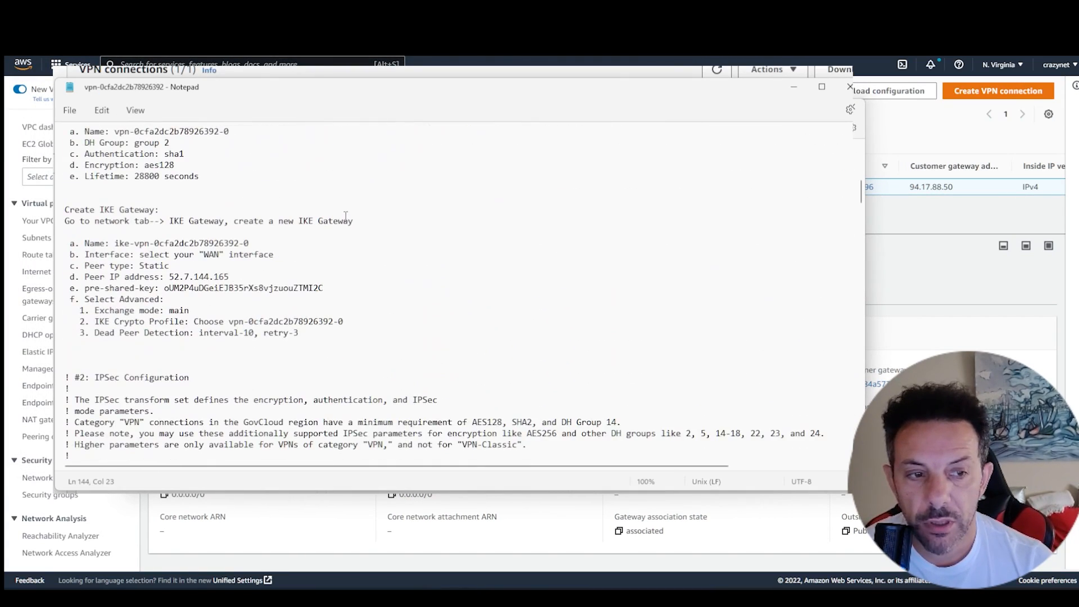
{"action": "scroll", "scroll_direction": "down", "scroll_amount": 3}
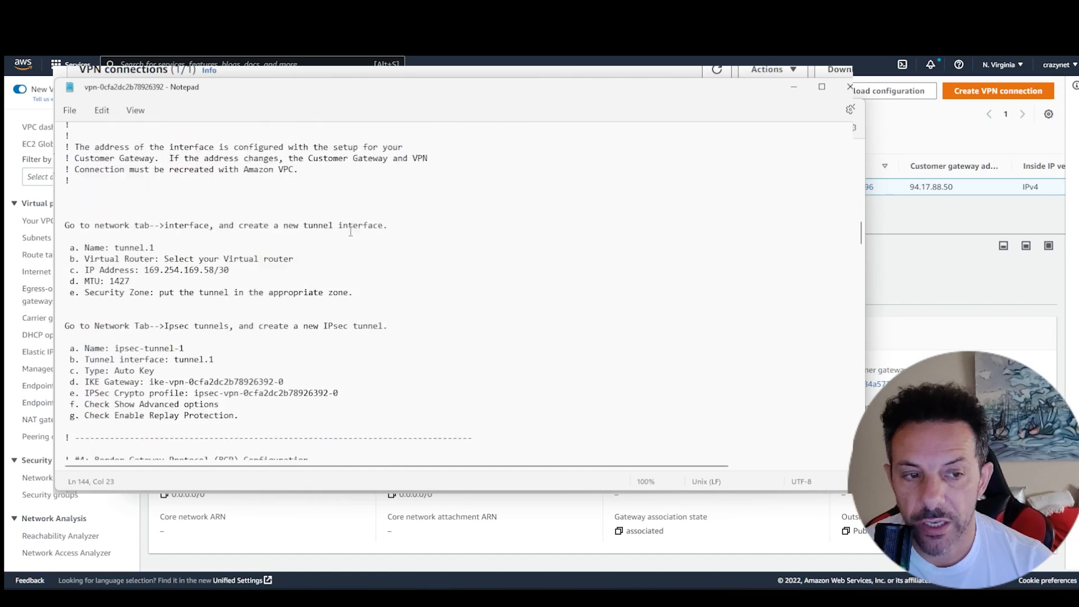
{"action": "scroll", "scroll_direction": "down", "scroll_amount": 3}
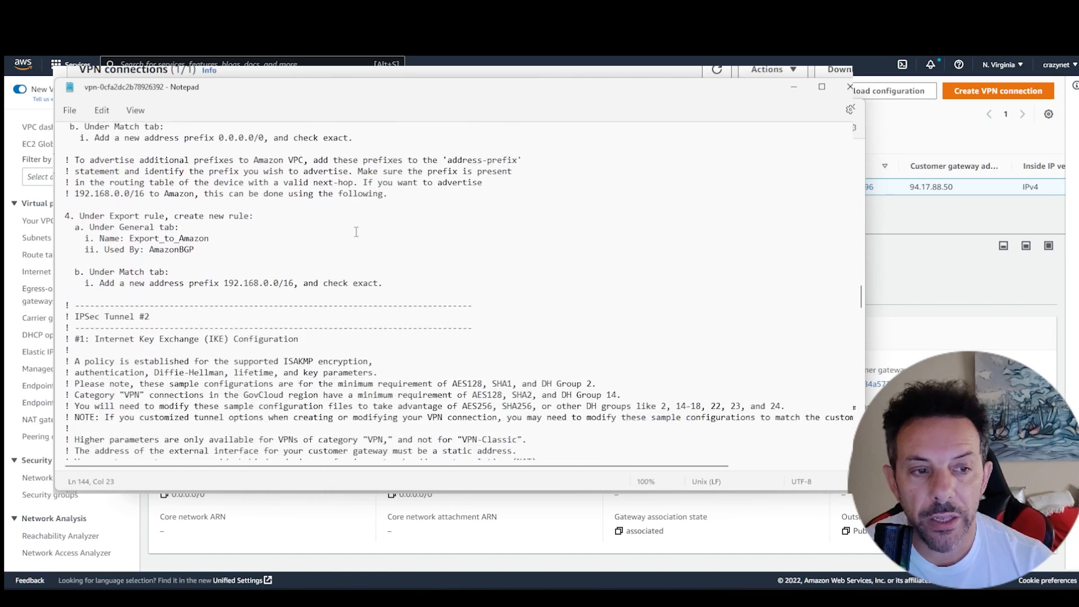
{"action": "scroll", "scroll_direction": "down", "scroll_amount": 3}
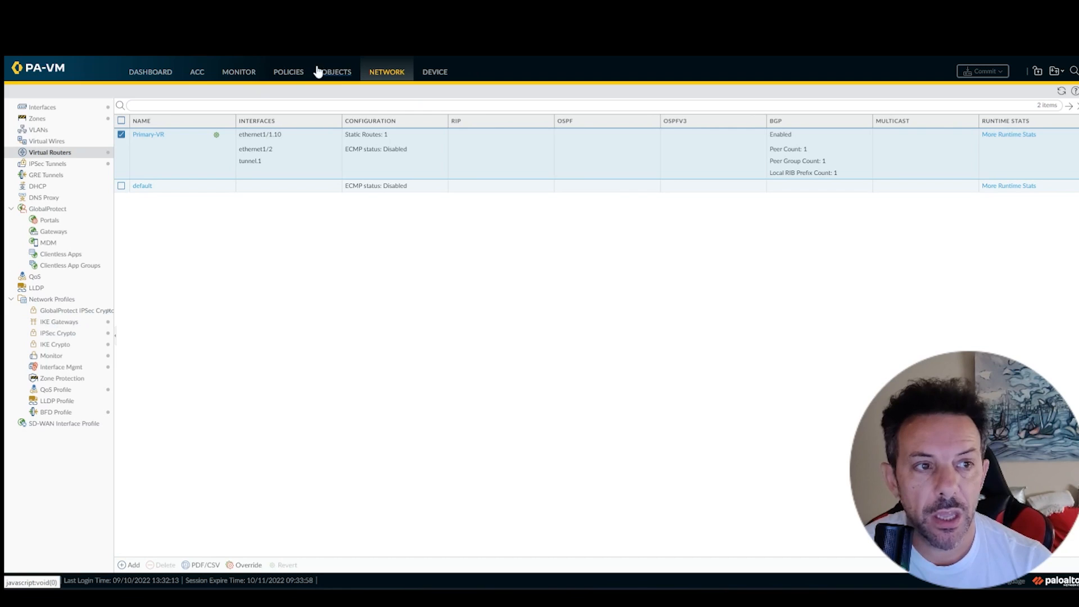
{"action": "mouse_move", "coordinate": [346, 77]}
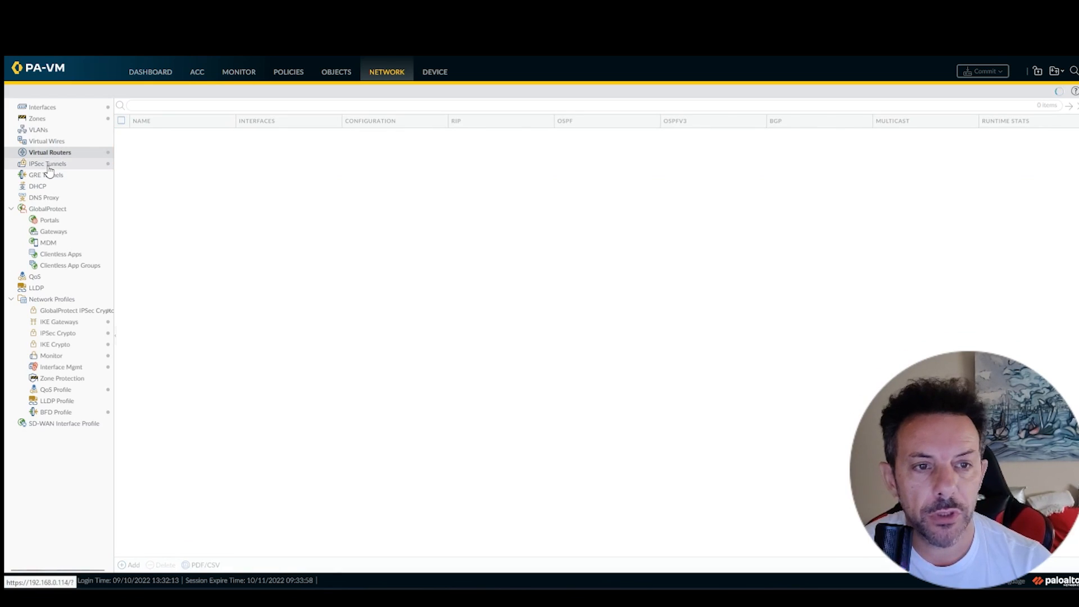
Show the firewall's IPSec Tunnels list with ipsec-tunnel-1 in zone AWS, status down.
{"action": "left_click", "coordinate": [43, 164]}
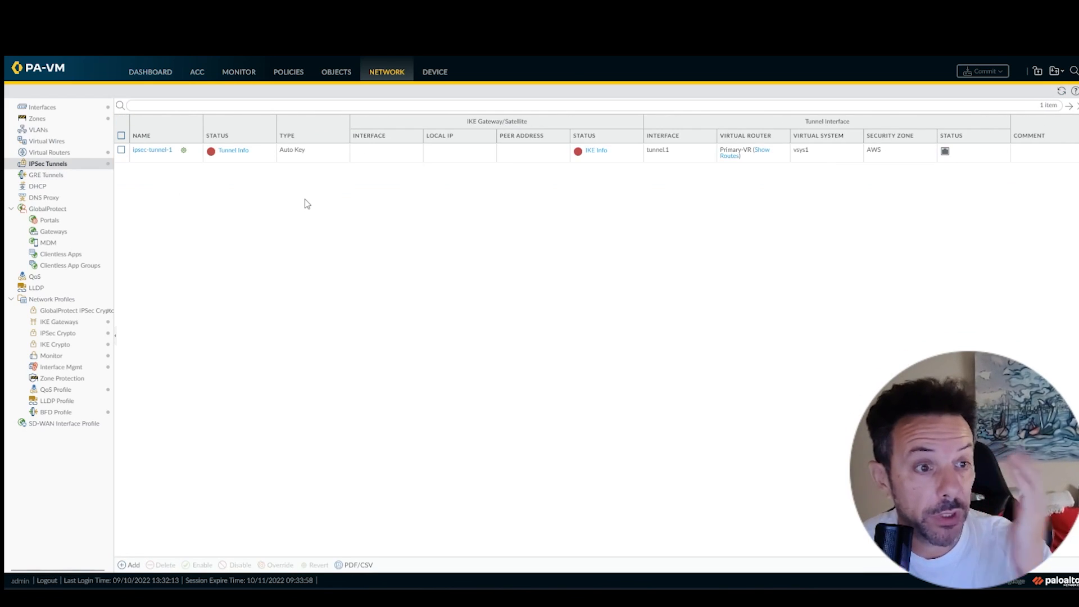